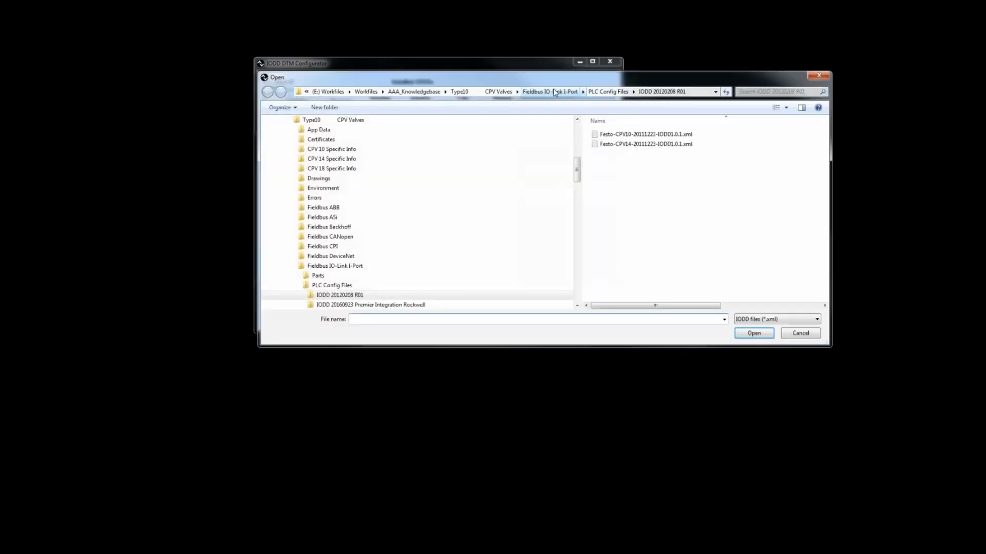
left_click(644, 134)
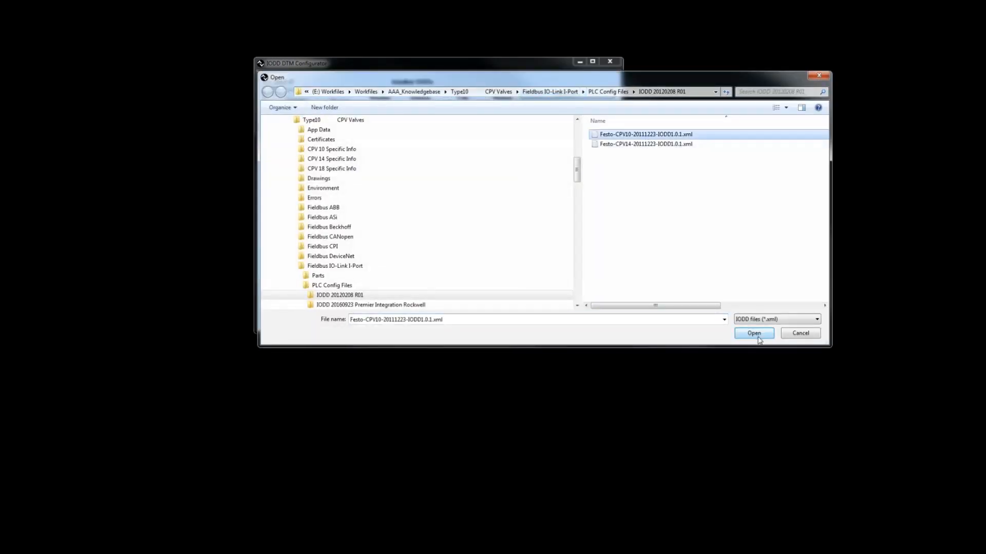
left_click(753, 333)
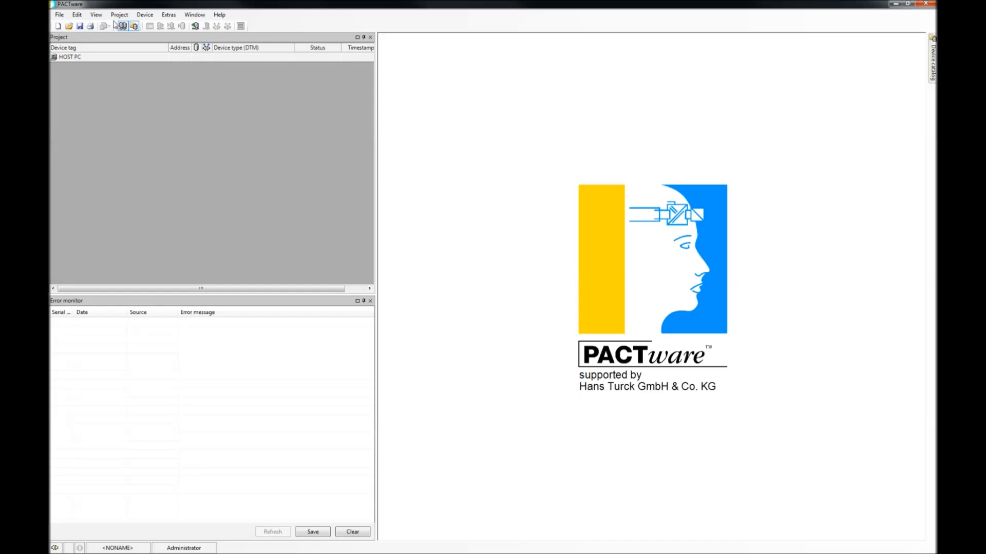
Step: Add a BL Service Ethernet device beneath HOST PC via Device > Add device
left_click(70, 56)
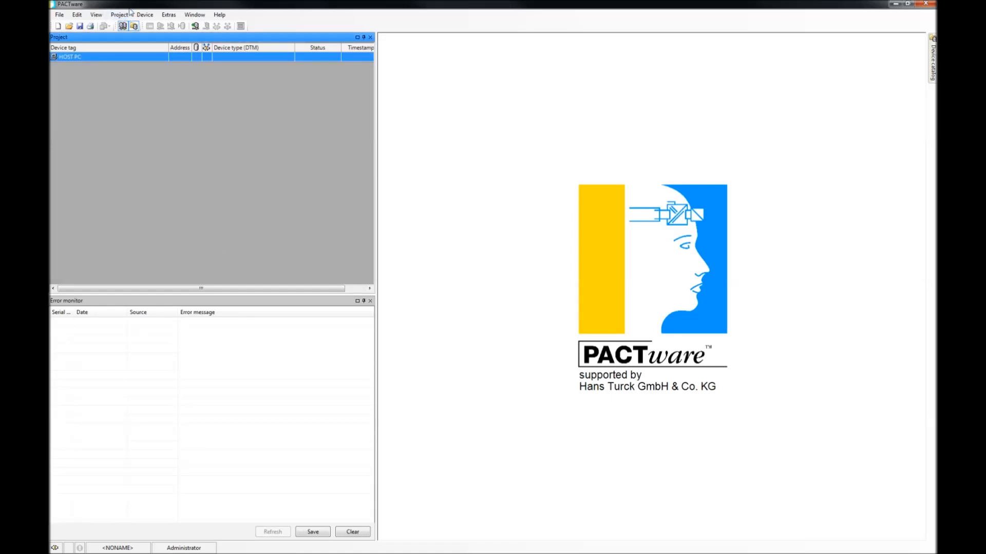
left_click(144, 14)
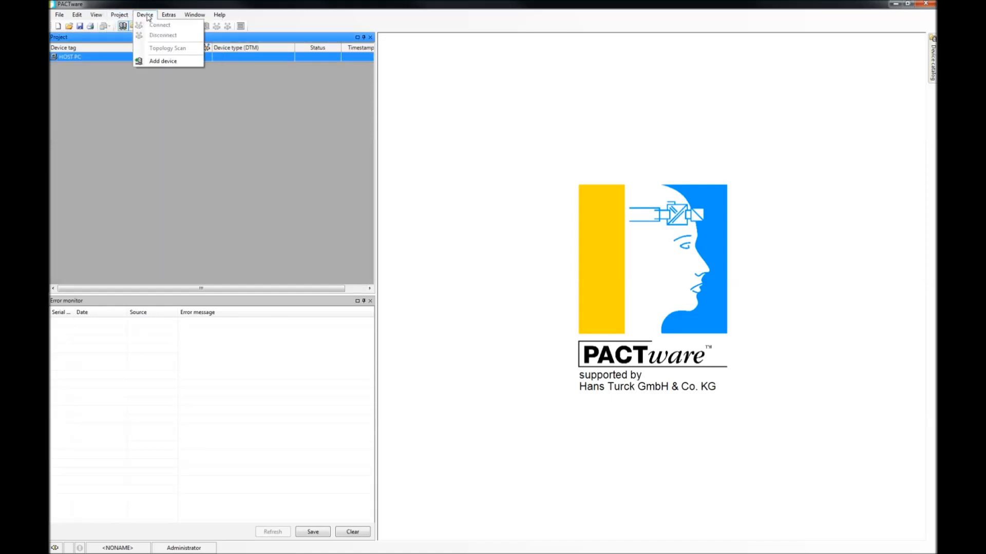
left_click(163, 61)
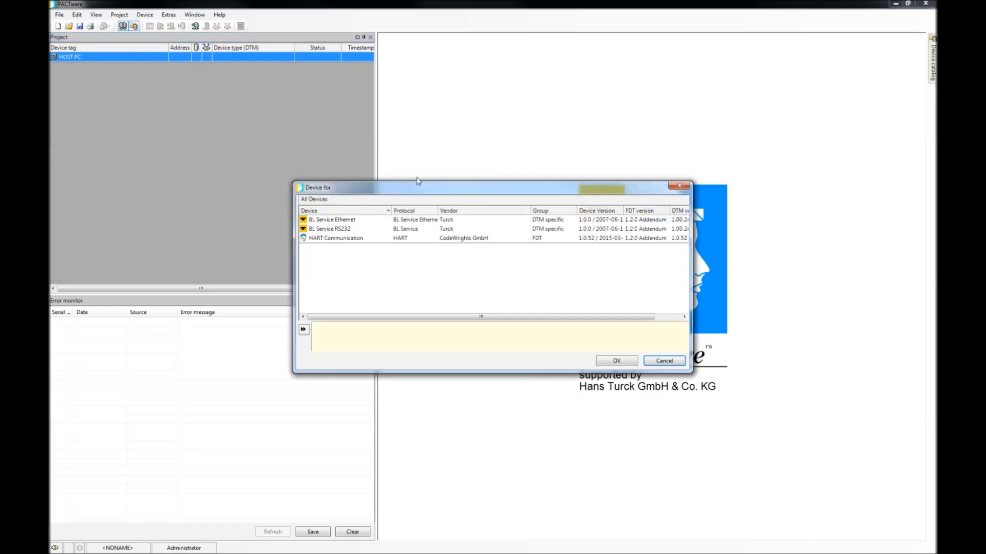
left_click(332, 219)
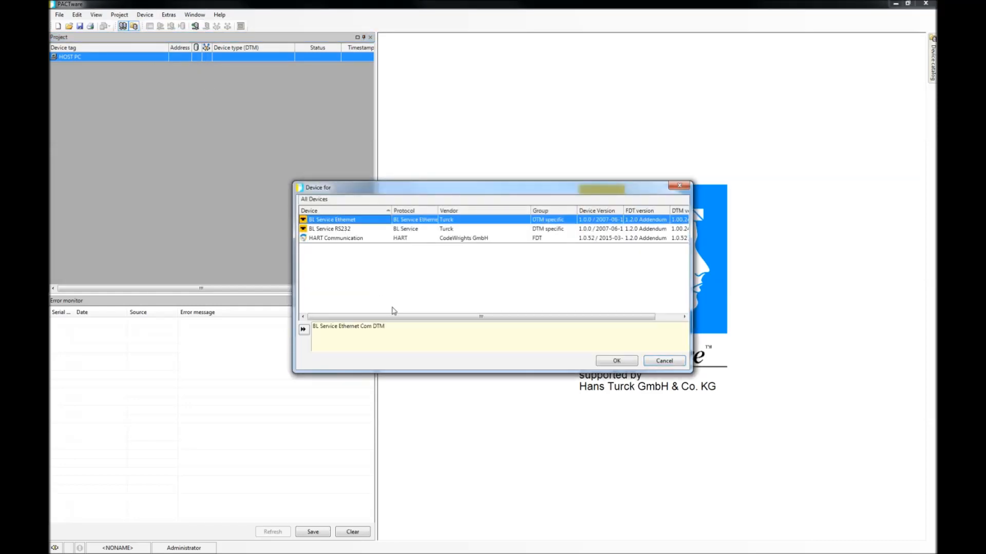
left_click(616, 361)
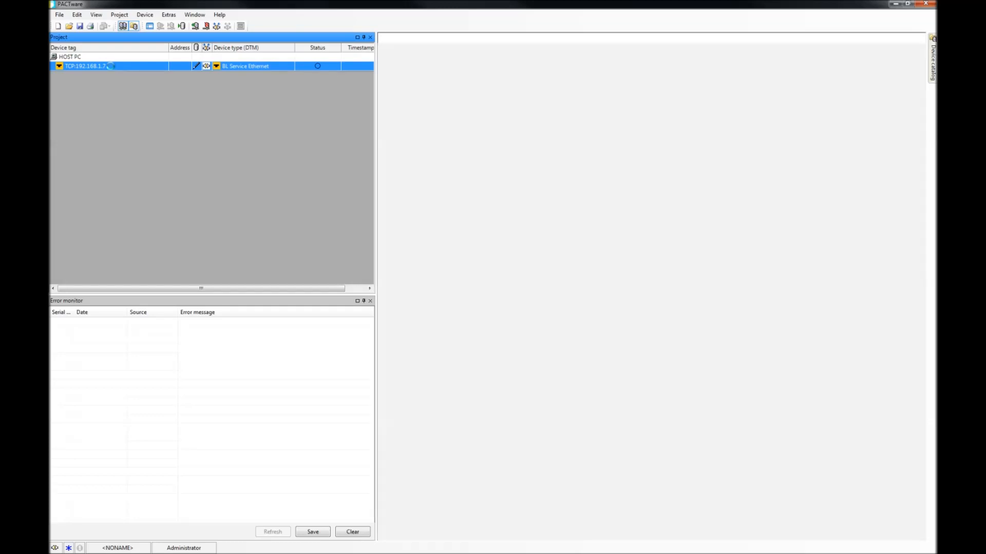
Step: In bus address management, filter manual devices to EtherNet/IP On-Machine and pick TBEN-S2-4IOL
double_click(85, 67)
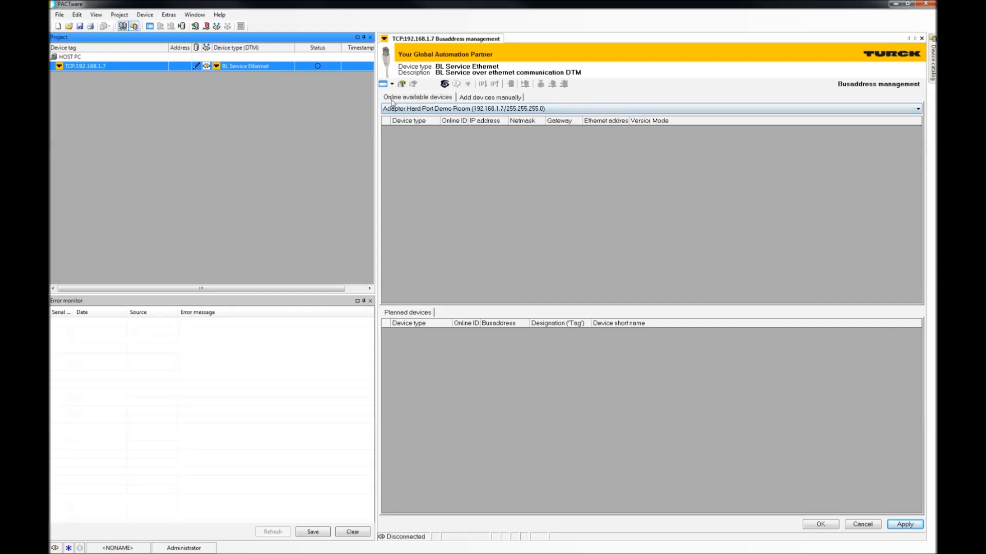
left_click(489, 97)
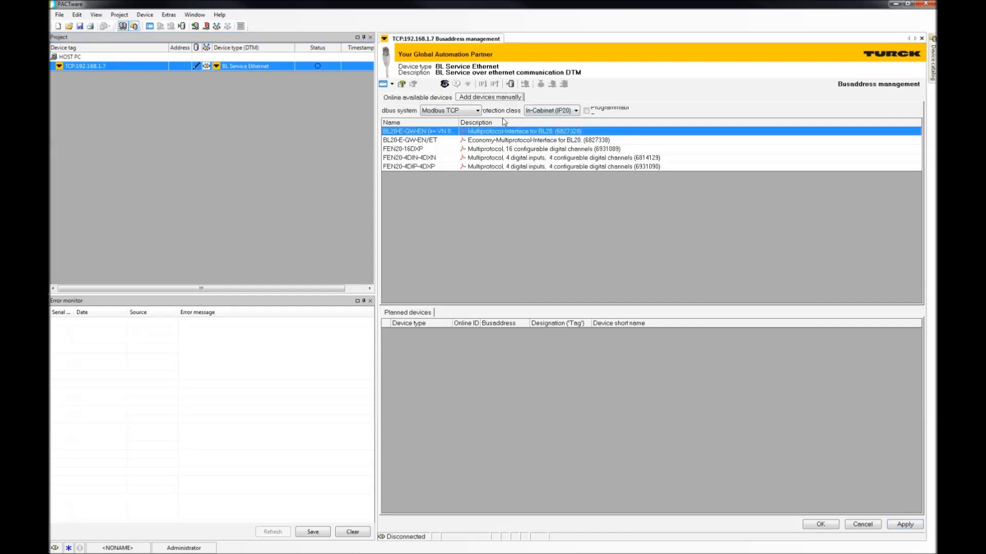
left_click(477, 111)
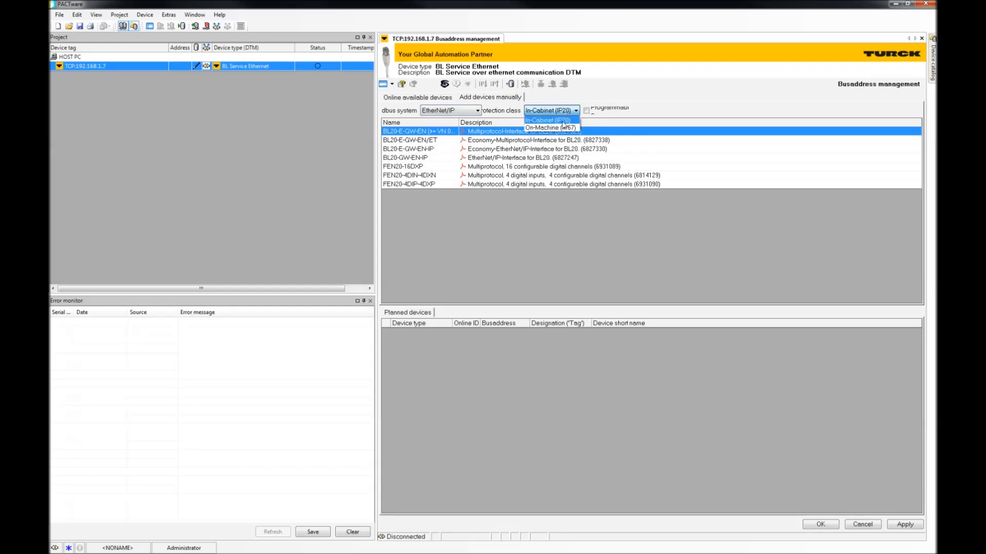
left_click(549, 129)
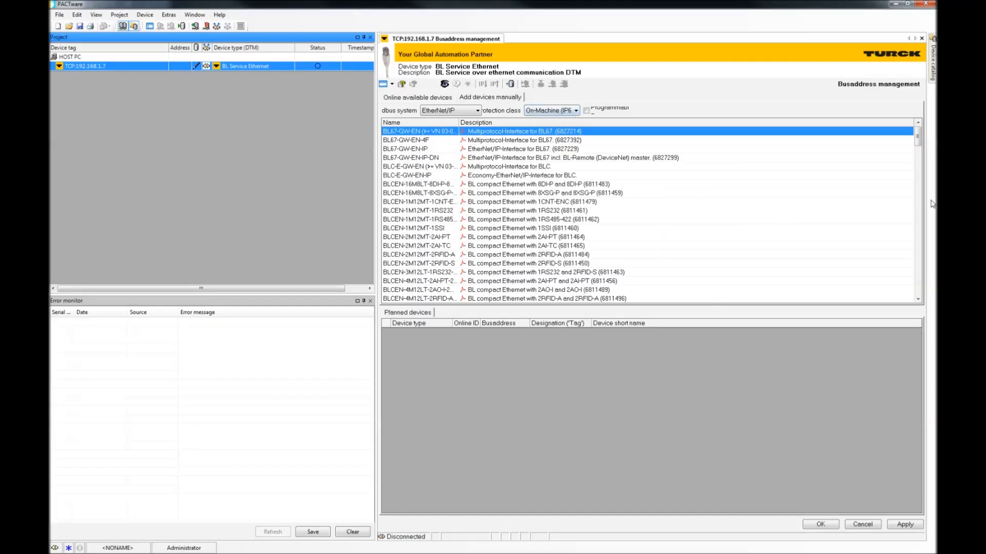
left_click(421, 201)
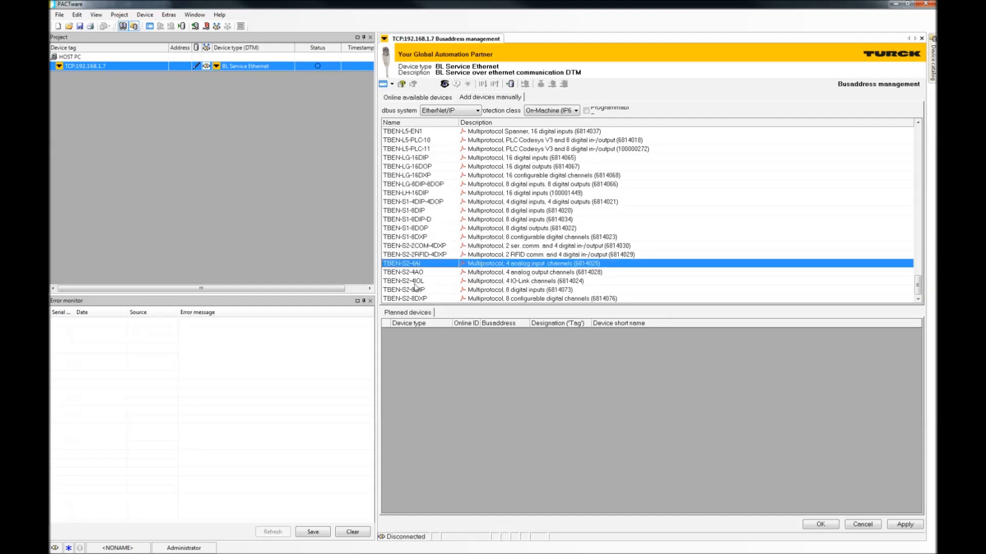
left_click(405, 280)
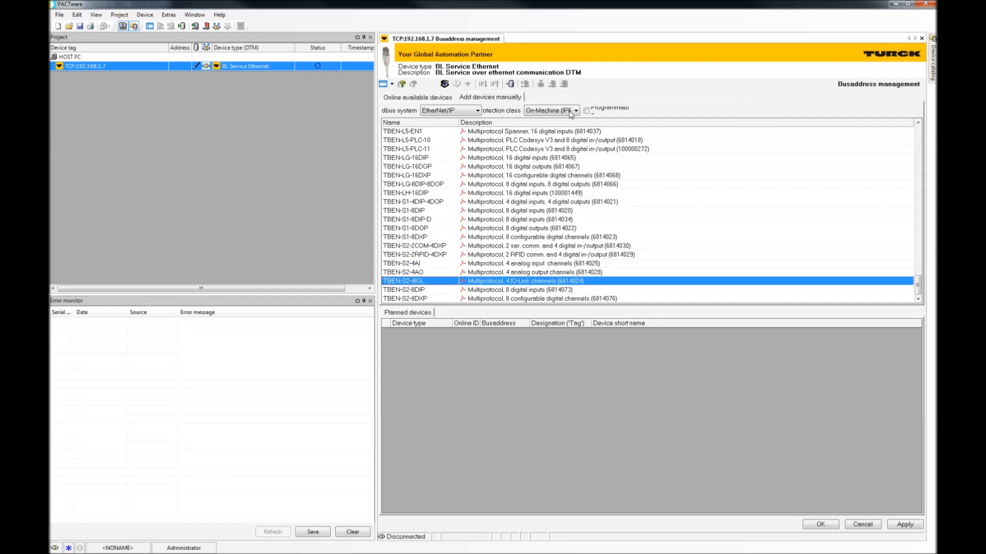
Step: Search online devices and edit the found gateway's IP address to 192.168.1.168
left_click(417, 97)
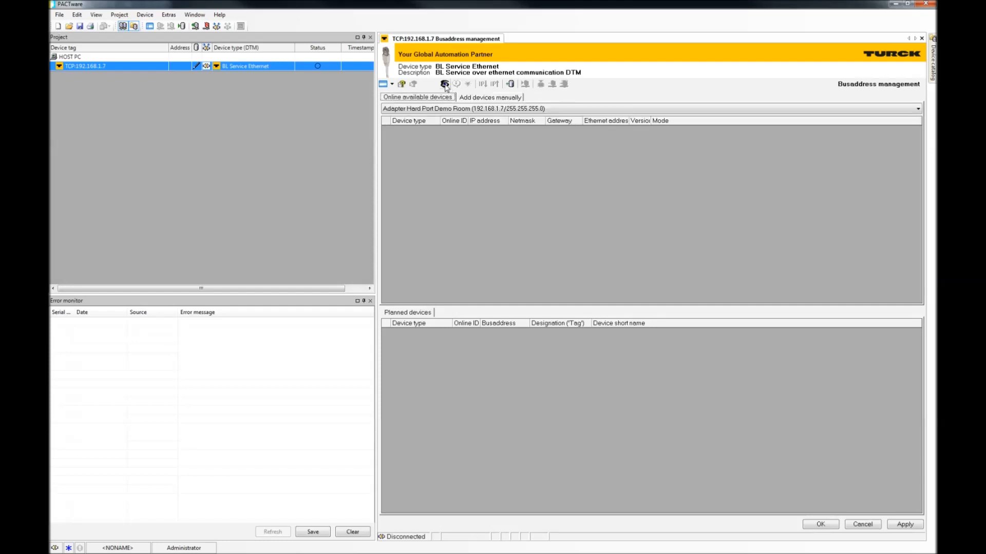
left_click(444, 84)
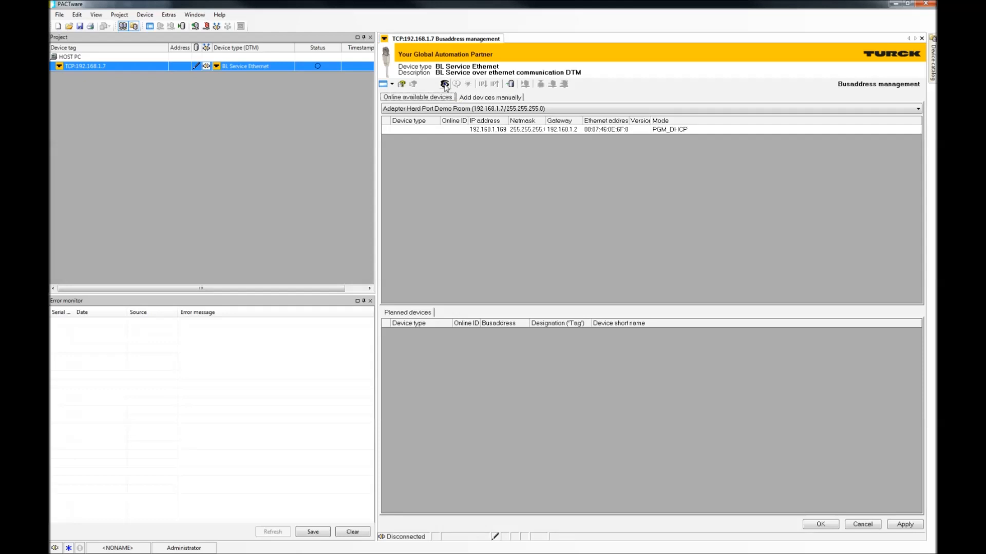
left_click(445, 83)
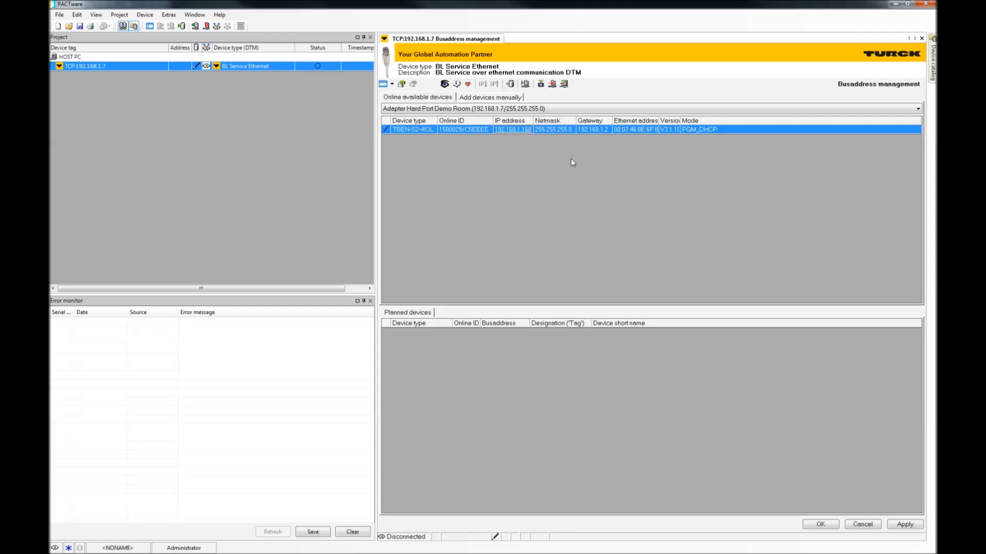
mouse_move(526, 84)
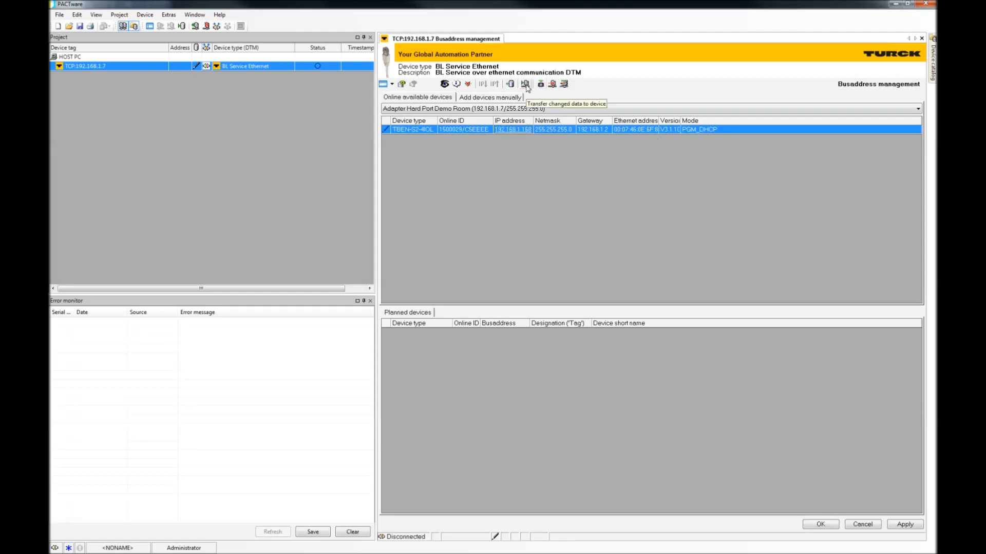
Step: Transfer the changed address to the gateway and confirm a Reset-Restart
left_click(525, 84)
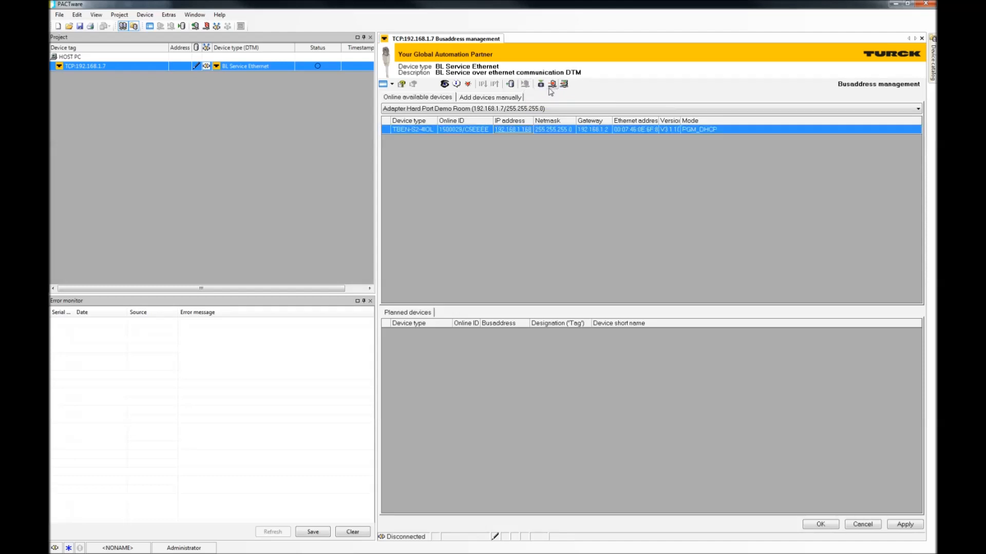
mouse_move(552, 84)
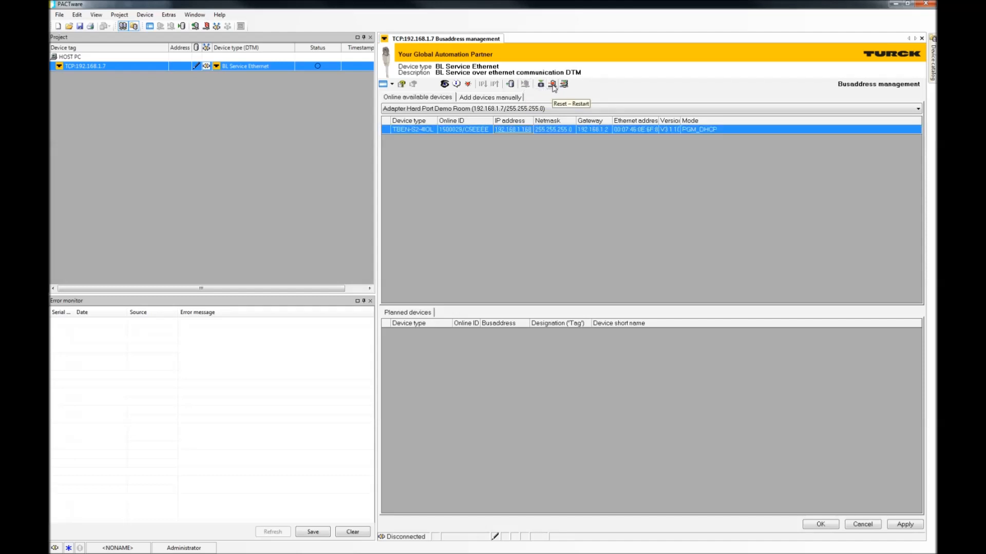
left_click(553, 84)
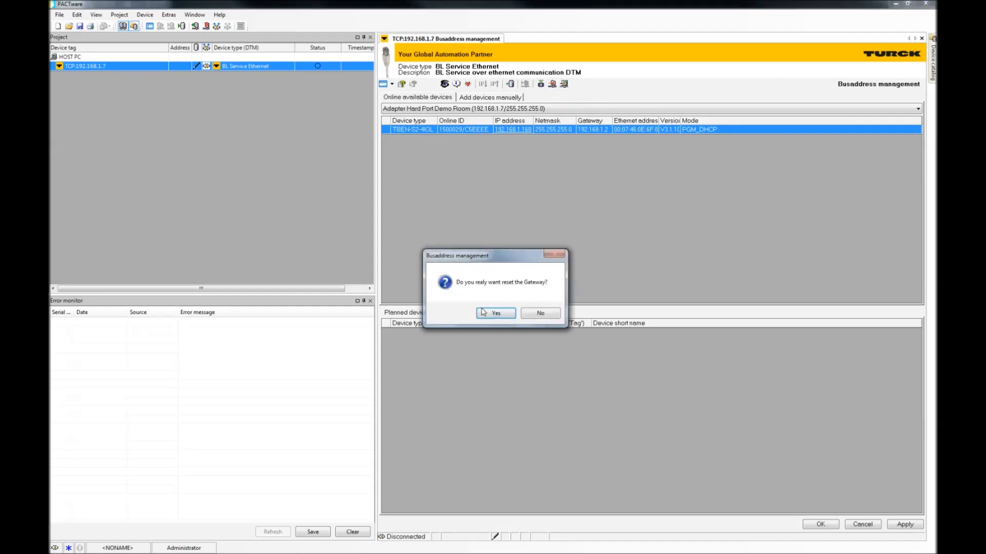
left_click(495, 313)
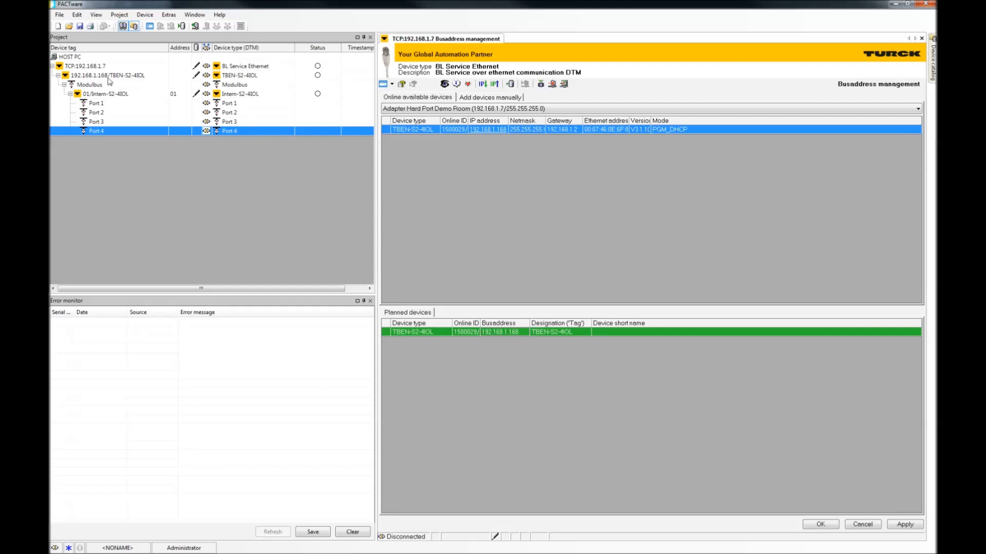
Step: Open the 192.168.1.168/TBEN-S2-4IOL gateway's Parameterization tab
left_click(106, 75)
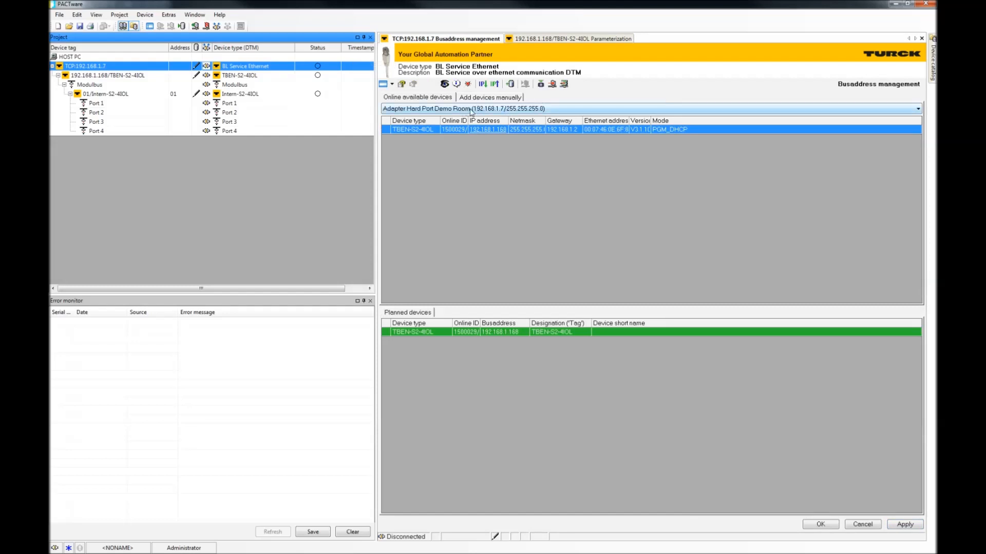
left_click(916, 108)
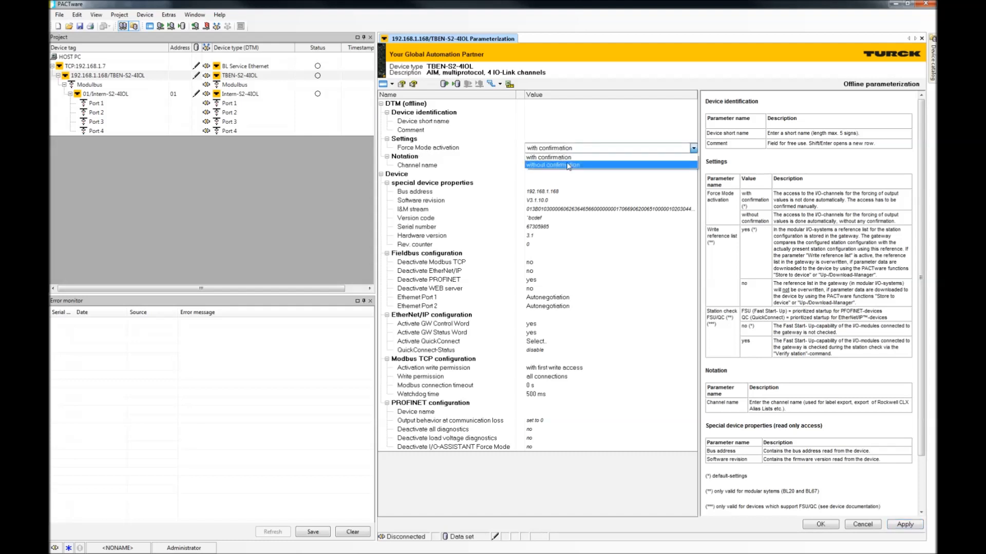
Step: Set Force Mode activation to 'without confirmation' and review the EtherNet/IP deactivation setting
left_click(552, 165)
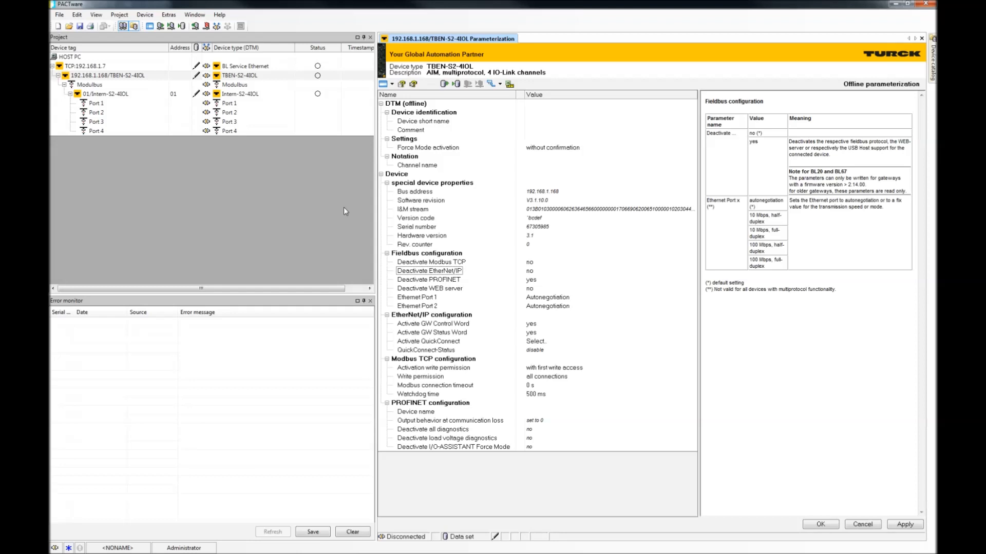
left_click(431, 271)
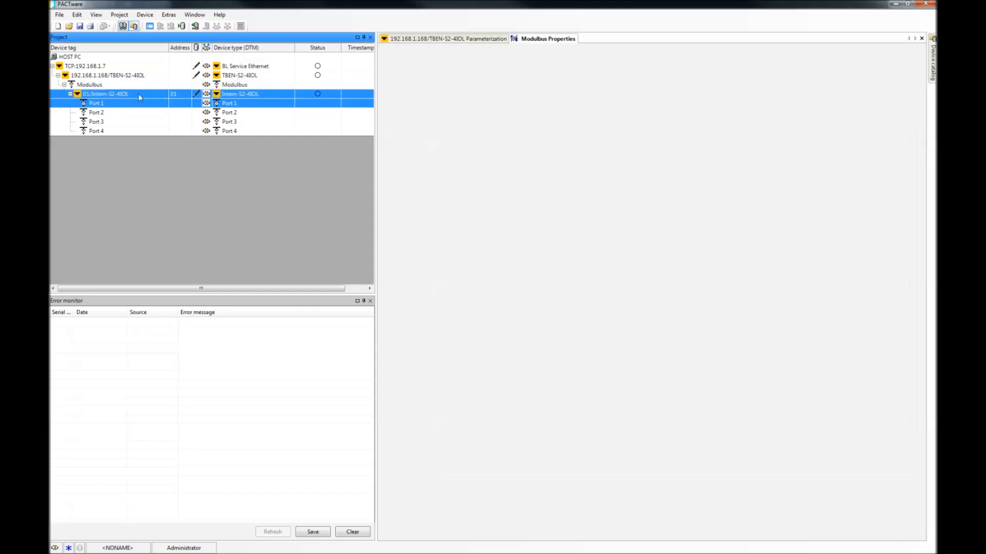
double_click(104, 93)
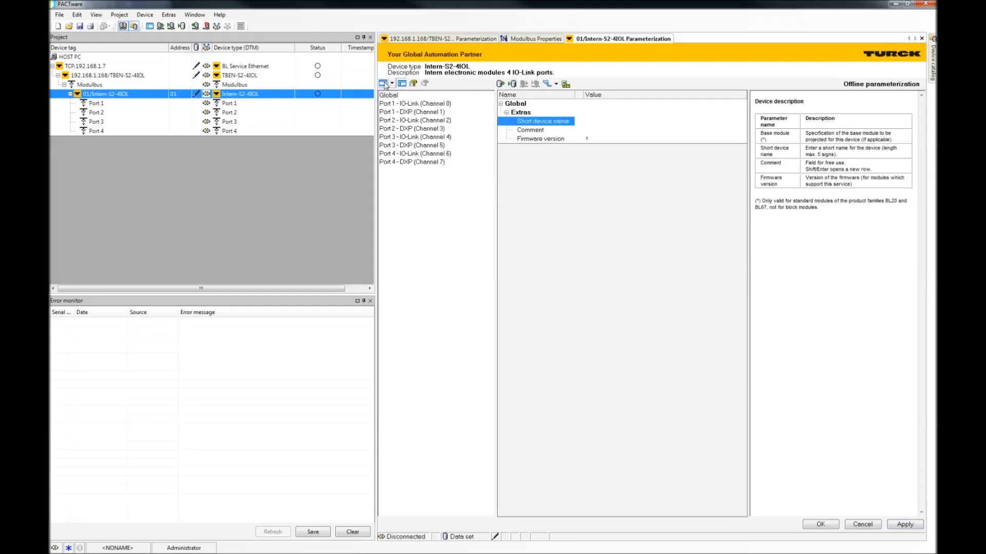
left_click(402, 83)
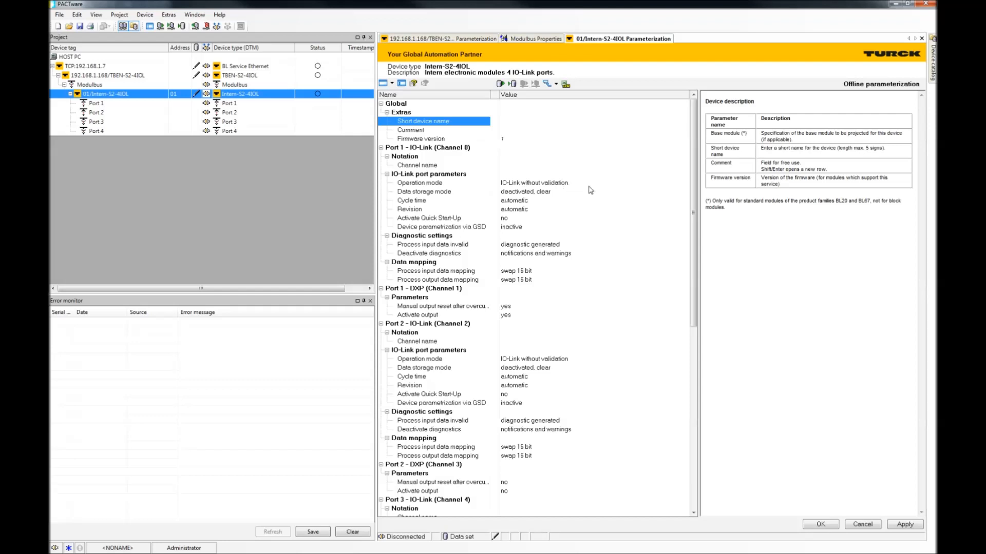
mouse_move(520, 375)
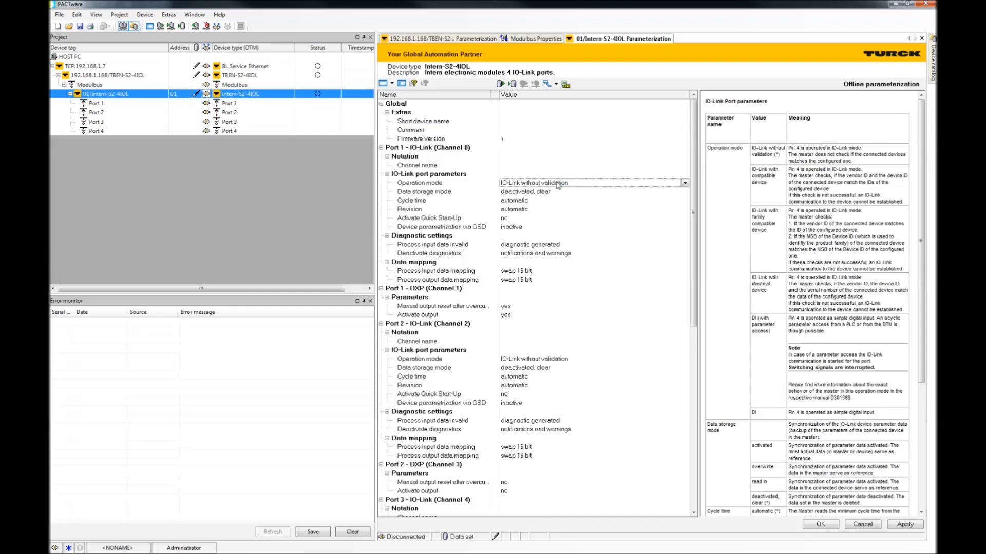
left_click(684, 182)
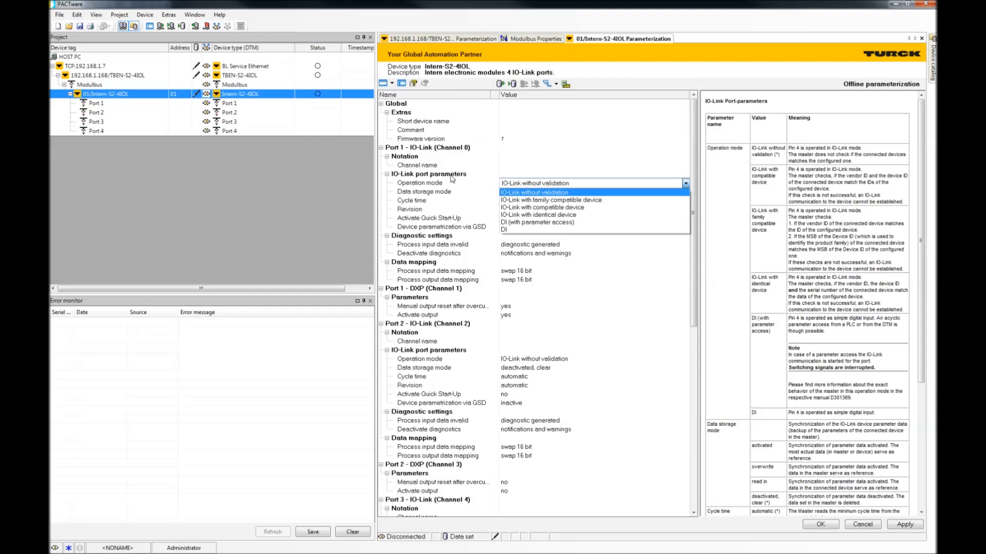
left_click(534, 183)
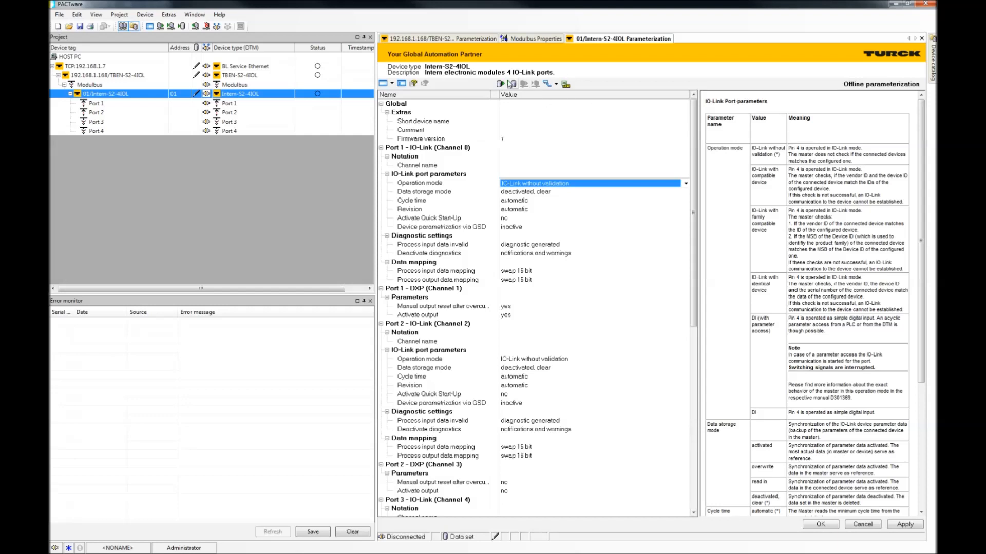
mouse_move(500, 83)
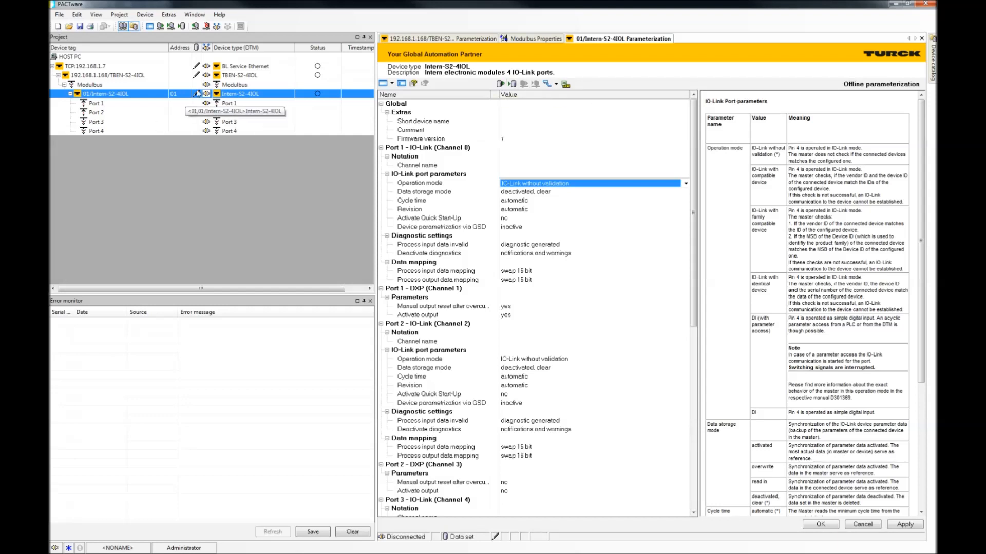
mouse_move(602, 172)
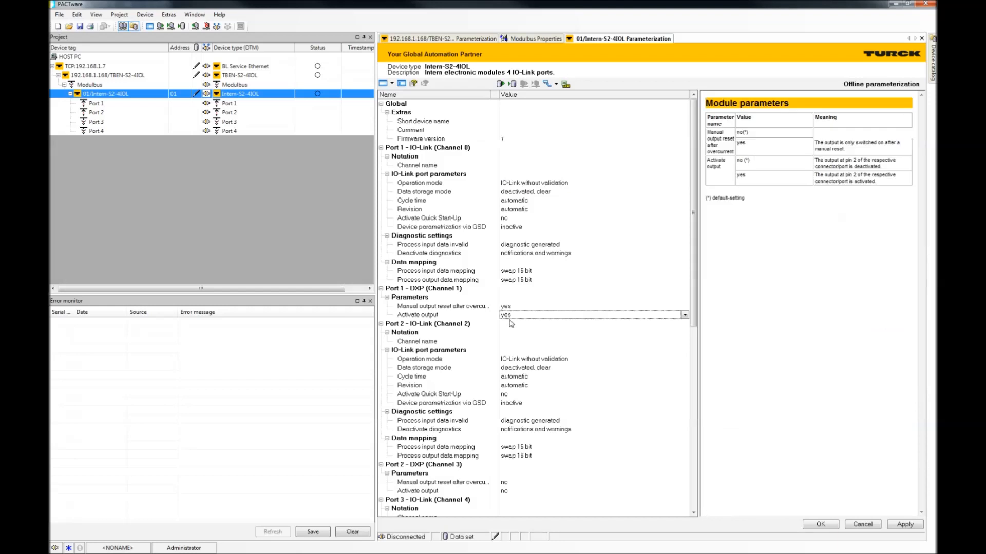
left_click(683, 315)
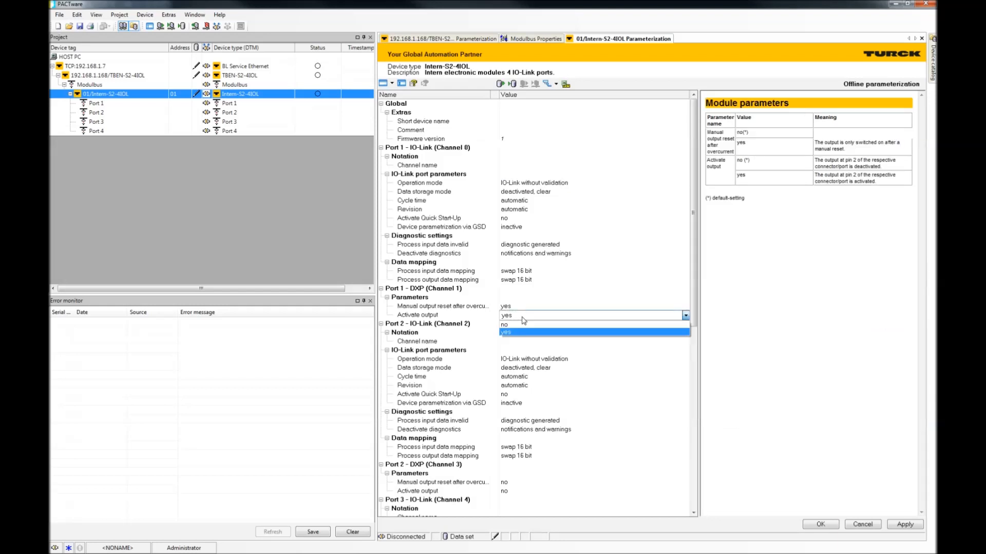
left_click(506, 332)
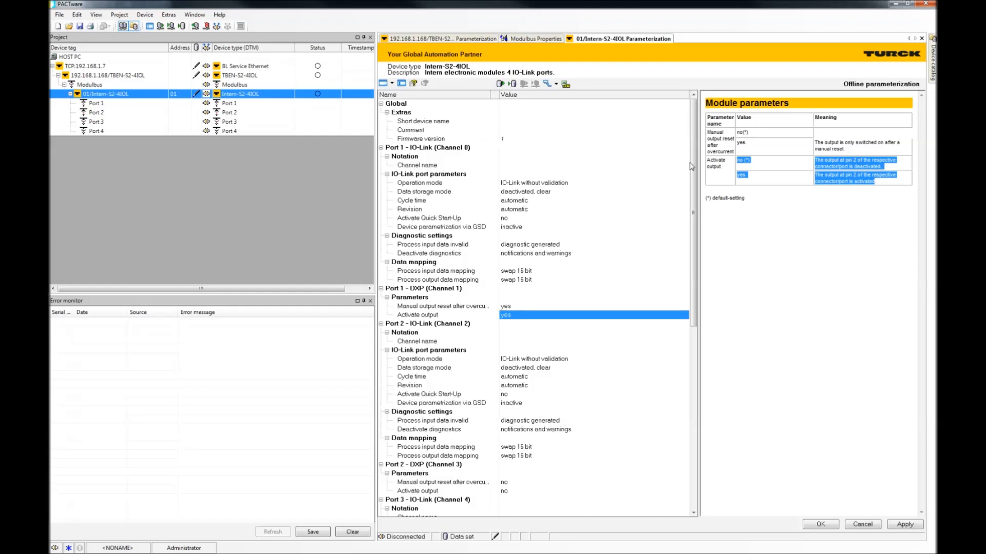
Step: Add CPV10 8 Valves IODD1.0.1 under Port 1 of 01/Intern-S2-4IOL, then select the module
left_click(96, 103)
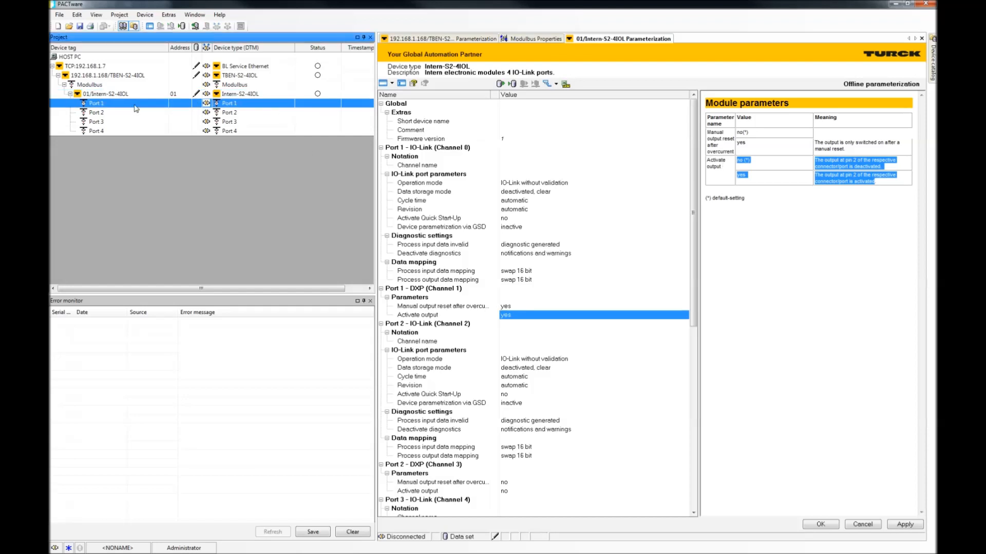
right_click(97, 103)
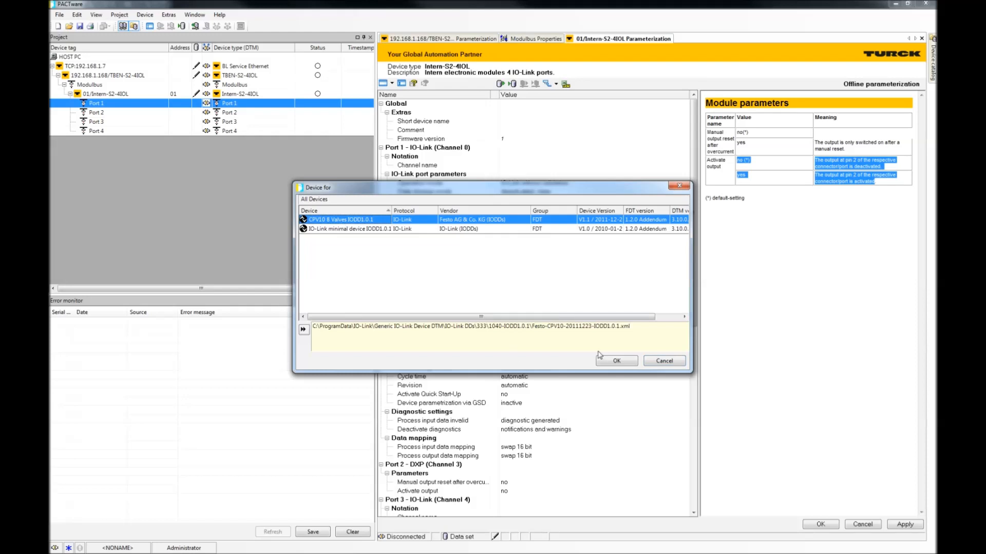
left_click(616, 360)
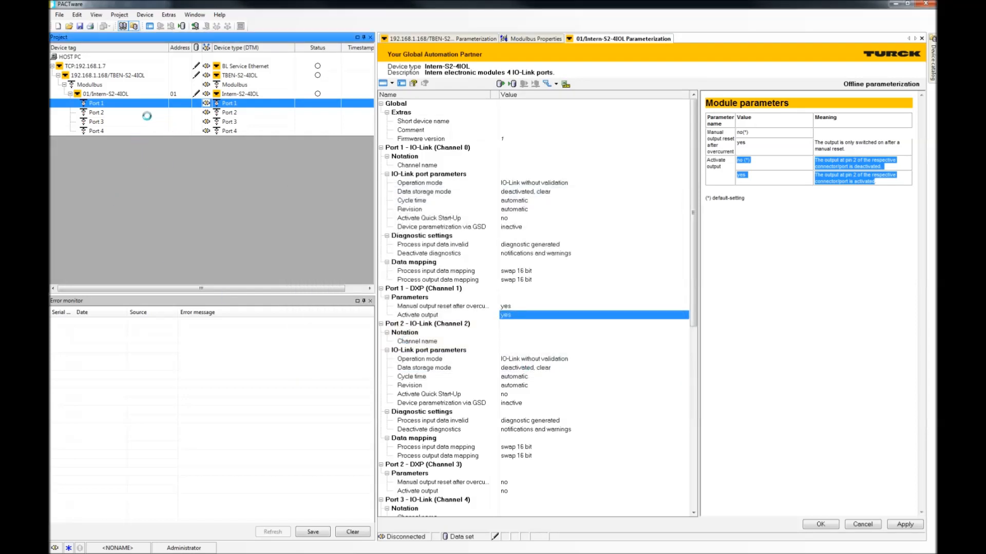
left_click(120, 112)
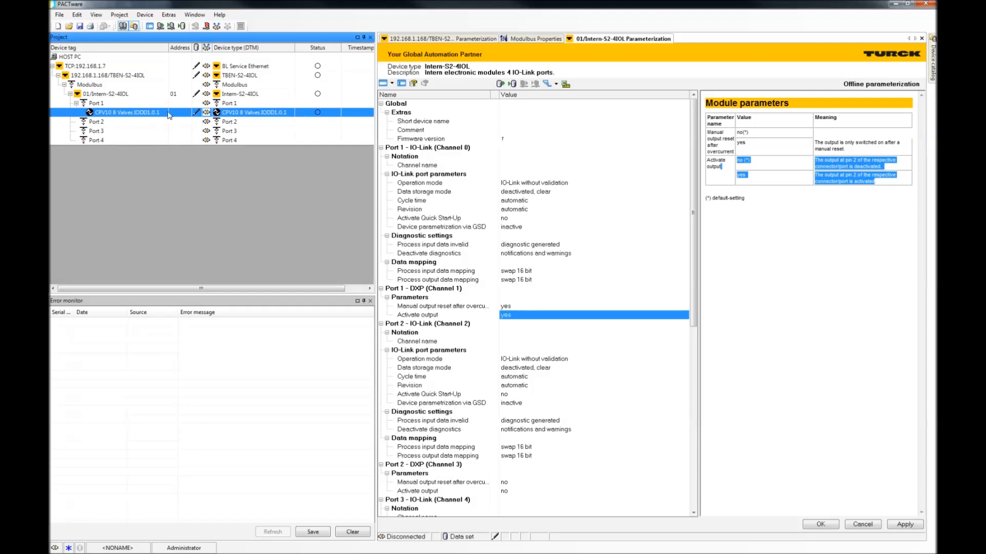
left_click(103, 94)
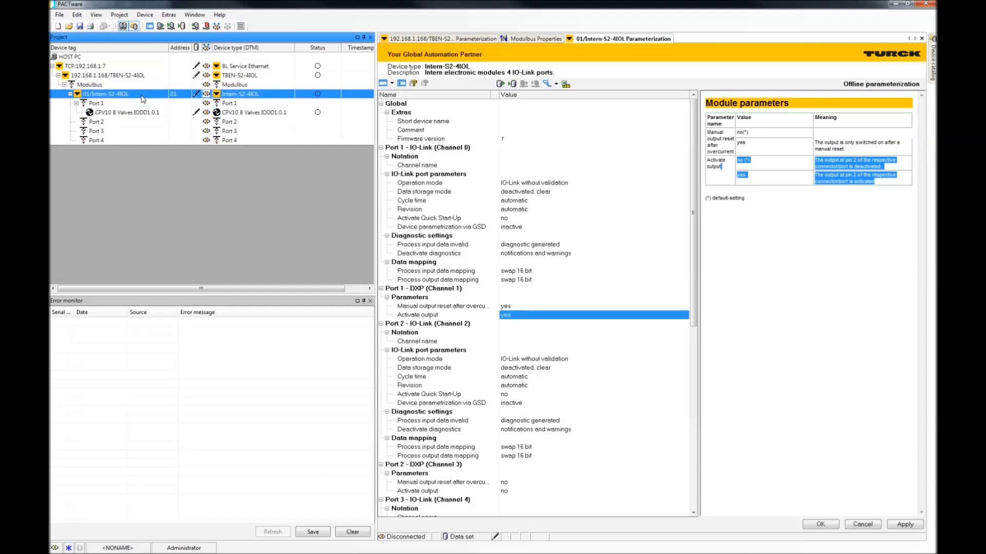
Step: Open Busaddress management for TCP:192.168.1.7 and return to the 192.168.1.168 gateway
right_click(85, 66)
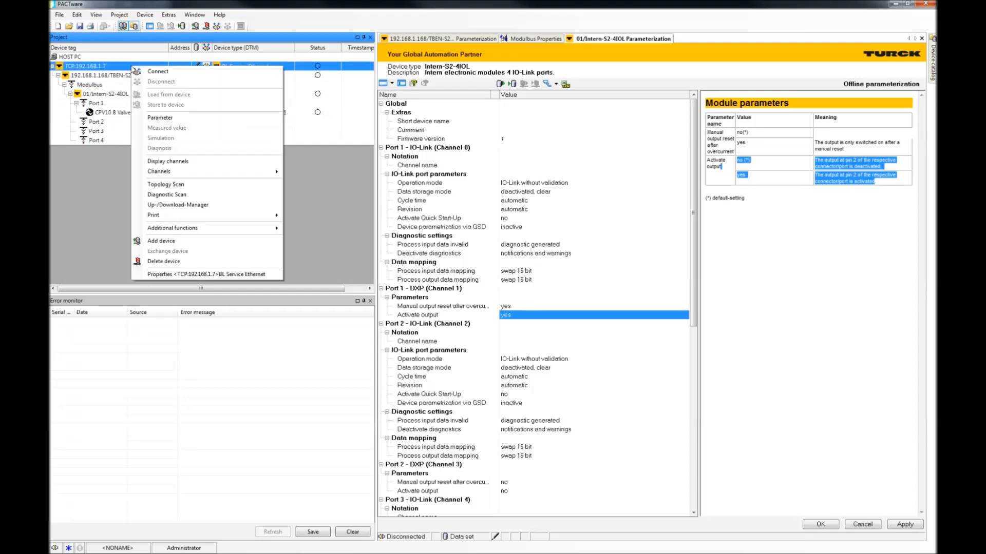
mouse_move(159, 148)
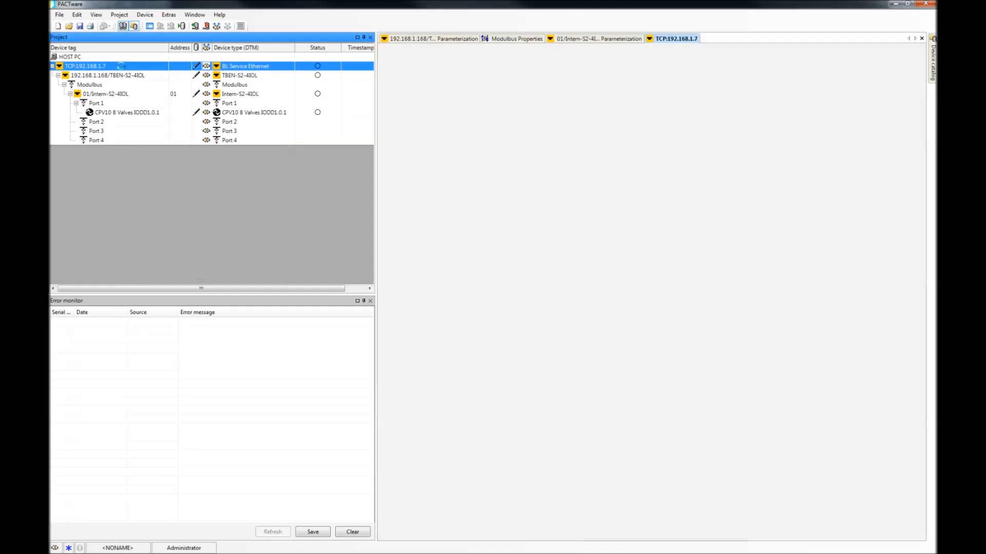
left_click(676, 38)
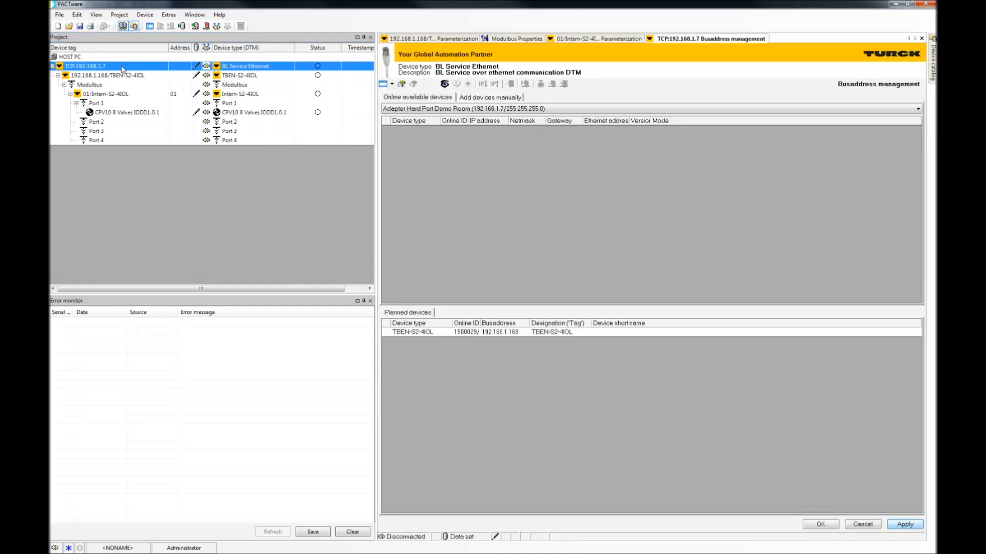
right_click(107, 75)
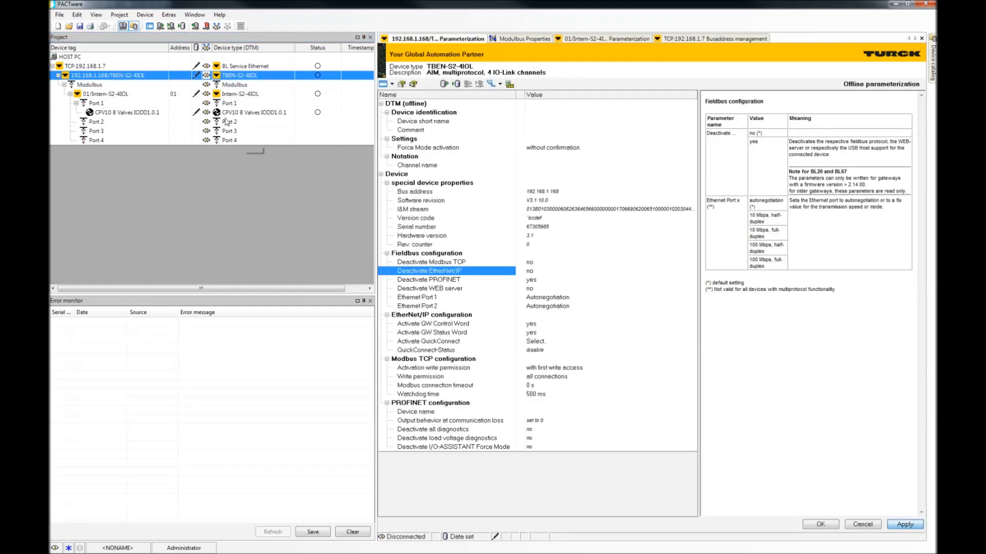
right_click(103, 75)
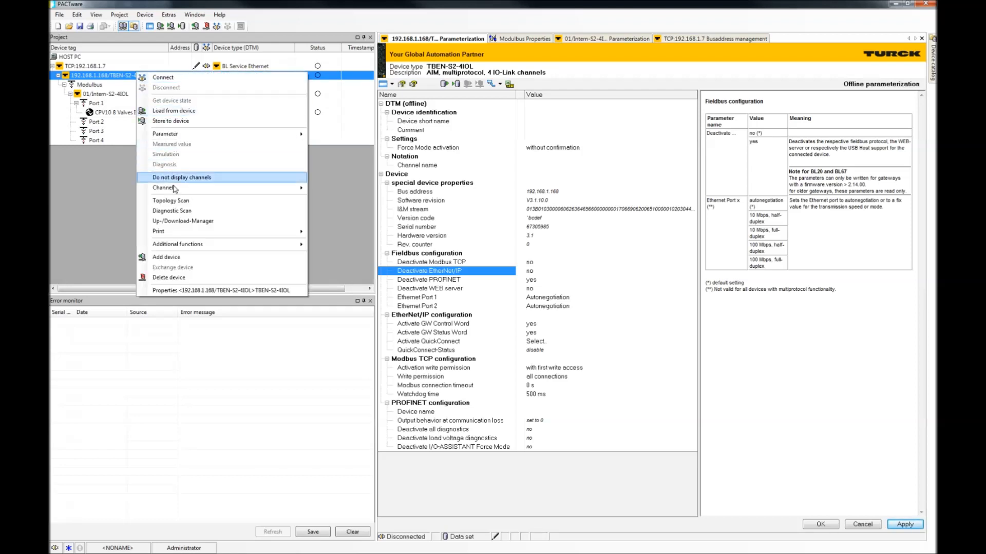
mouse_move(190, 121)
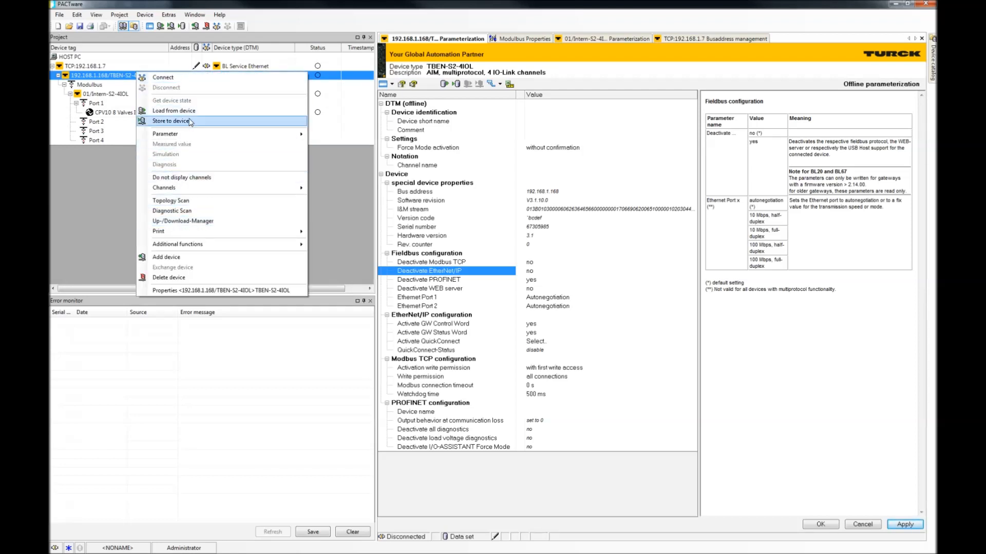
Step: Write the gateway and internal module settings to the device, confirming the connection prompts
left_click(171, 121)
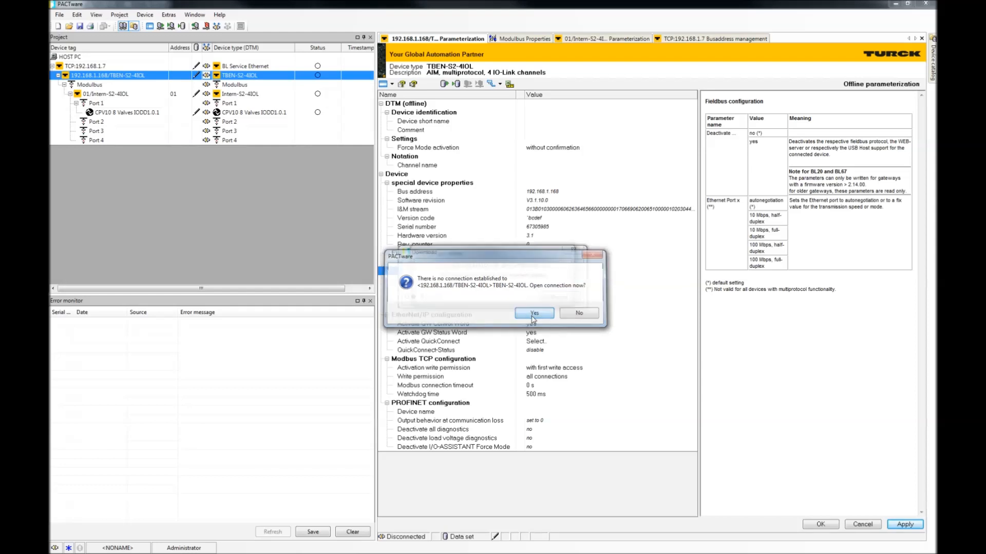
left_click(534, 313)
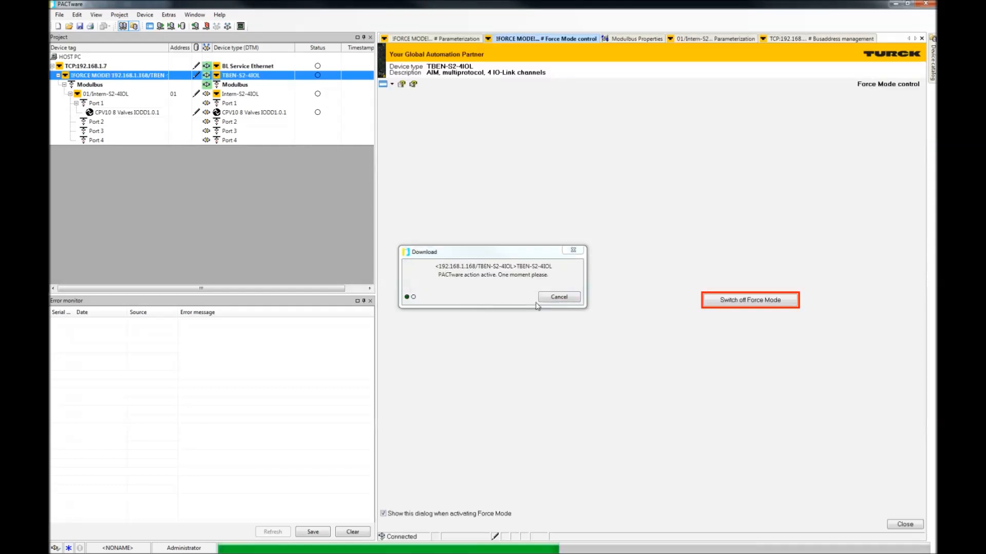
left_click(750, 299)
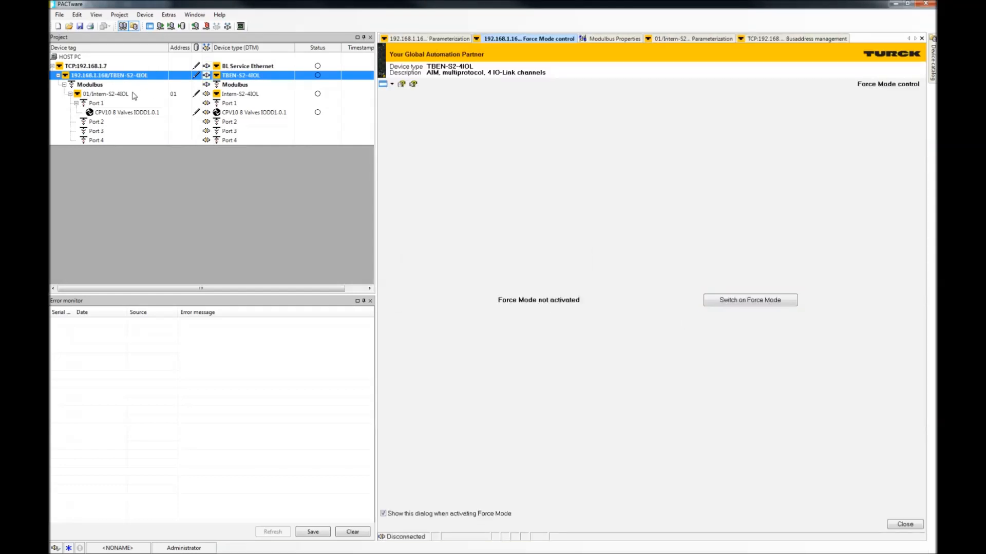
right_click(106, 94)
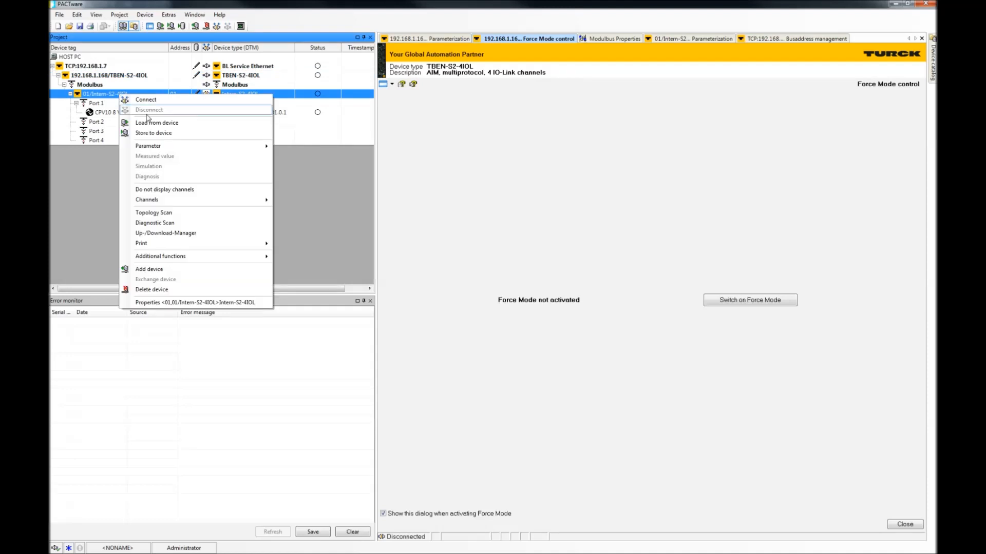
left_click(156, 123)
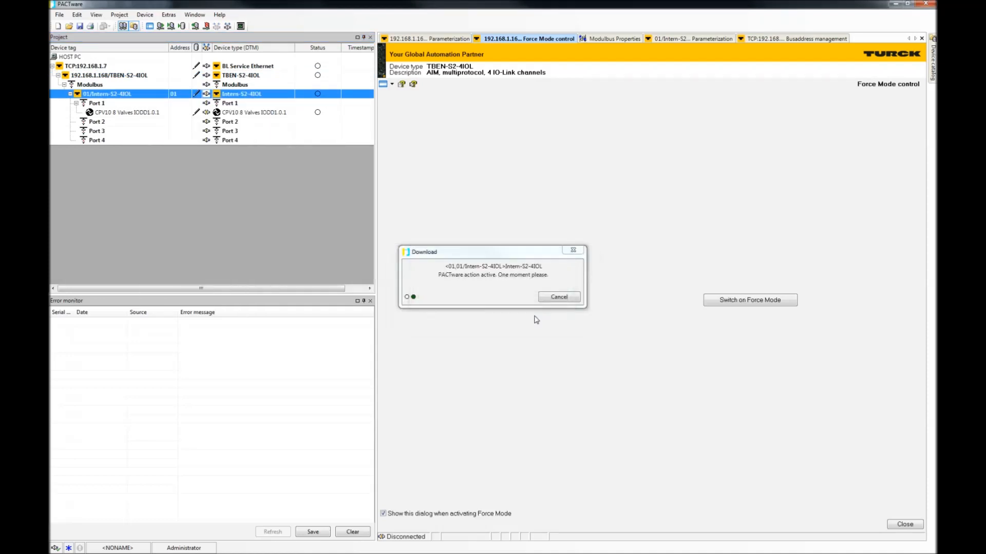
left_click(749, 300)
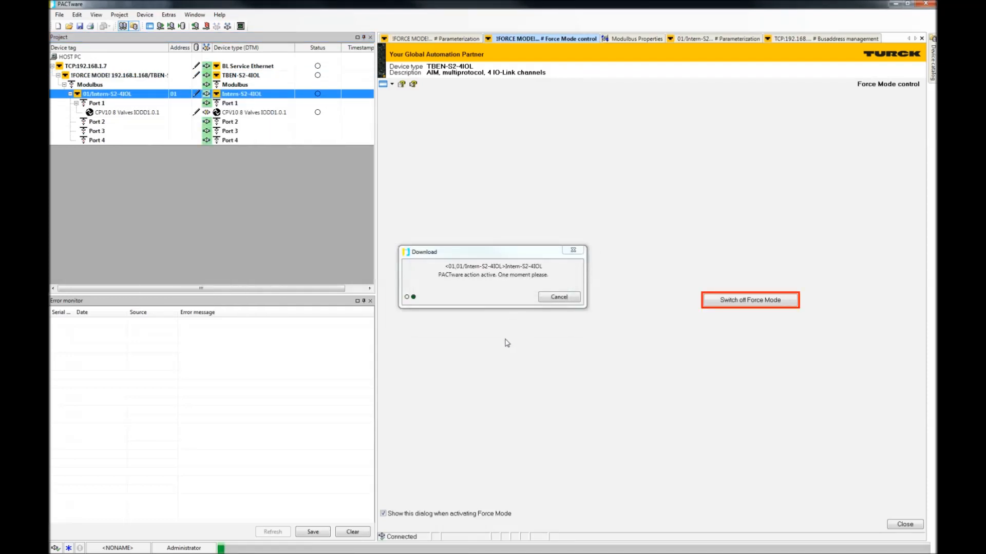
left_click(750, 300)
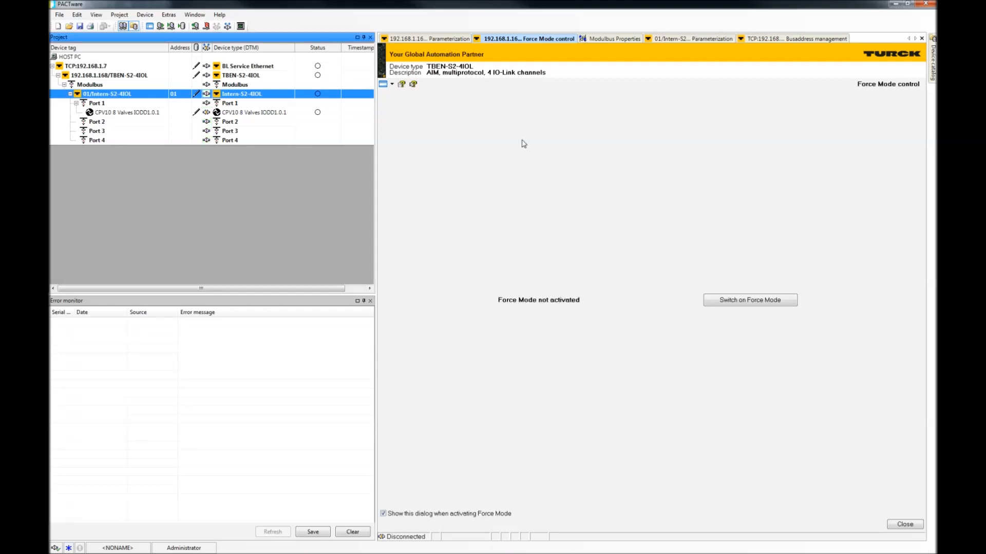
mouse_move(139, 72)
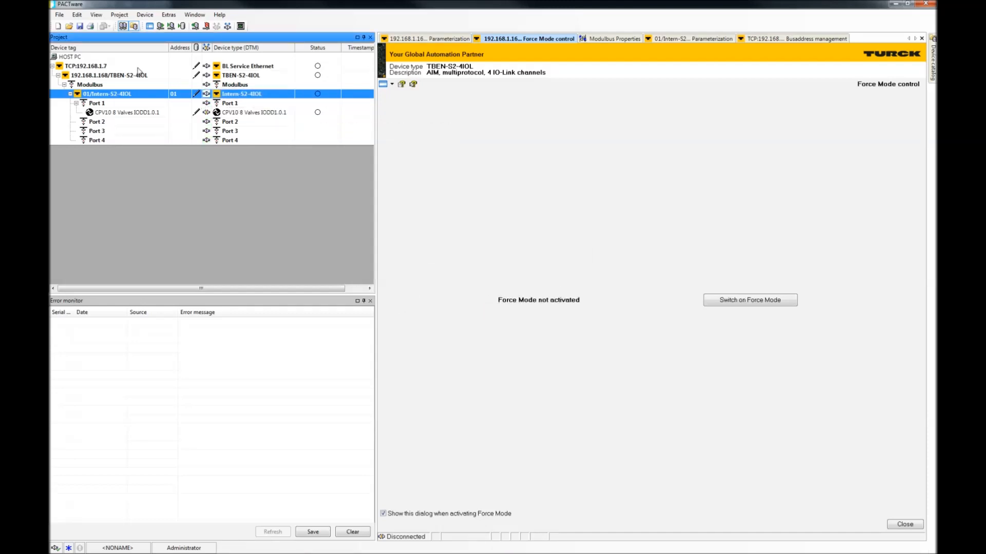
Step: Switch on Force Mode, connect the CPV10 valve terminal and open its parameters
left_click(87, 66)
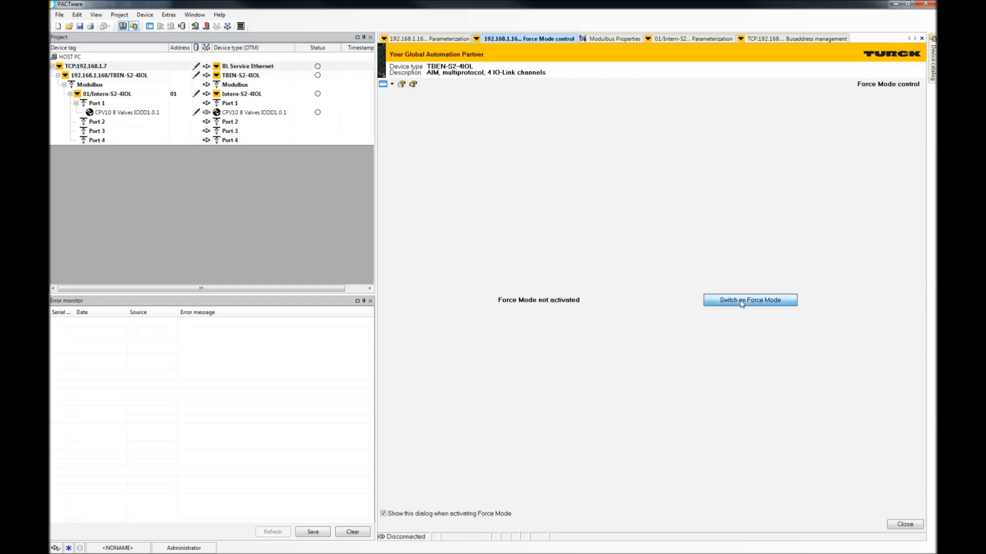
left_click(750, 300)
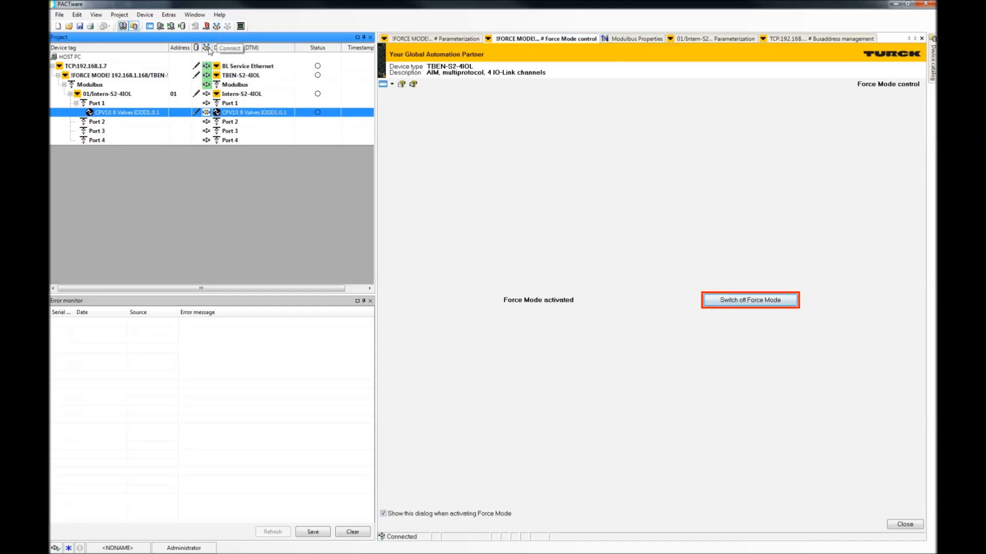
right_click(126, 112)
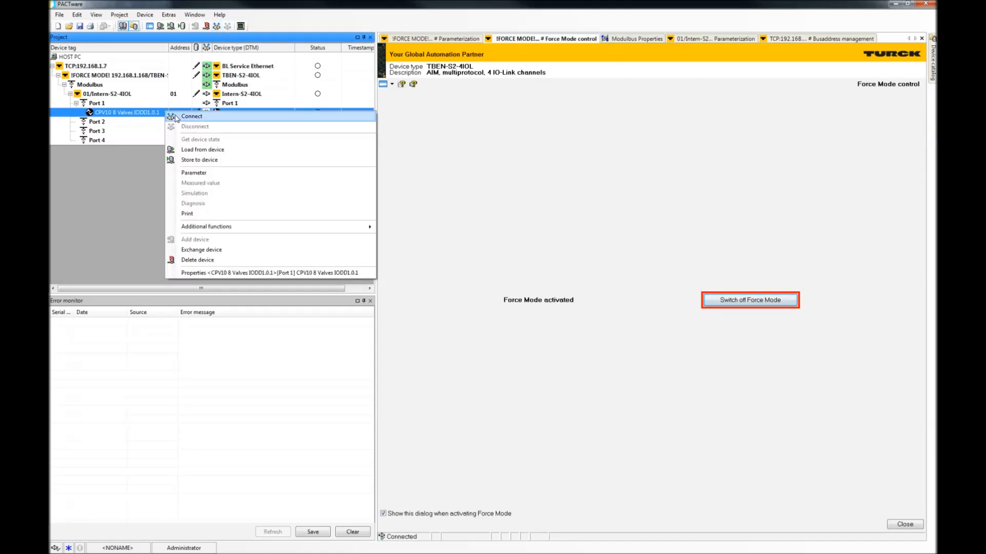
left_click(191, 116)
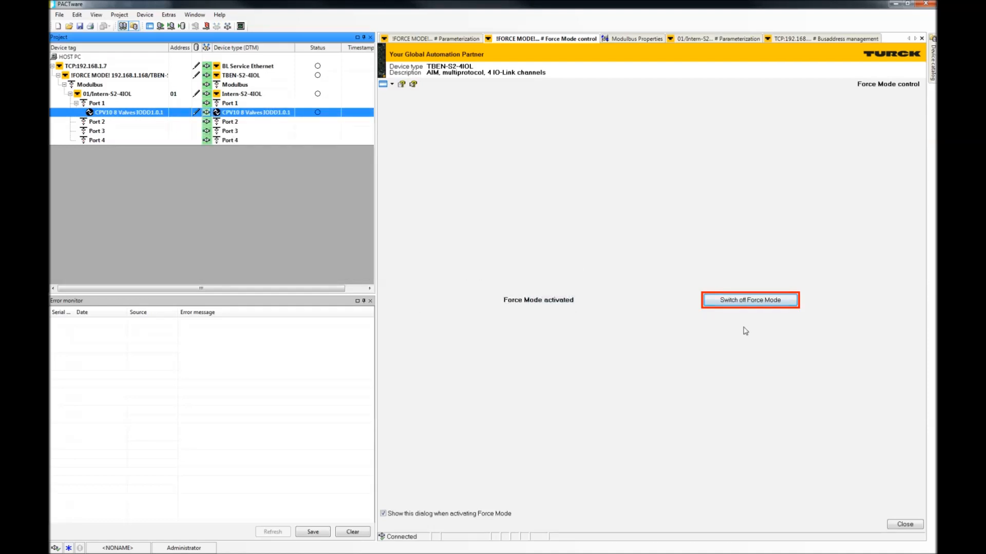
left_click(749, 300)
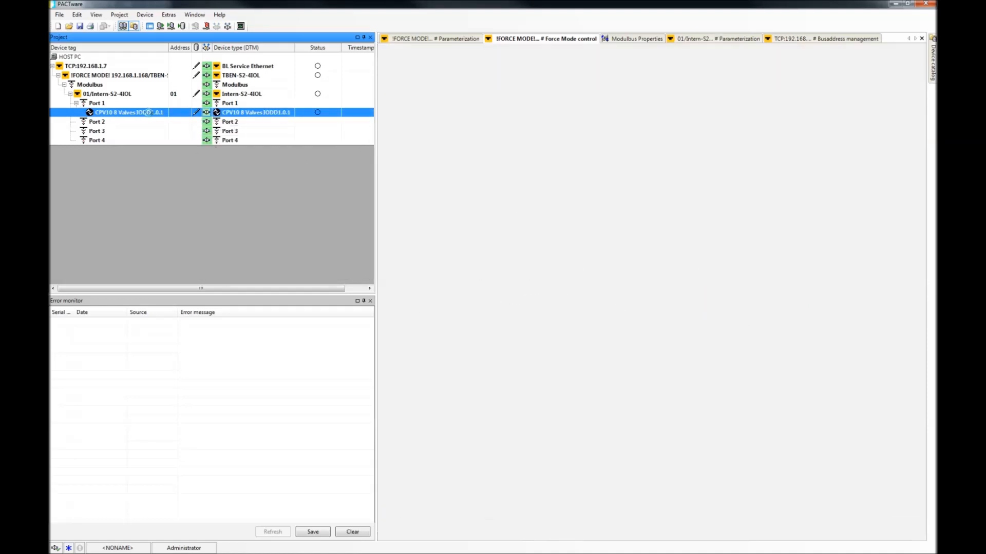
double_click(129, 112)
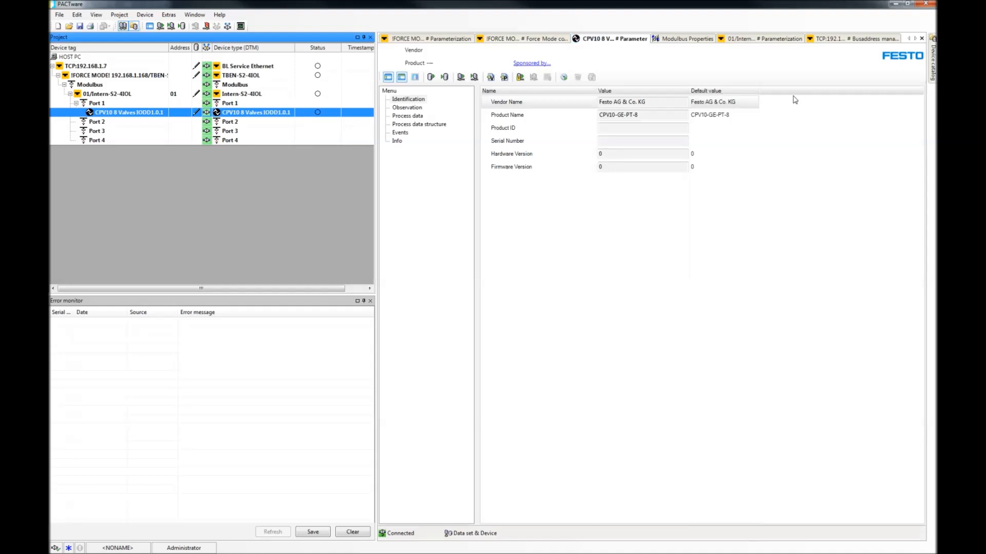
Step: In Process data, switch on Valve 1 solenoid 14 and Valve 3 solenoid 12 and write them
left_click(407, 116)
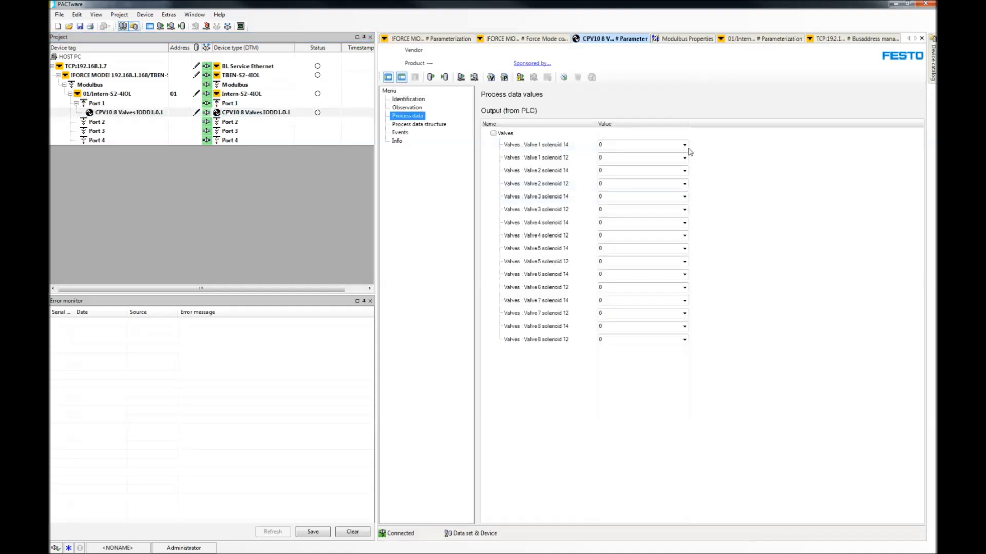
left_click(635, 145)
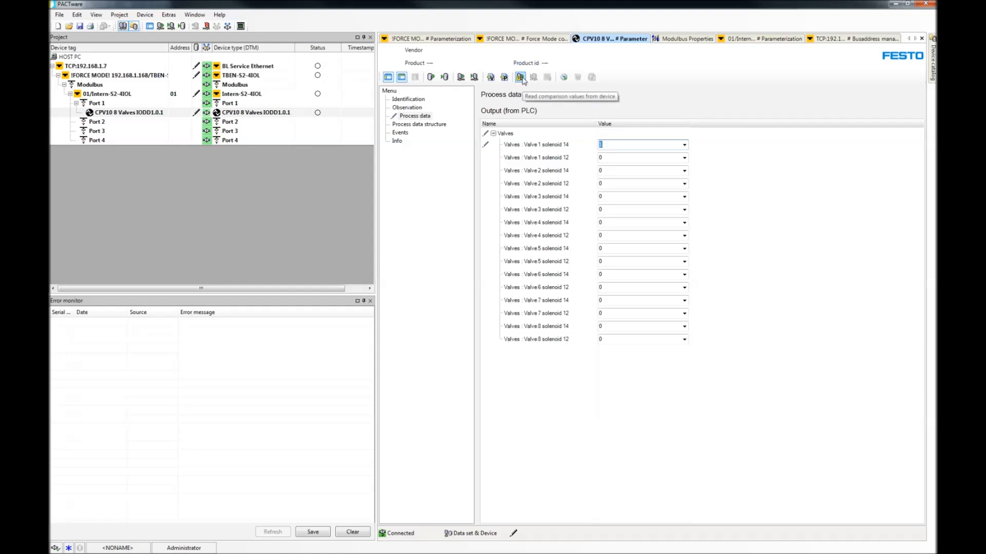
mouse_move(564, 77)
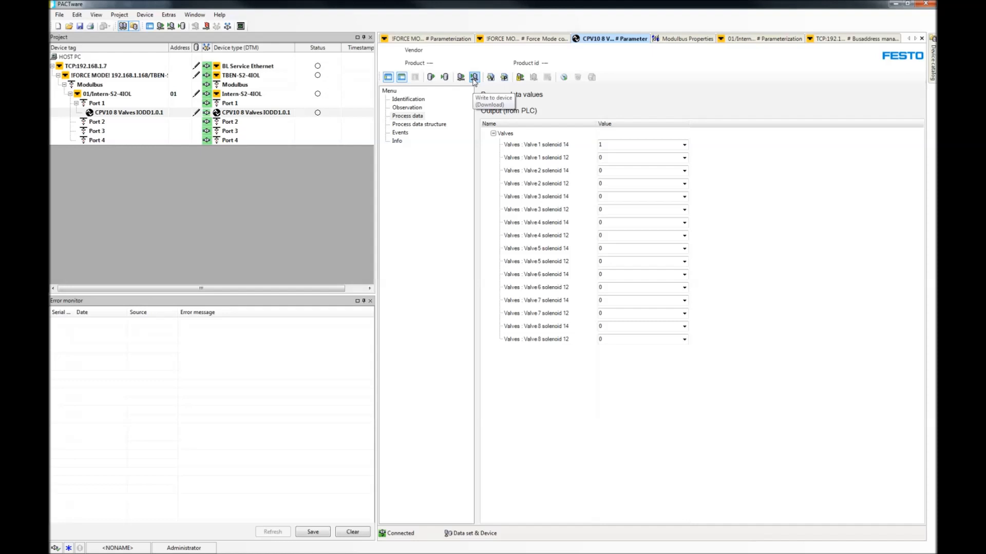
left_click(683, 210)
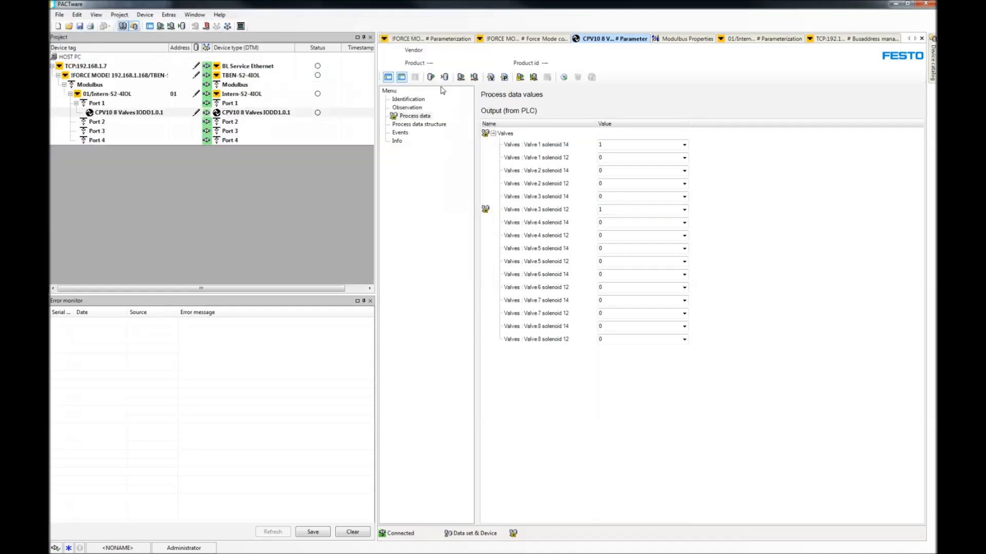
Step: Write the updated and then reset valve outputs of 0 to the CPV10
left_click(473, 76)
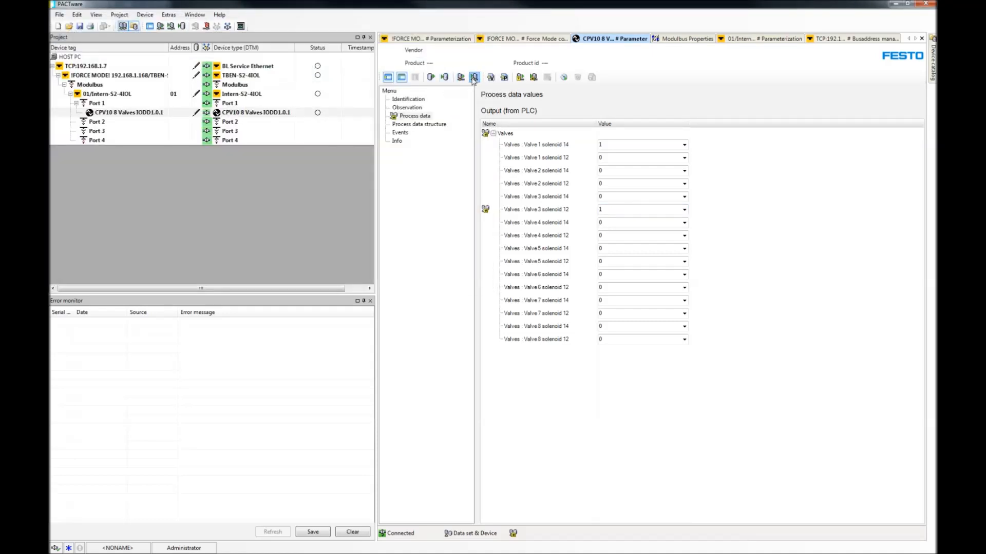
mouse_move(474, 77)
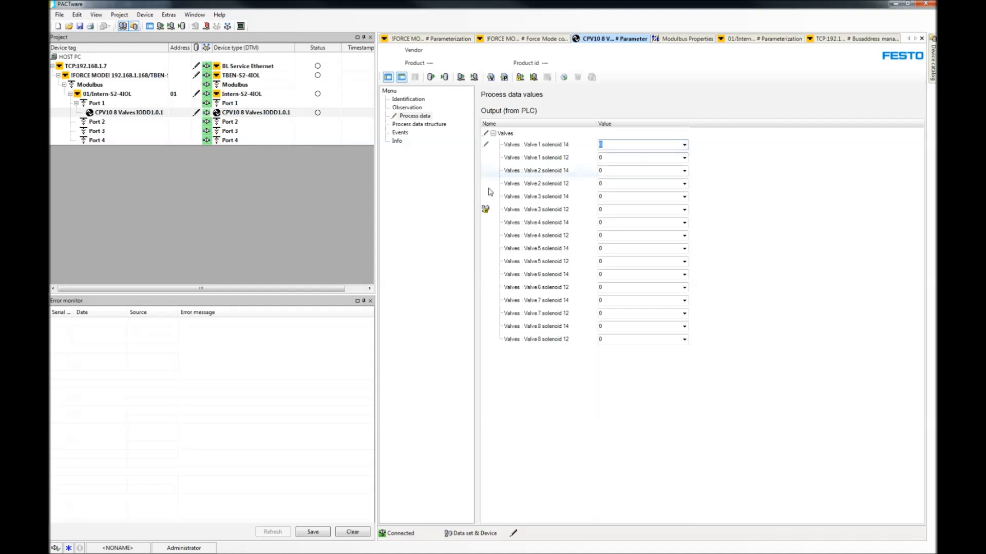
left_click(414, 115)
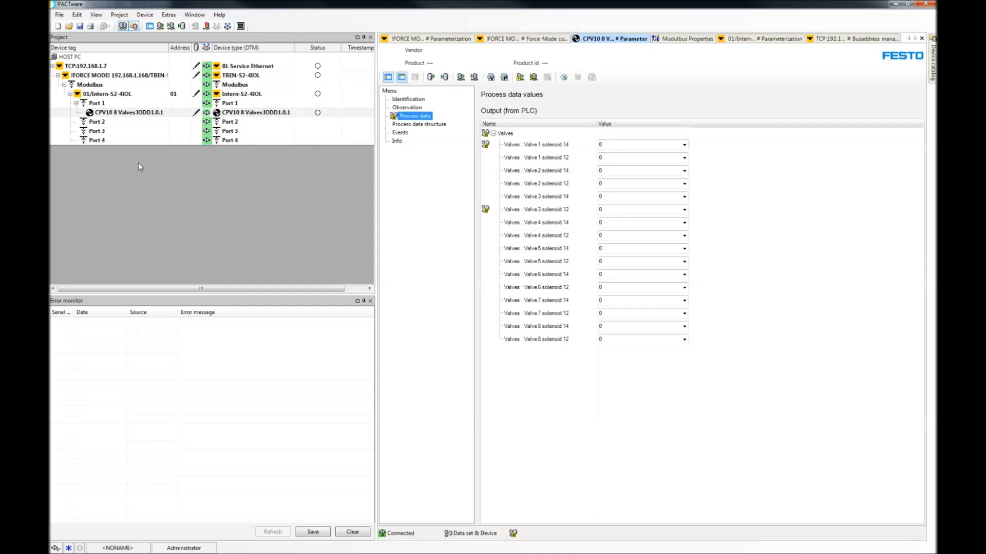
mouse_move(80, 26)
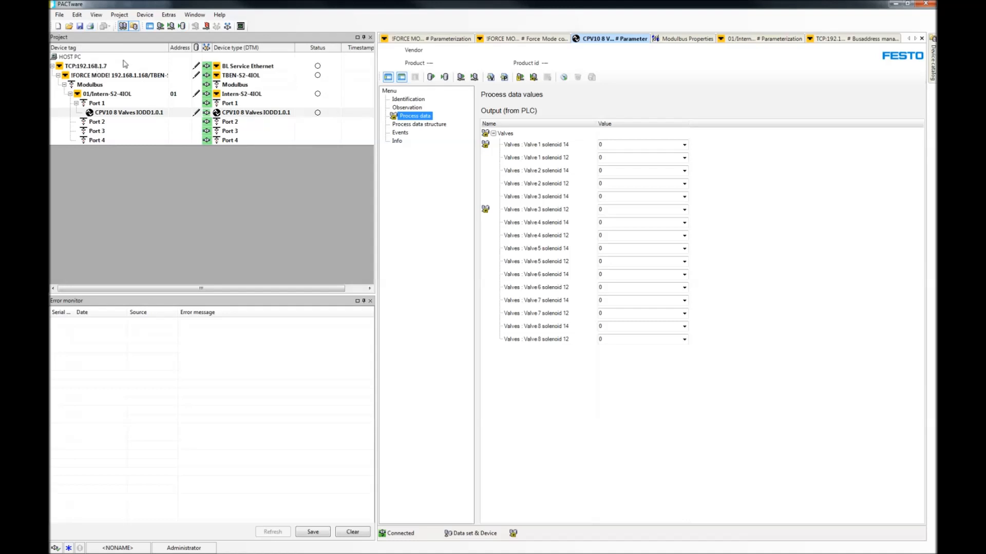
mouse_move(114, 71)
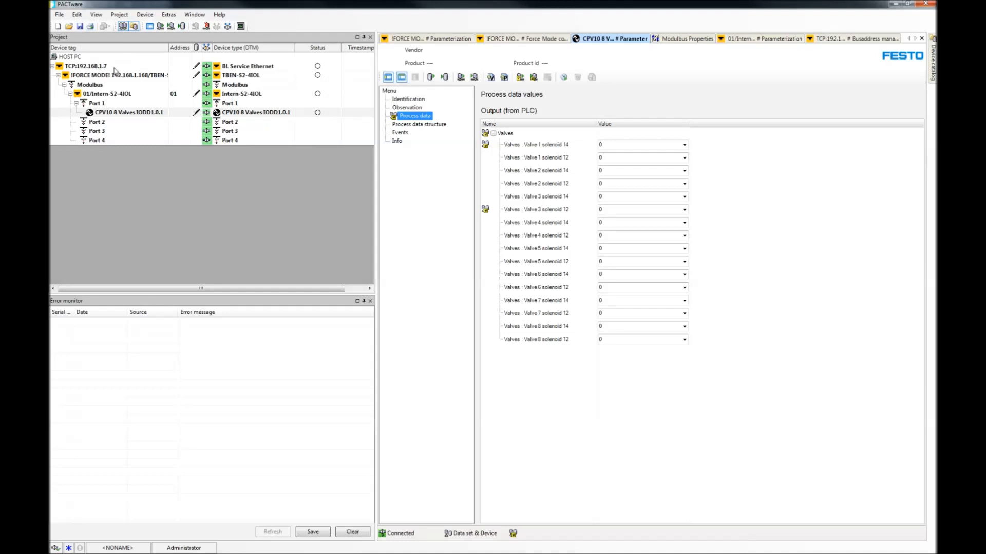
left_click(88, 65)
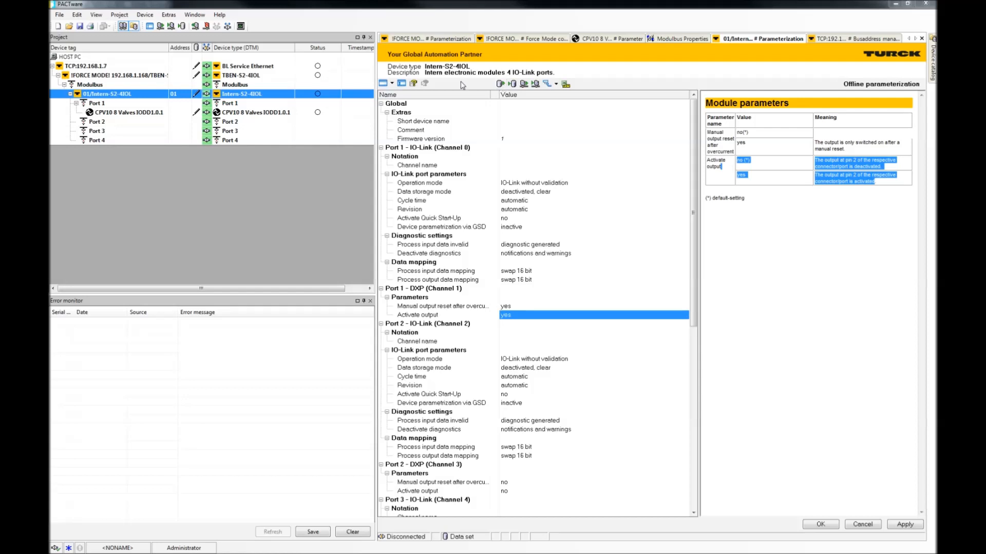
mouse_move(506, 83)
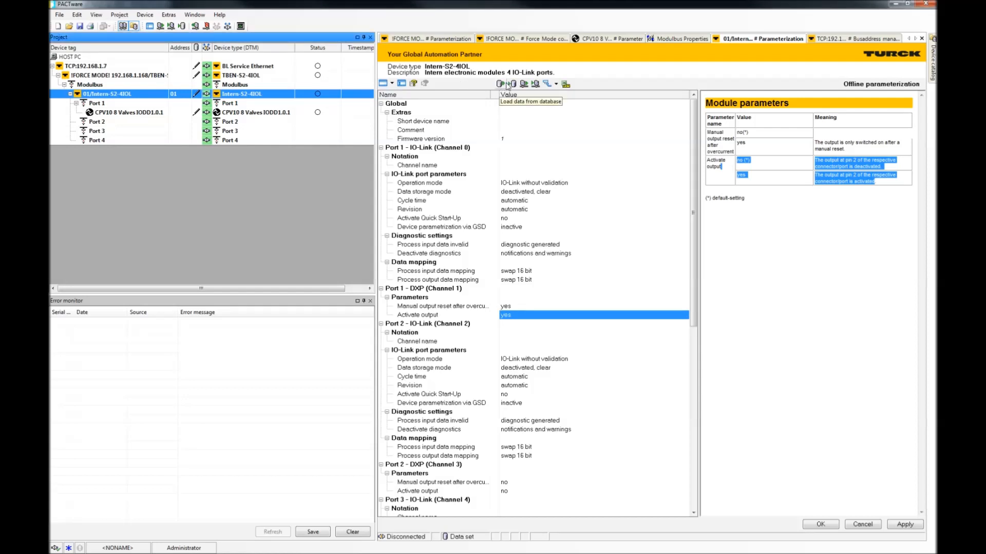
mouse_move(526, 85)
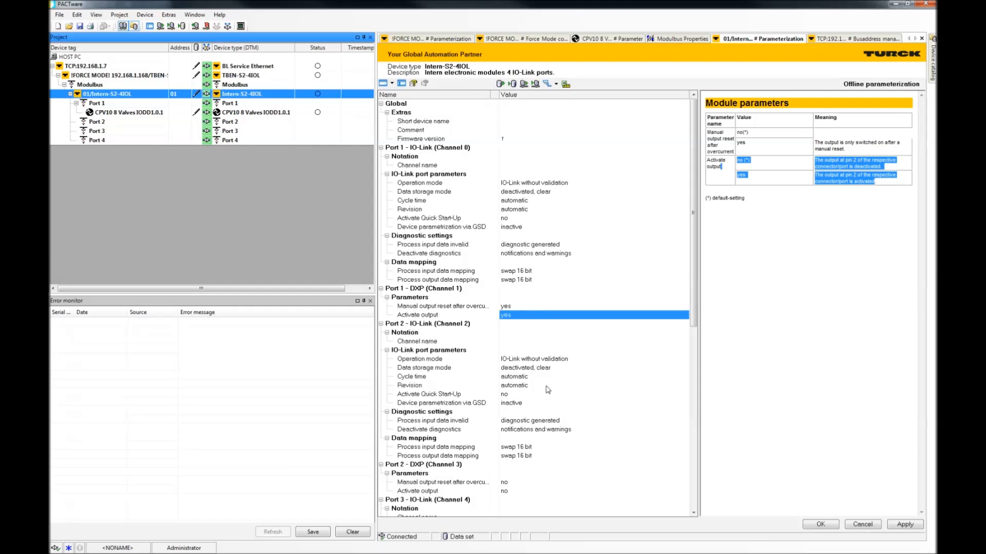
Step: Set the operation mode of Port 4 and Port 2 to DI
scroll("down", 3)
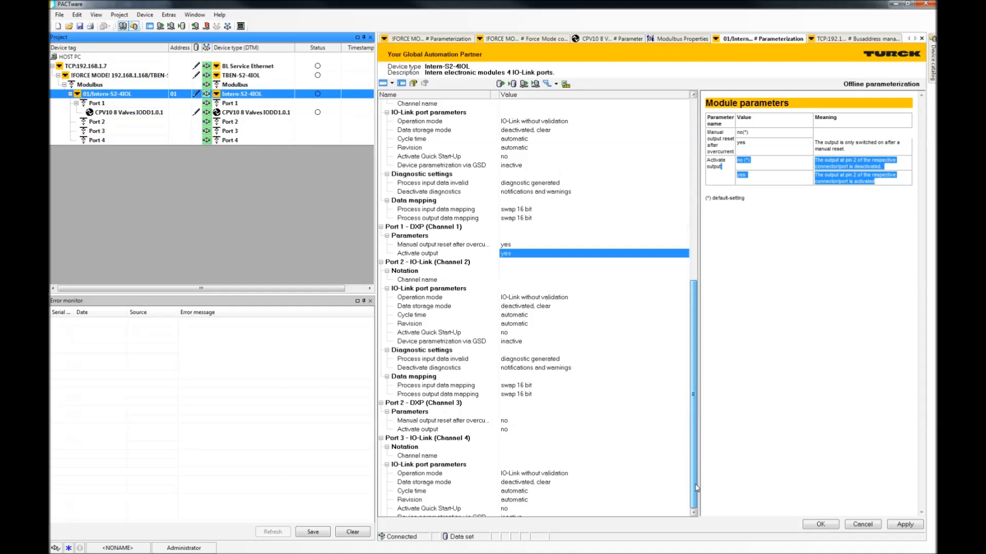
scroll("down", 3)
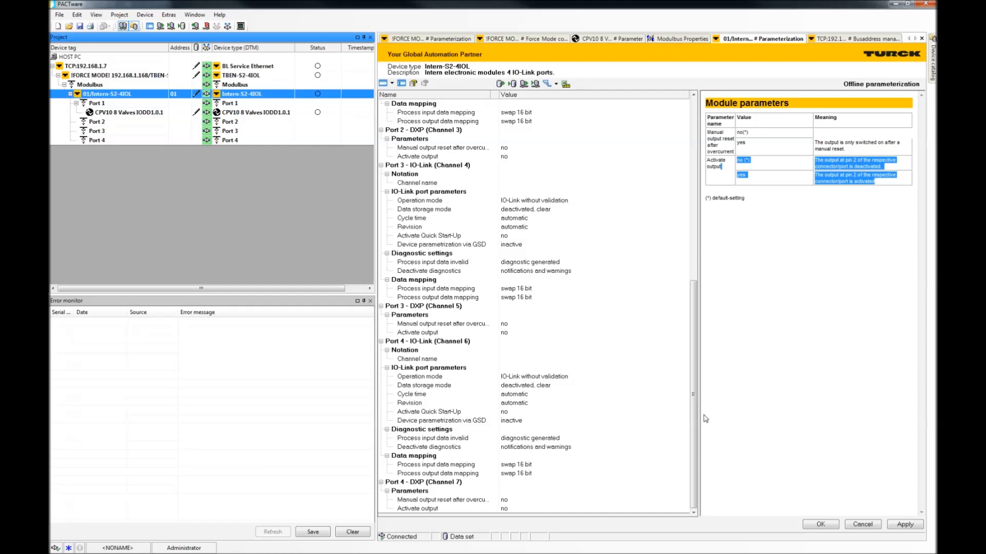
mouse_move(545, 375)
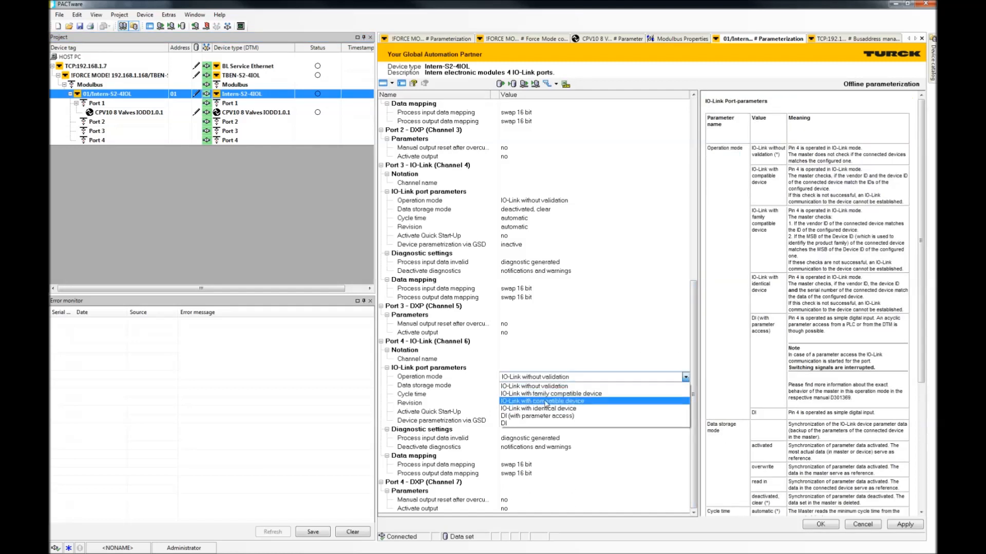
left_click(515, 422)
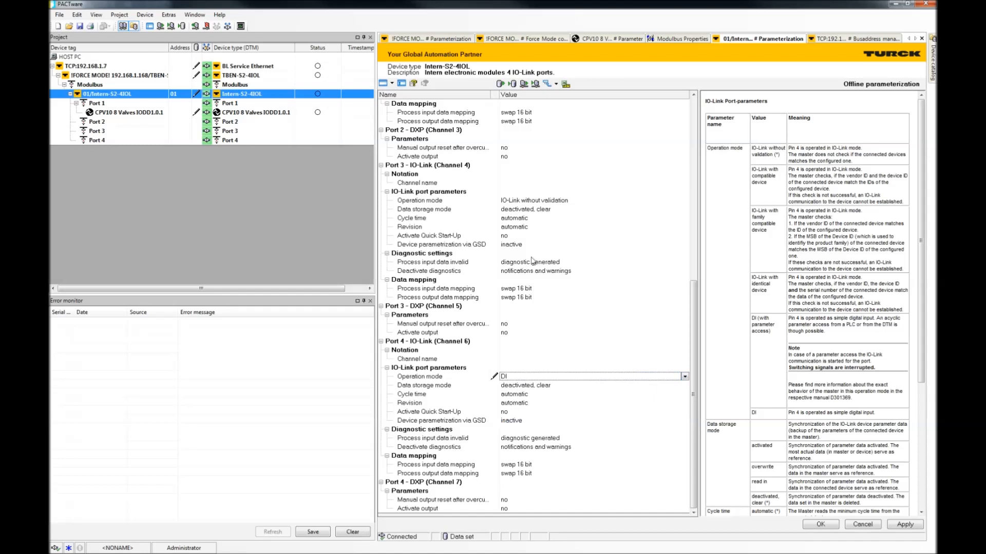
left_click(588, 199)
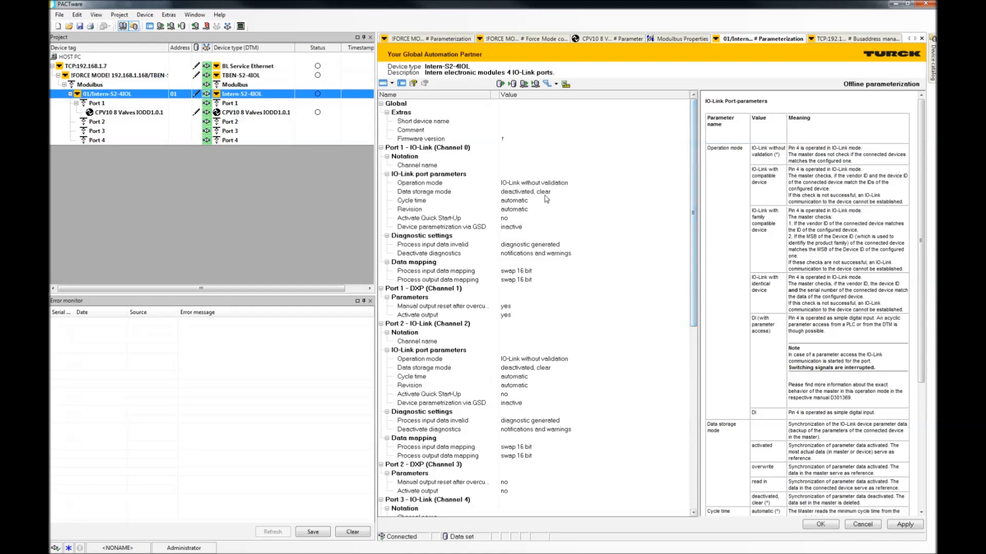
left_click(591, 358)
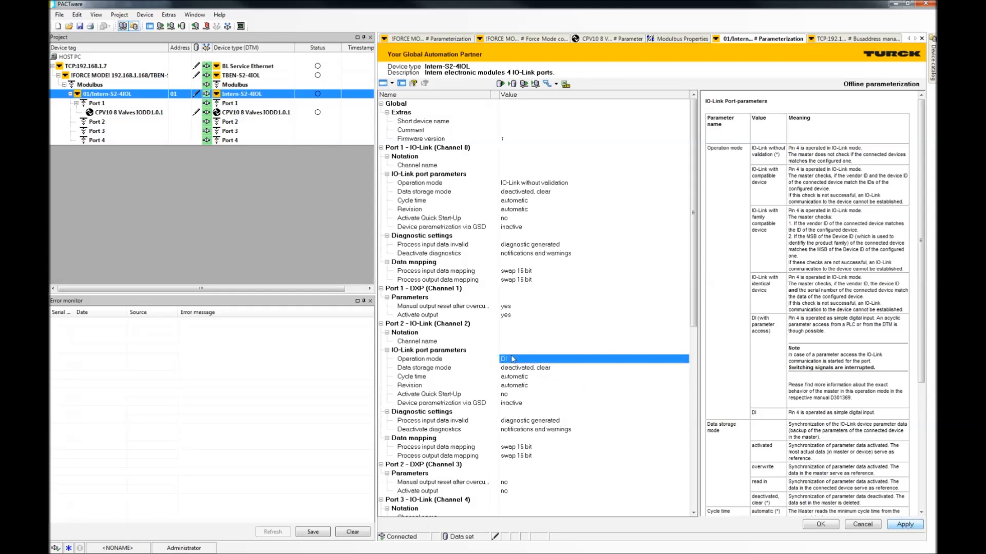
Step: Store the Intern-S2-4IOL port parameters to the device
right_click(110, 94)
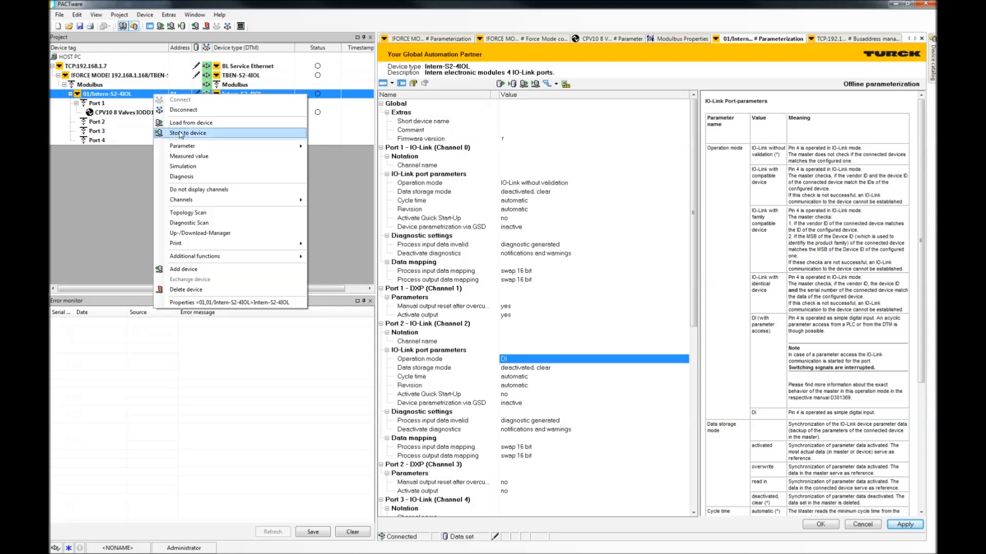
left_click(187, 132)
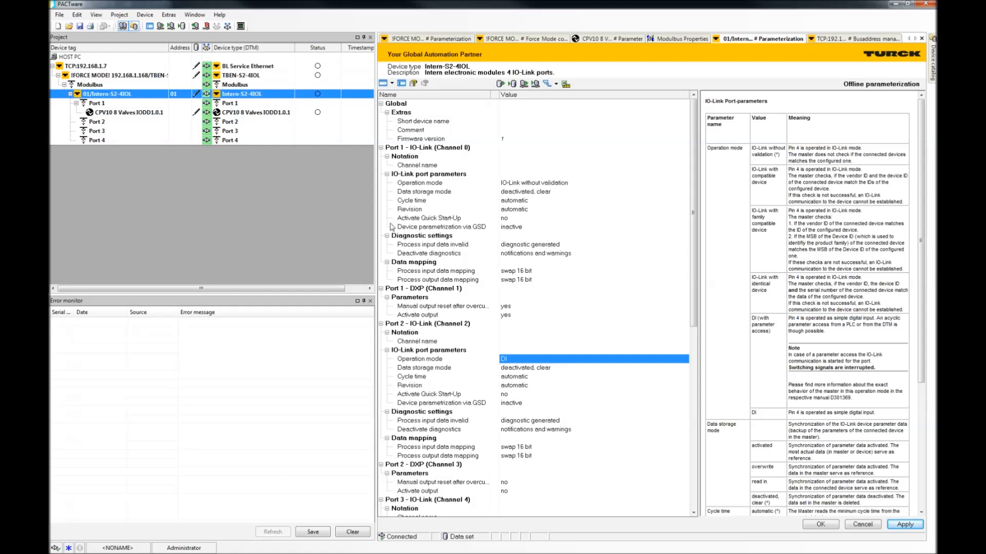
mouse_move(682, 272)
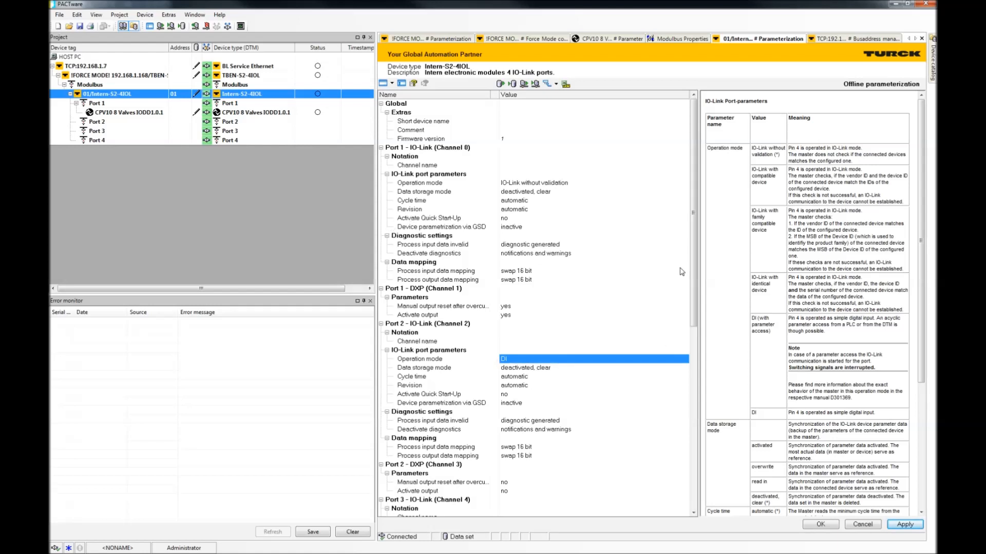
left_click(126, 113)
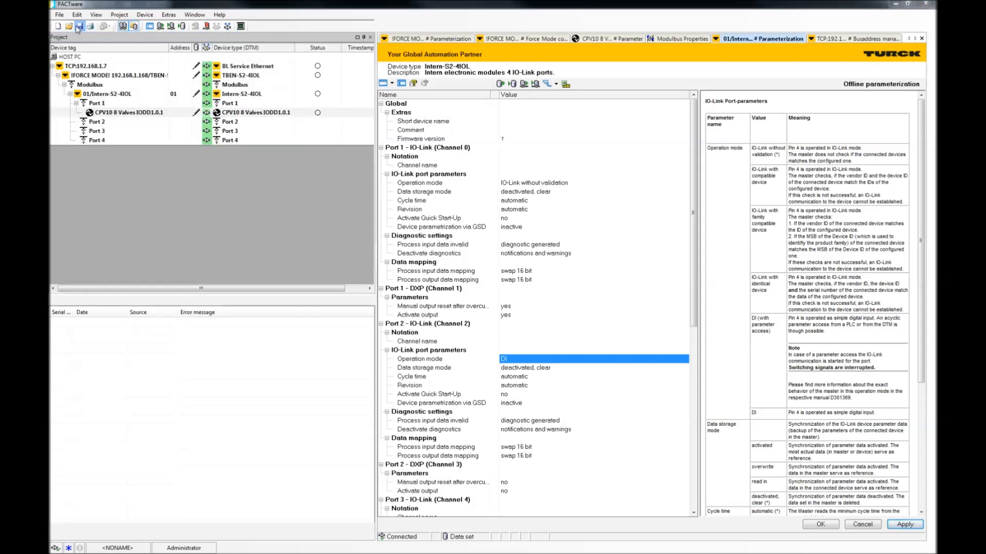
Step: Save the project as TBEN-S2-4IOL PACTware.PW4 in Workfiles
left_click(68, 26)
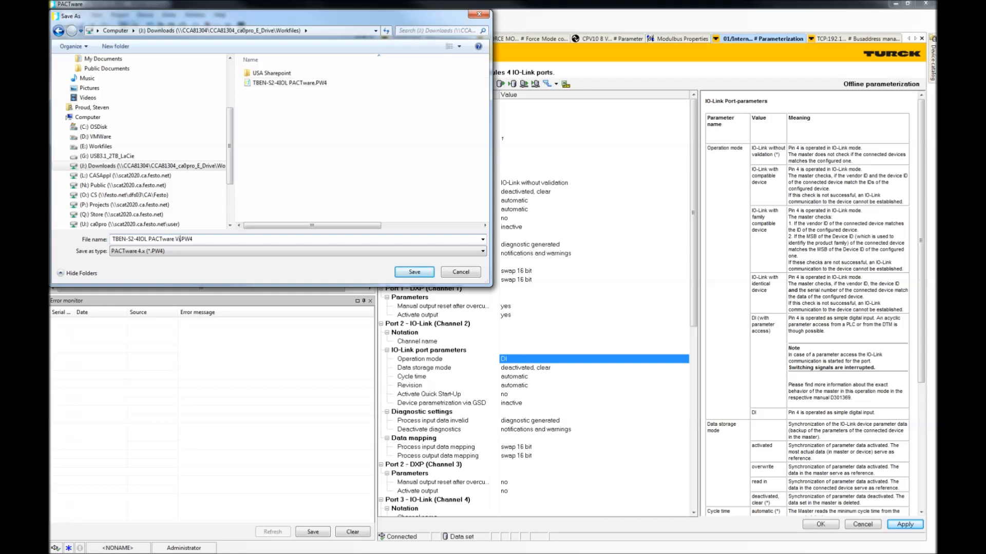
left_click(413, 272)
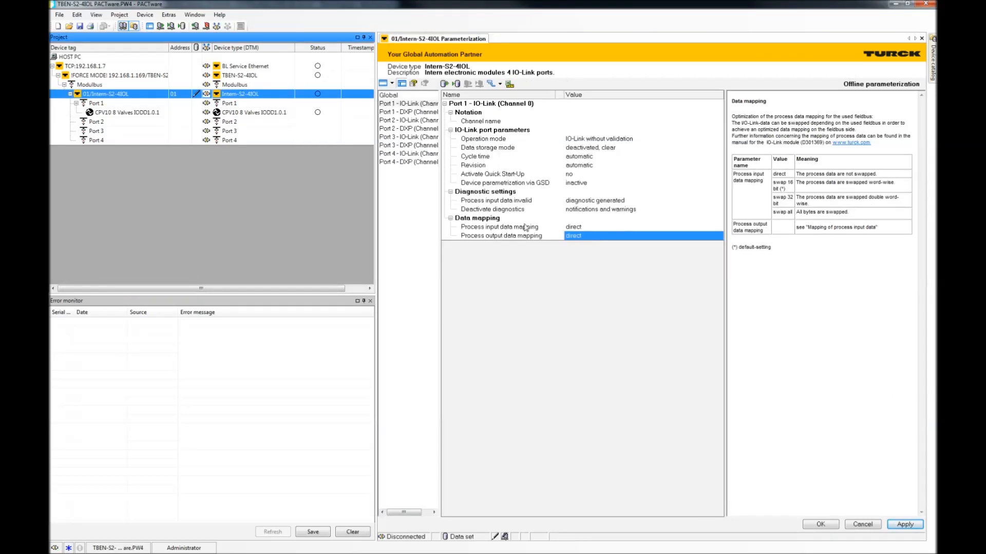
mouse_move(506, 163)
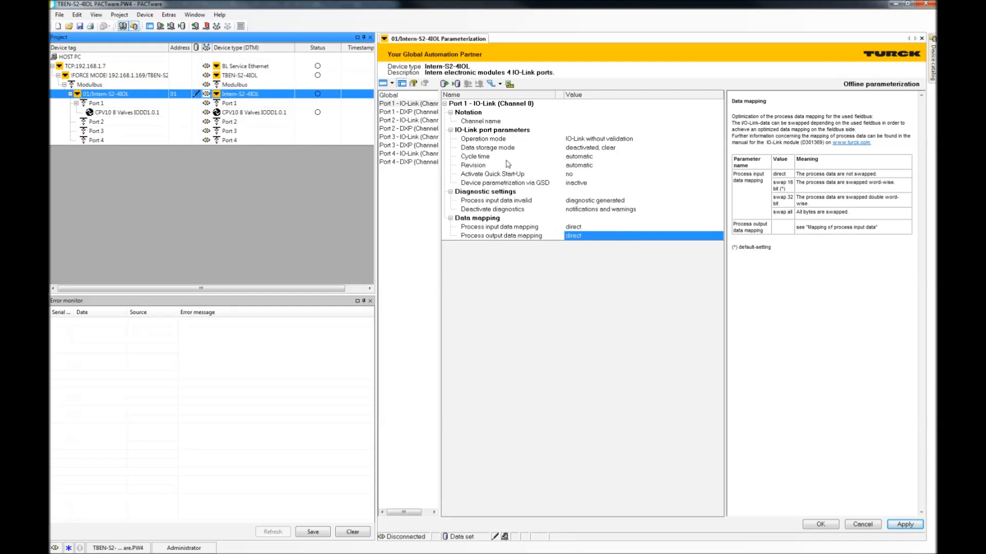
Step: Keep Port 1 process input data mapping at direct, then bring up the product page
left_click(500, 227)
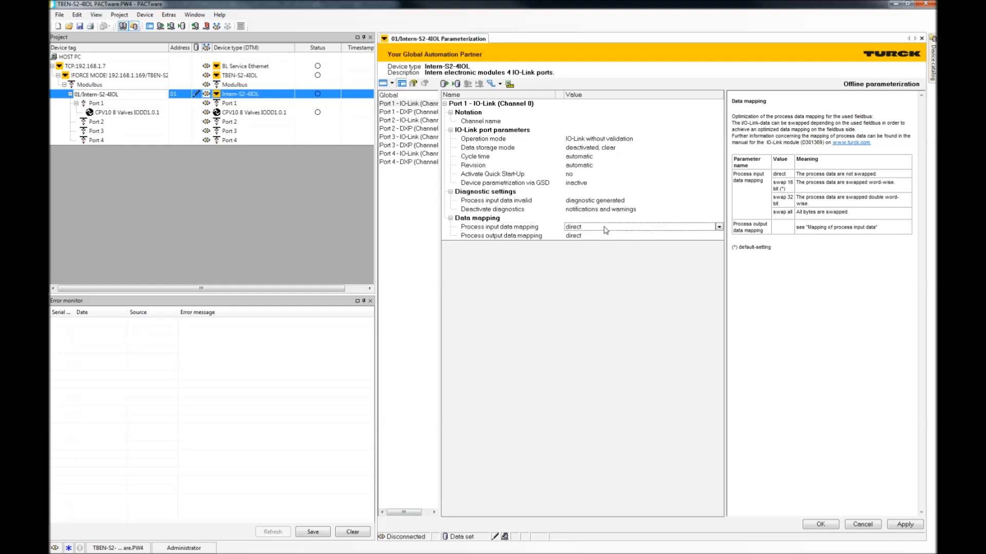
left_click(719, 227)
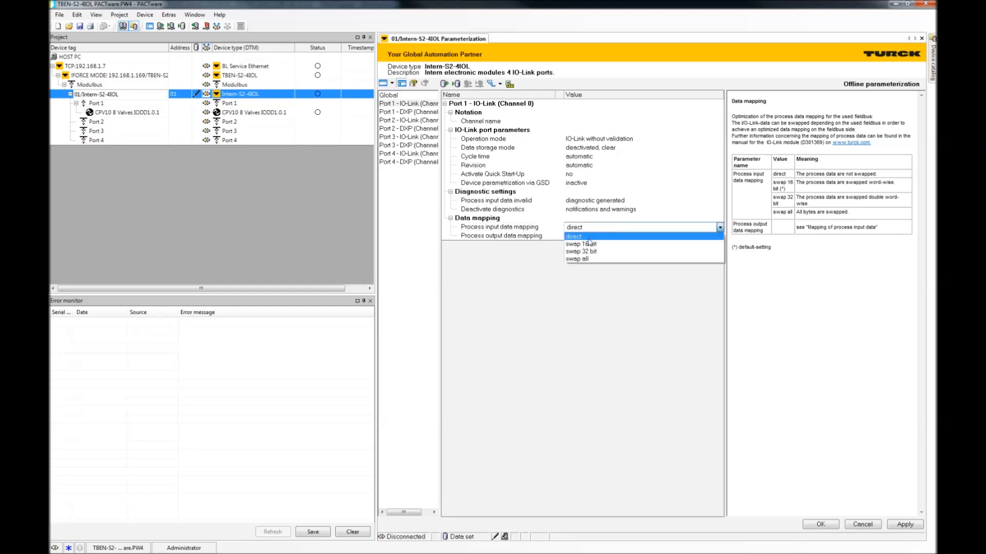
left_click(573, 235)
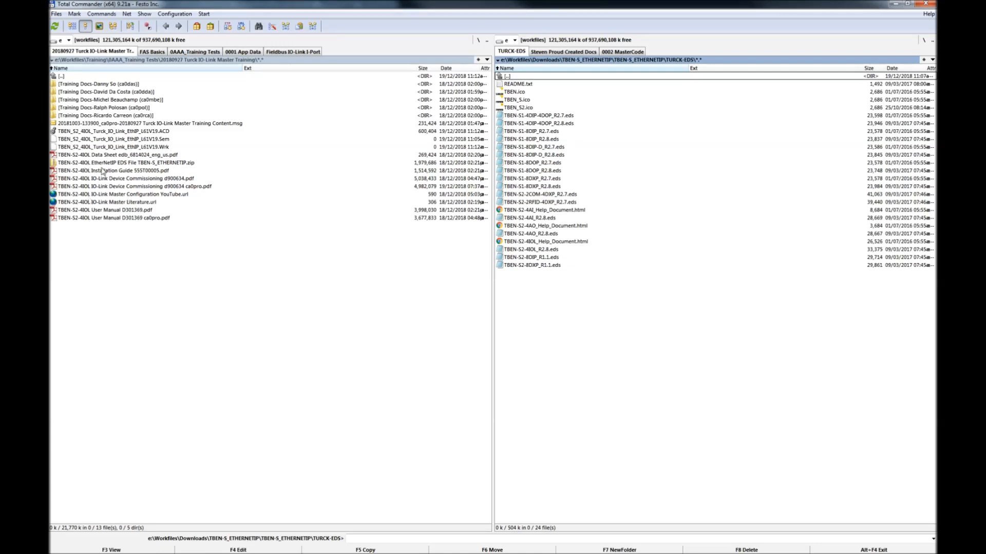
left_click(113, 162)
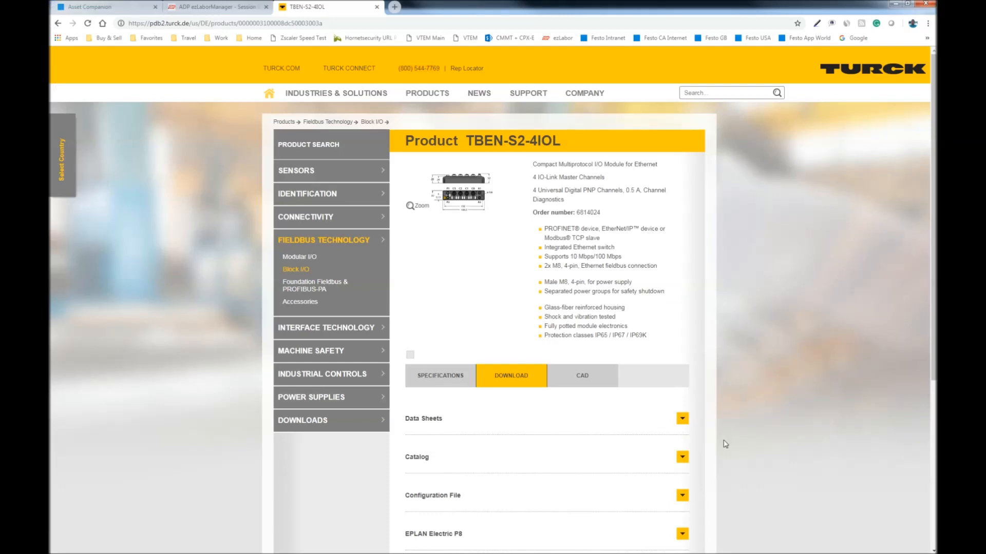
Step: Scroll through the TBEN-S2-4IOL download sections and return to Total Commander
scroll("down", 3)
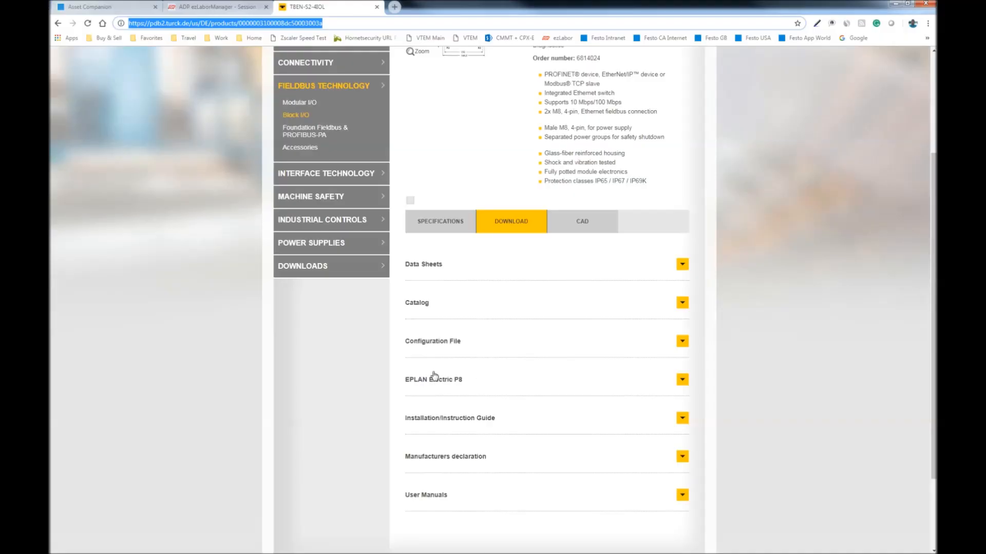
left_click(682, 341)
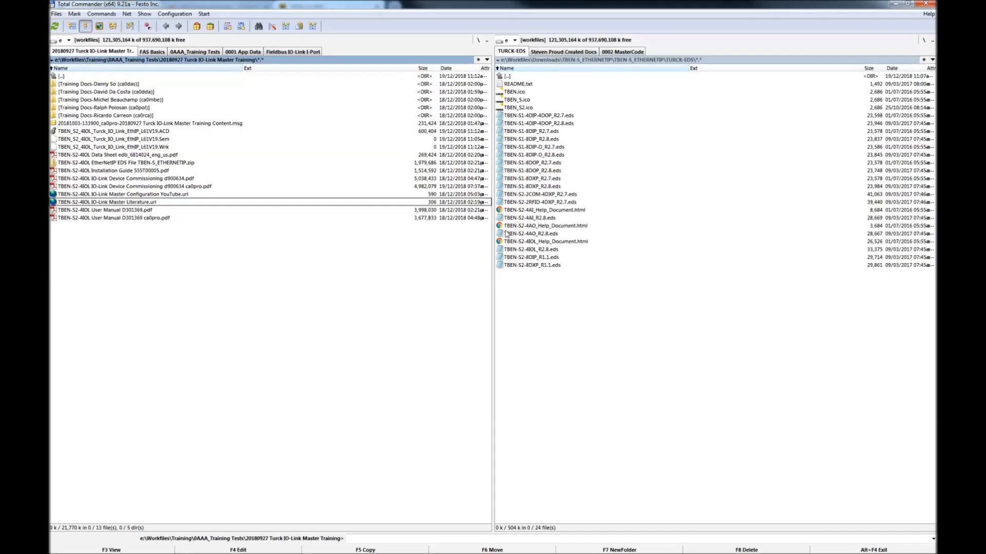
Step: Browse TBEN-S_ETHERNETIP > TURCK-CATALOG > v19 and select TURCK_BLOCK_STATIONS_V19_FULL.ACD
double_click(126, 162)
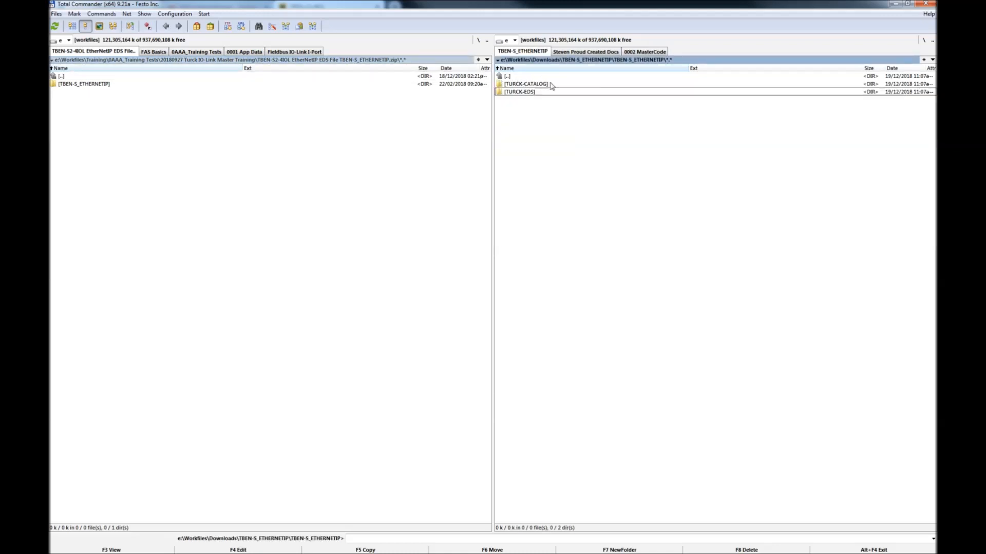
double_click(529, 84)
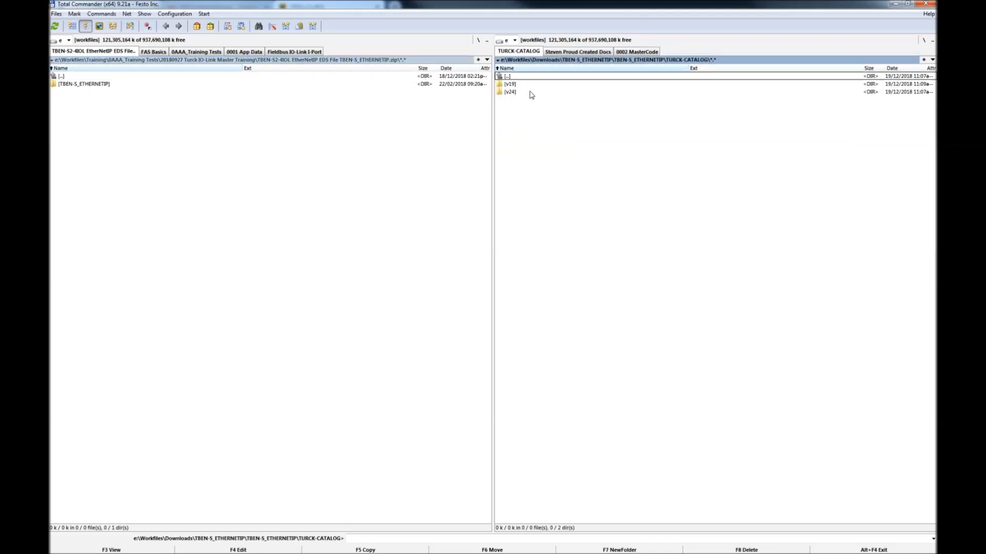
double_click(509, 84)
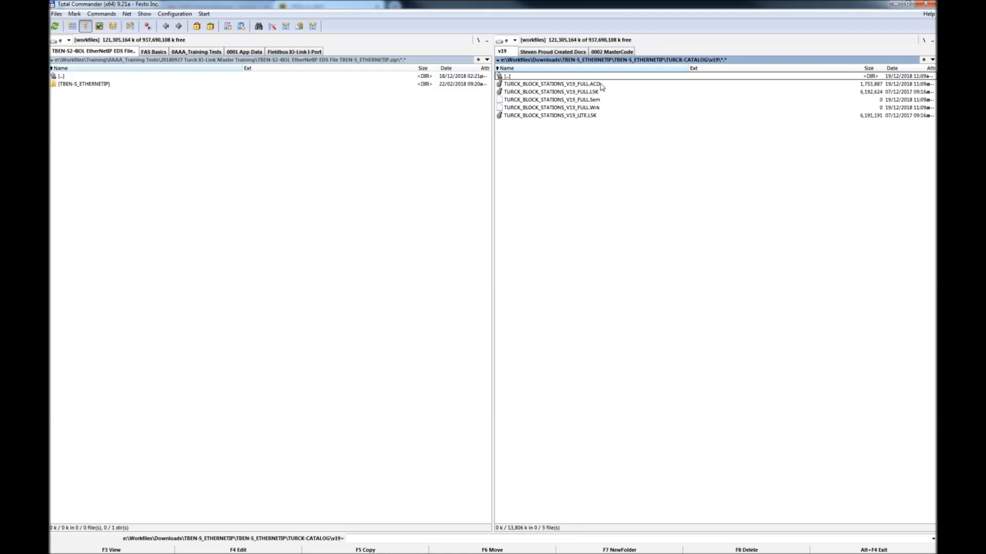
left_click(549, 115)
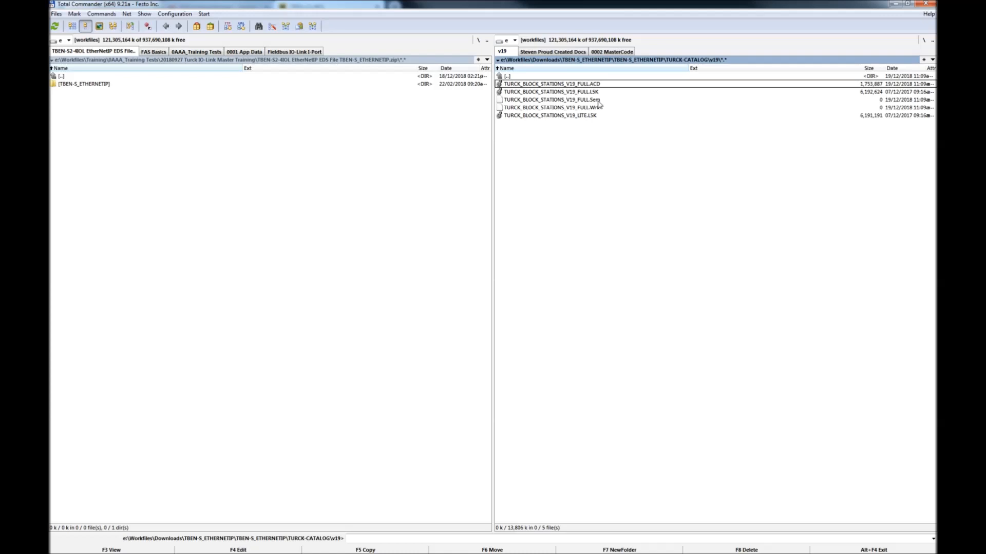
Step: Open the V19 FULL catalog project, browse its I/O tree, and switch to TBEN_S2_4IOL
double_click(549, 83)
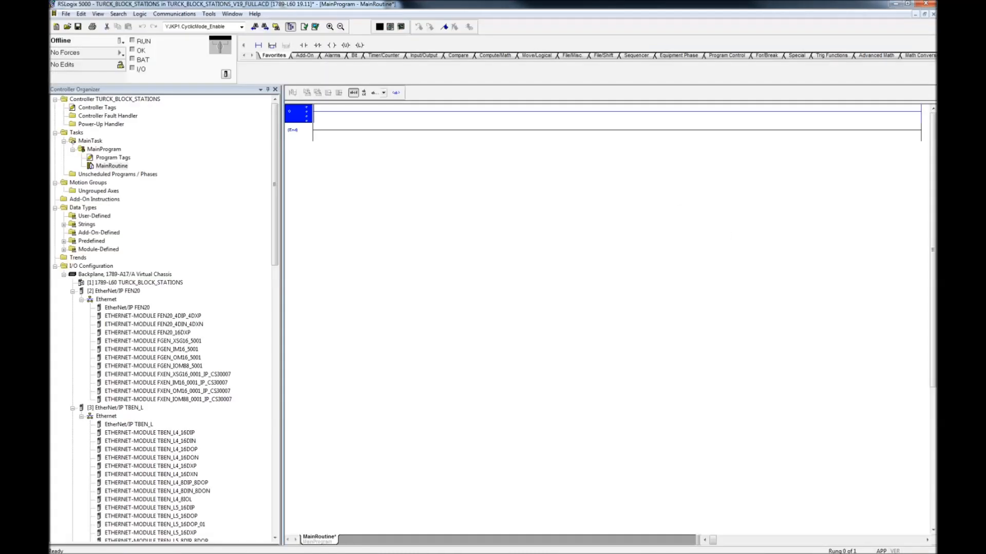
scroll("down", 3)
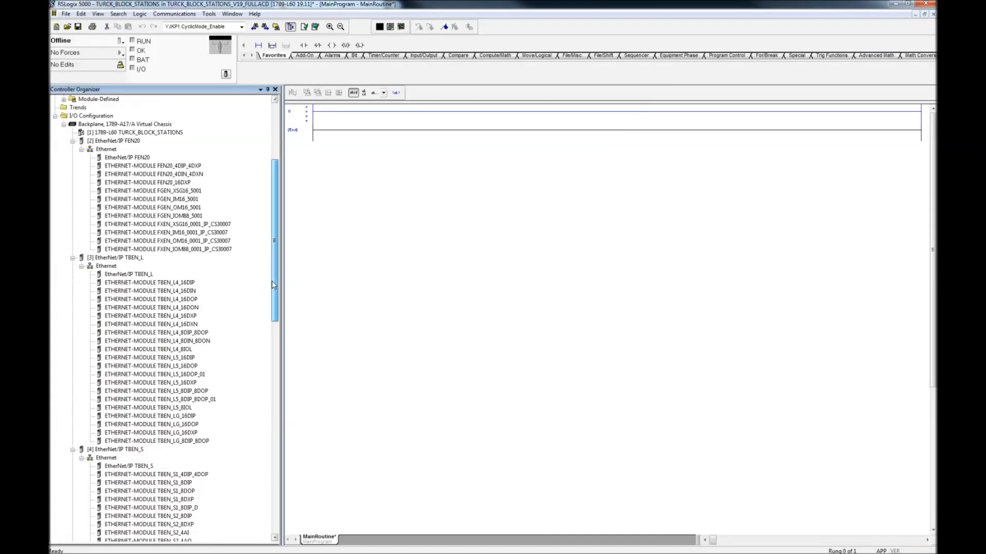
scroll("down", 3)
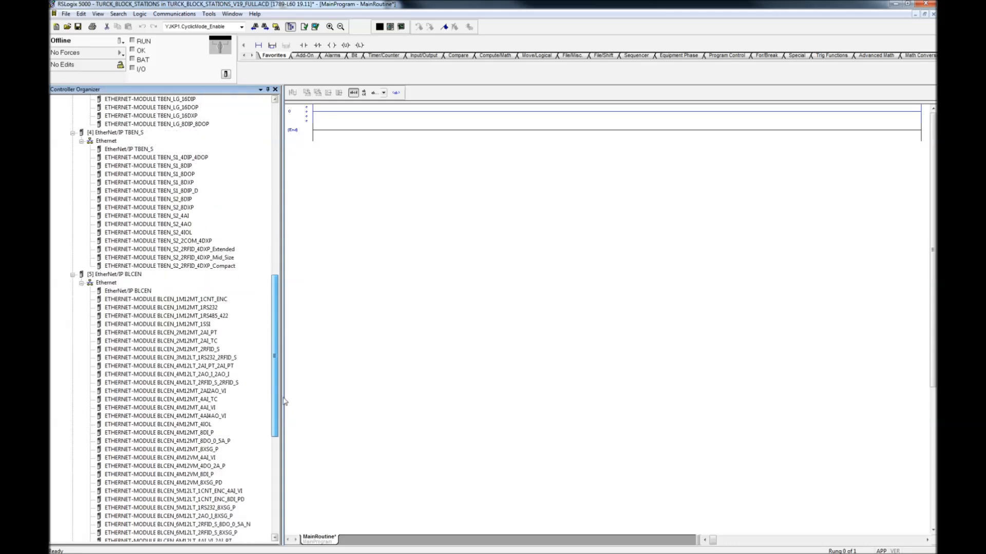
scroll("down", 3)
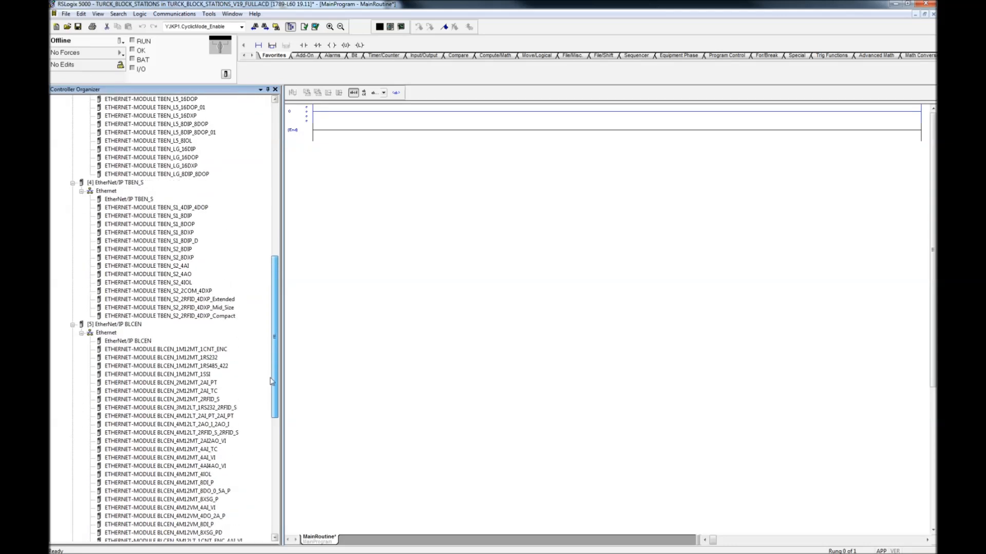
left_click(148, 283)
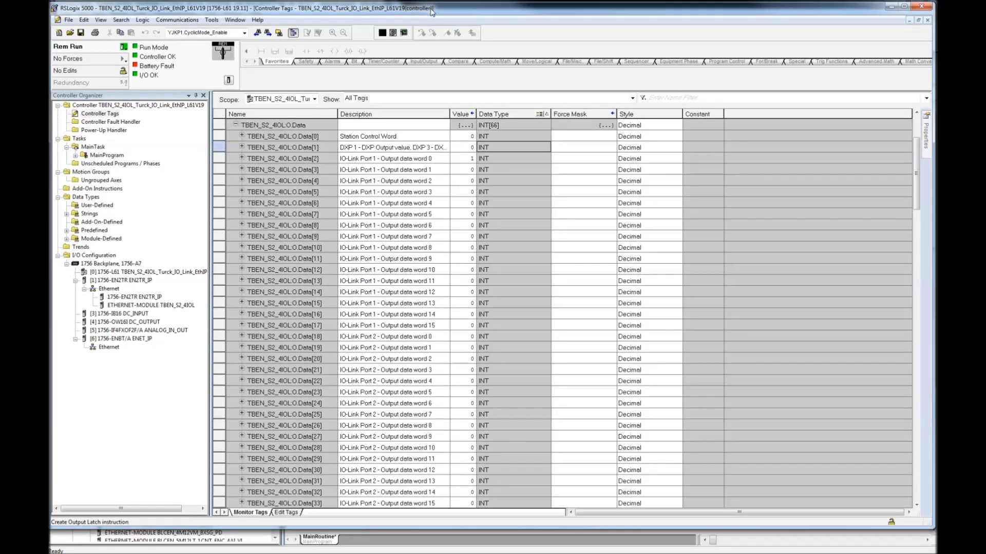
left_click(149, 305)
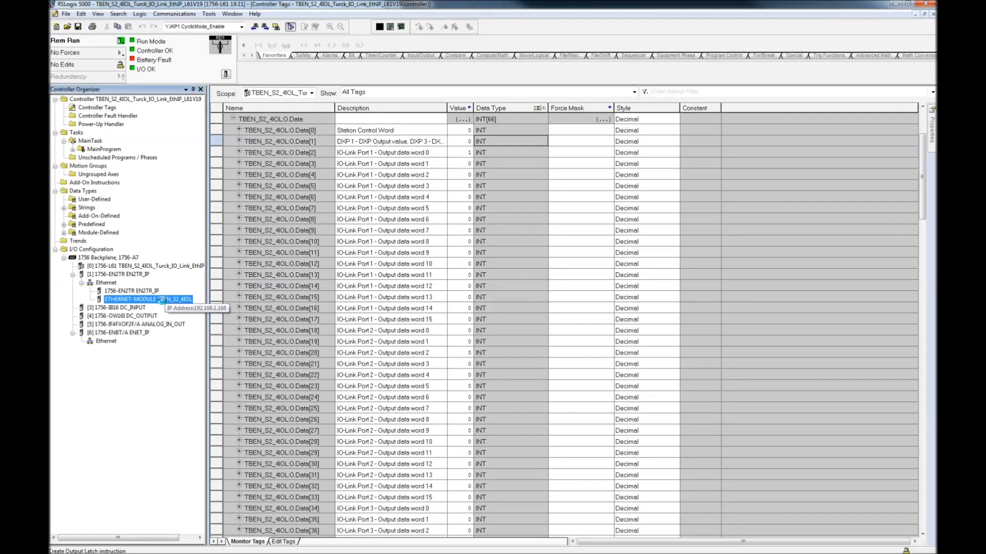
double_click(149, 299)
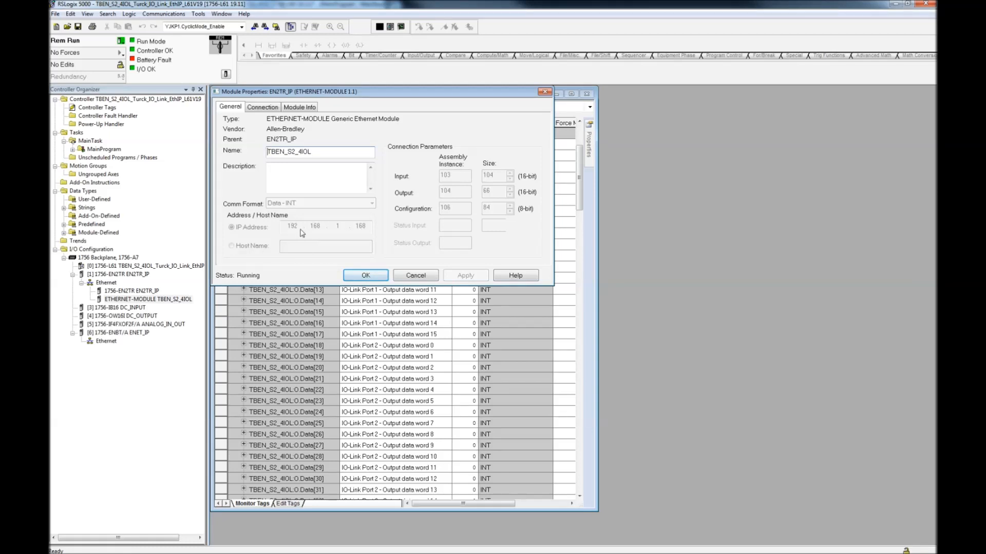
left_click(262, 106)
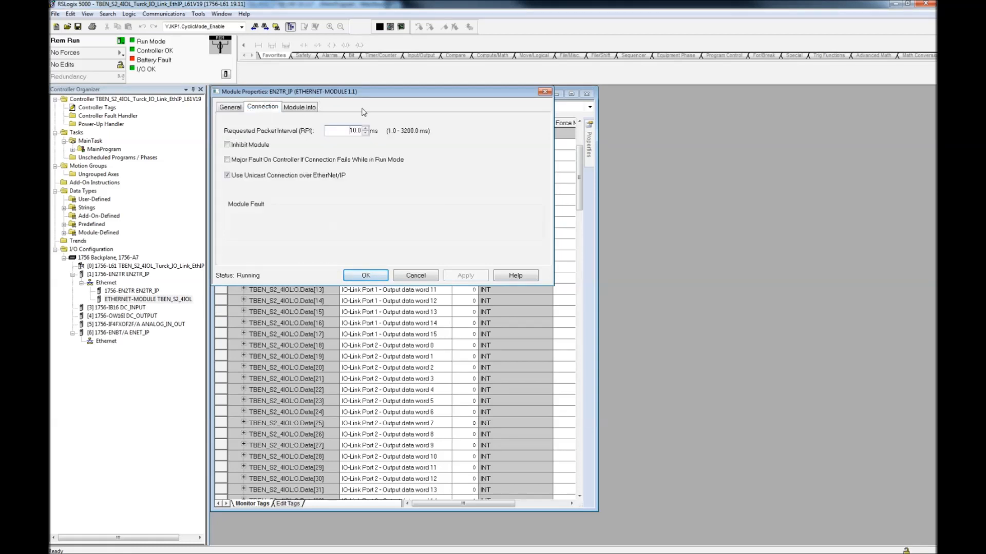
left_click(230, 107)
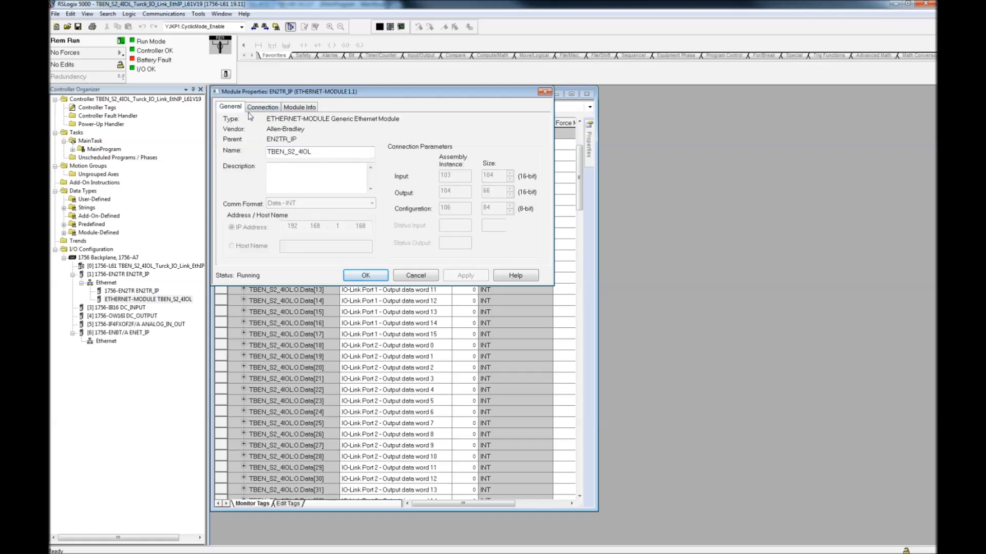
left_click(414, 275)
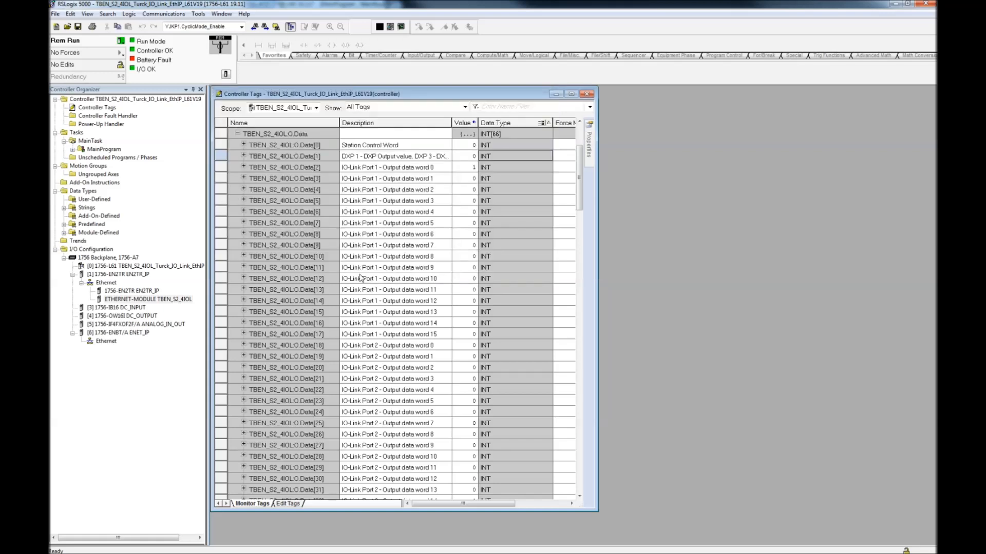
left_click(571, 93)
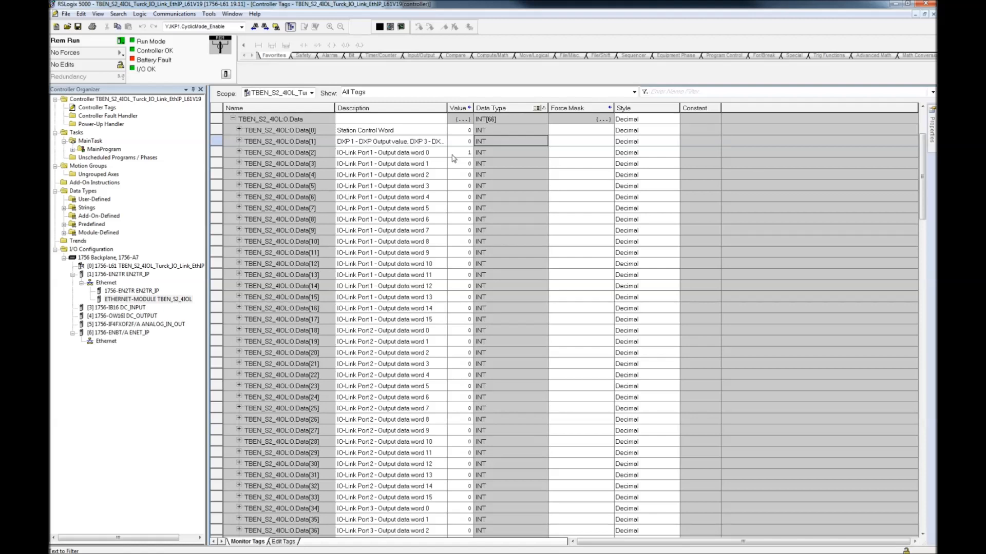
Step: Write 255 to TBEN_S2_4IOL:O.Data[2] and set bit 8 so it reads 511
left_click(460, 152)
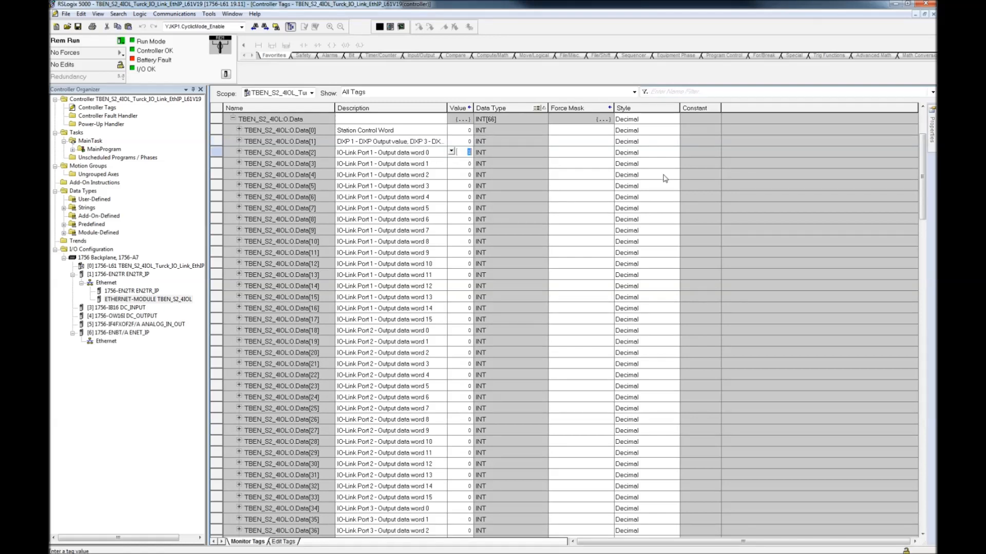
type("3")
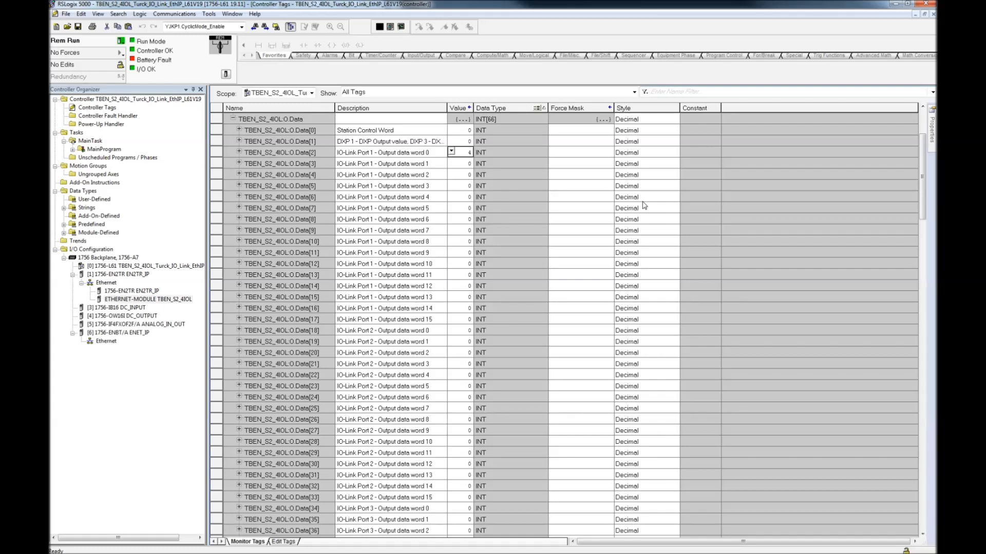
left_click(451, 152)
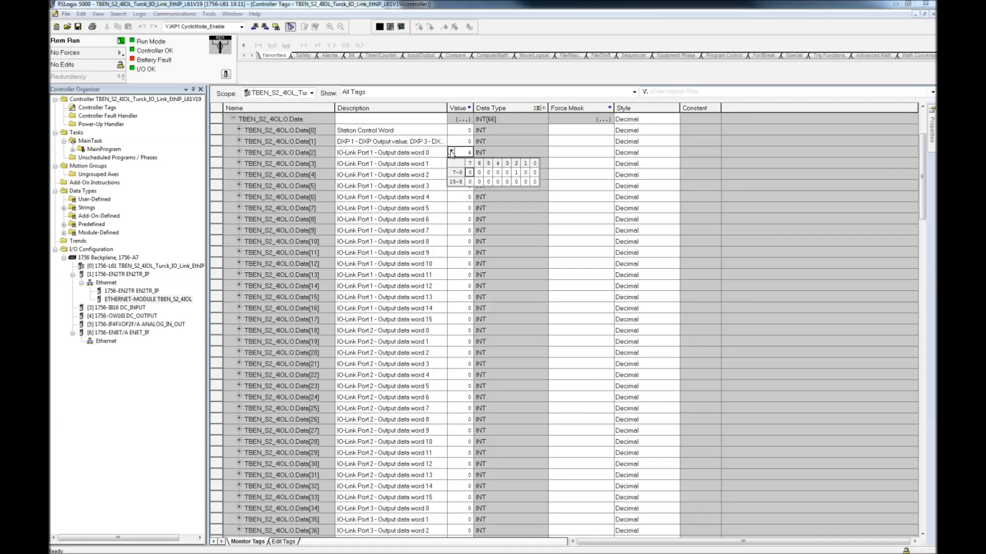
mouse_move(531, 181)
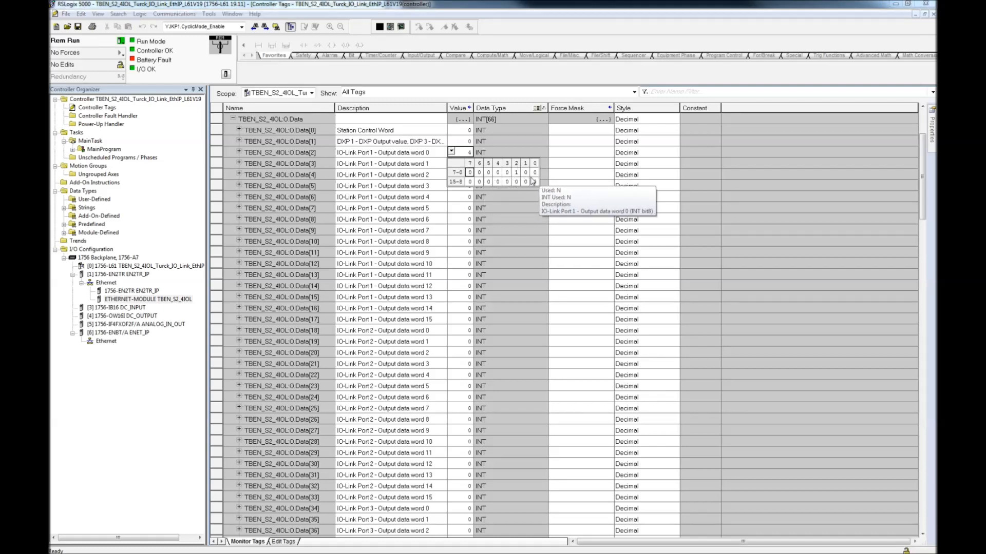
left_click(526, 173)
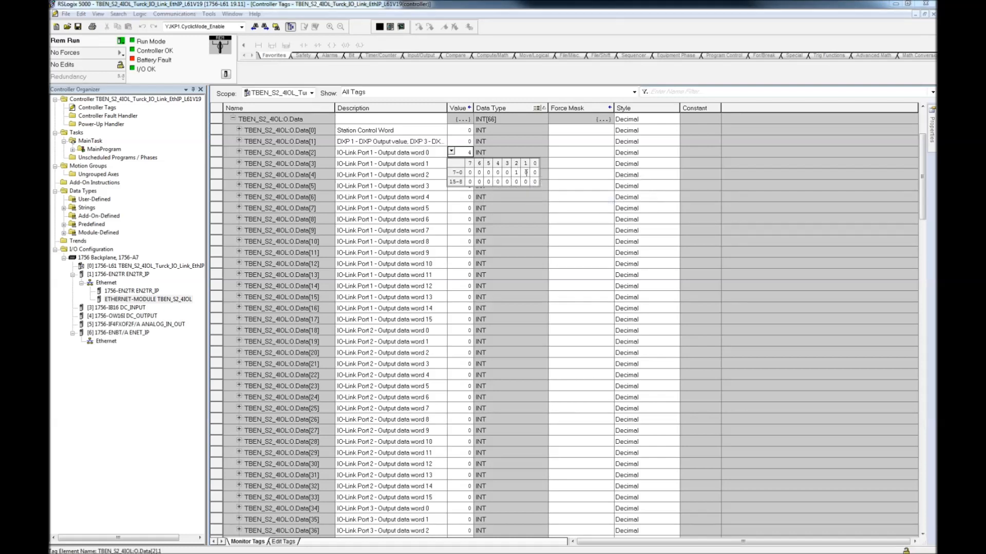
left_click(452, 152)
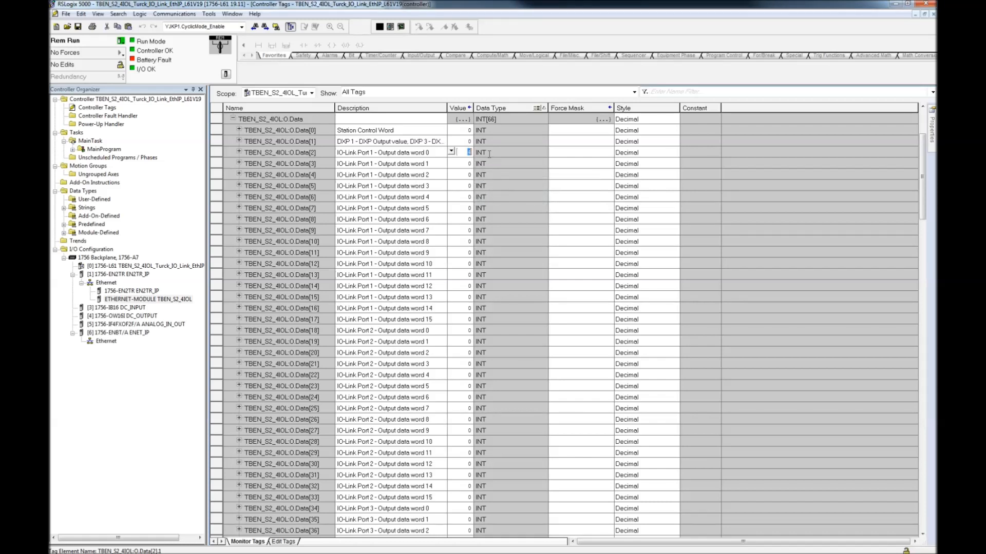
type("255")
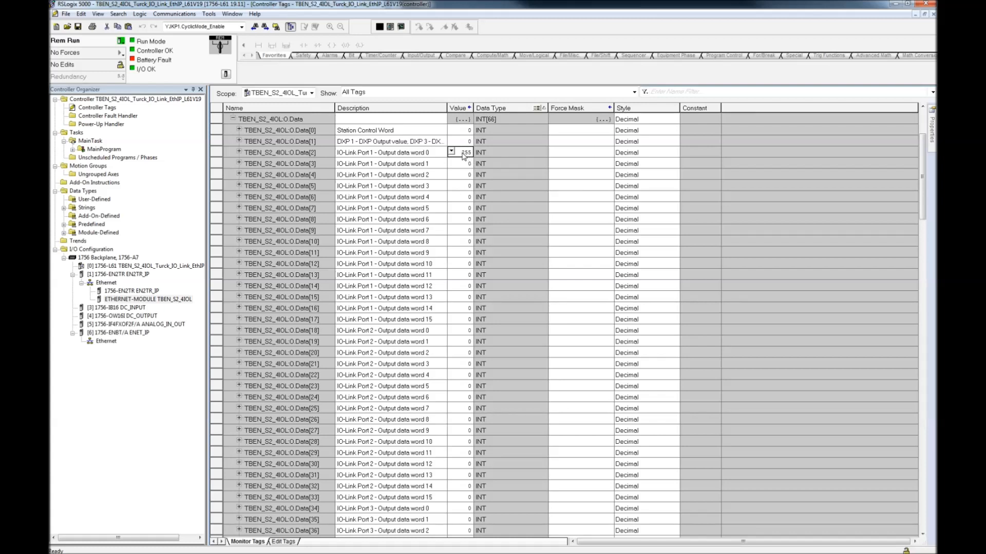
left_click(451, 152)
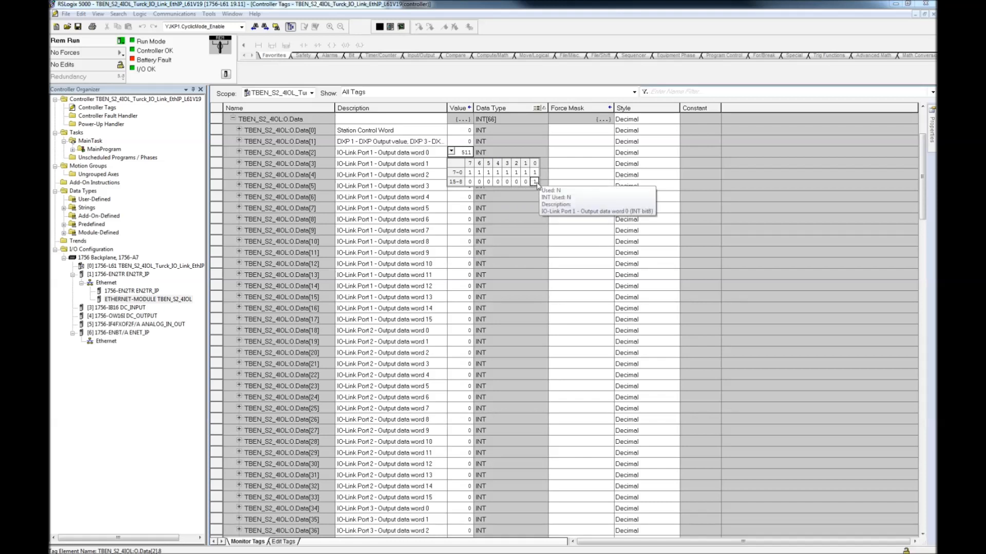
mouse_move(538, 187)
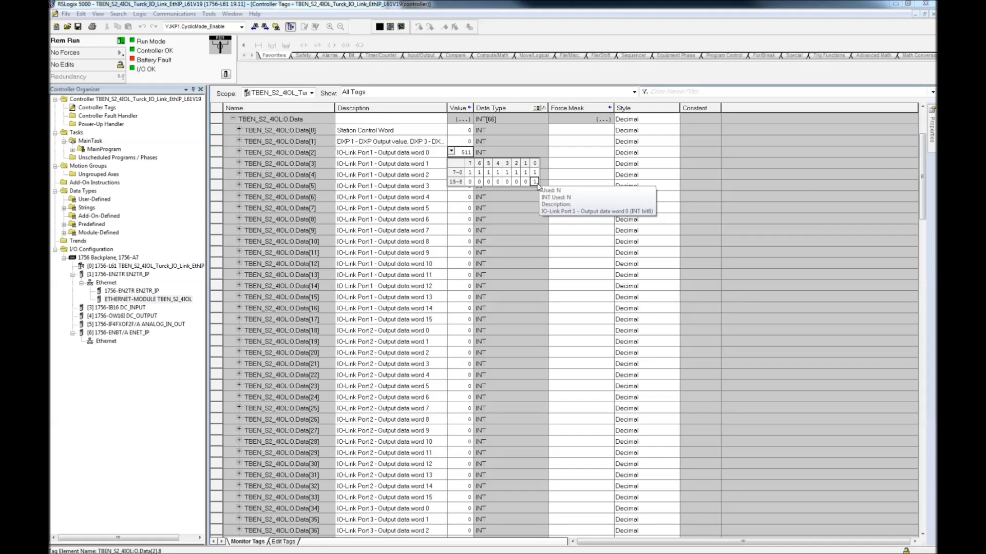
mouse_move(551, 181)
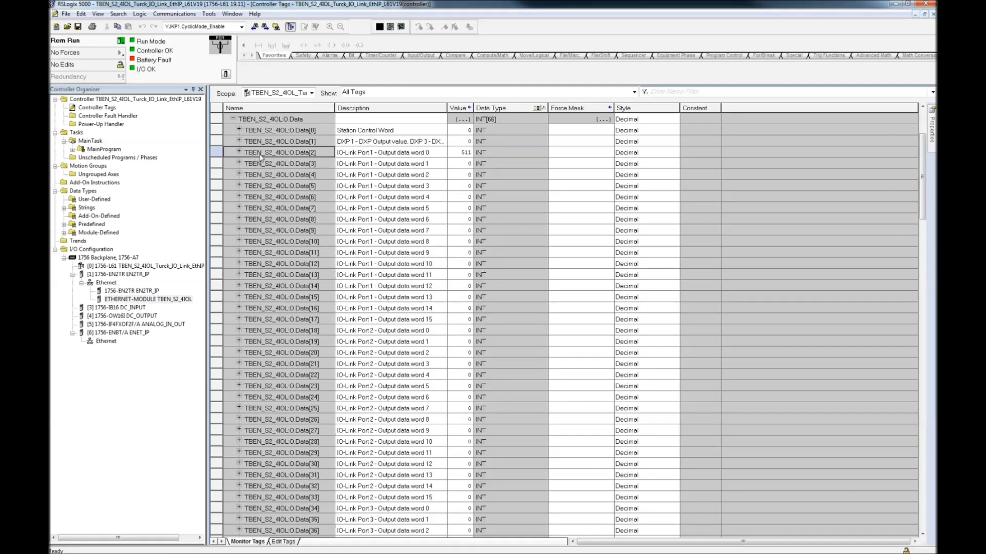
left_click(238, 151)
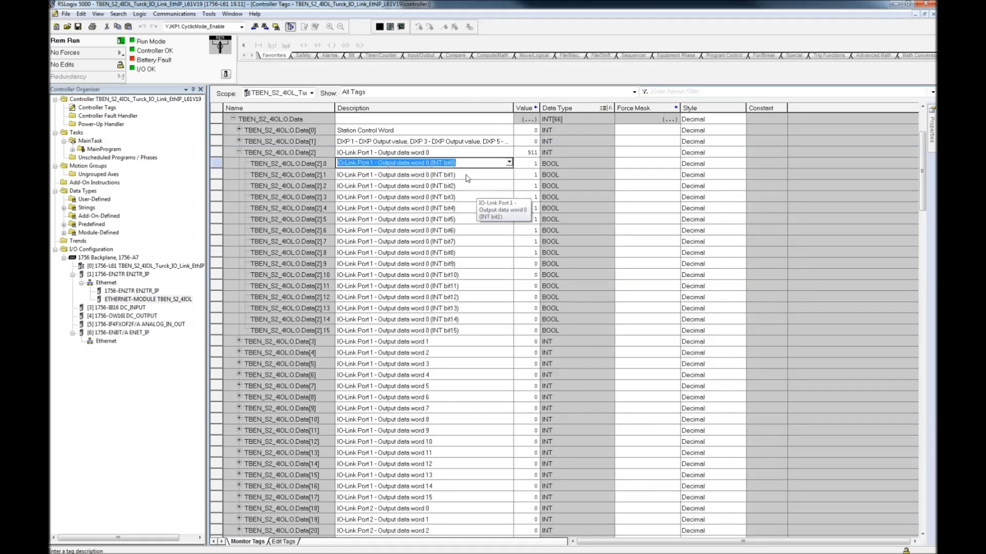
mouse_move(484, 310)
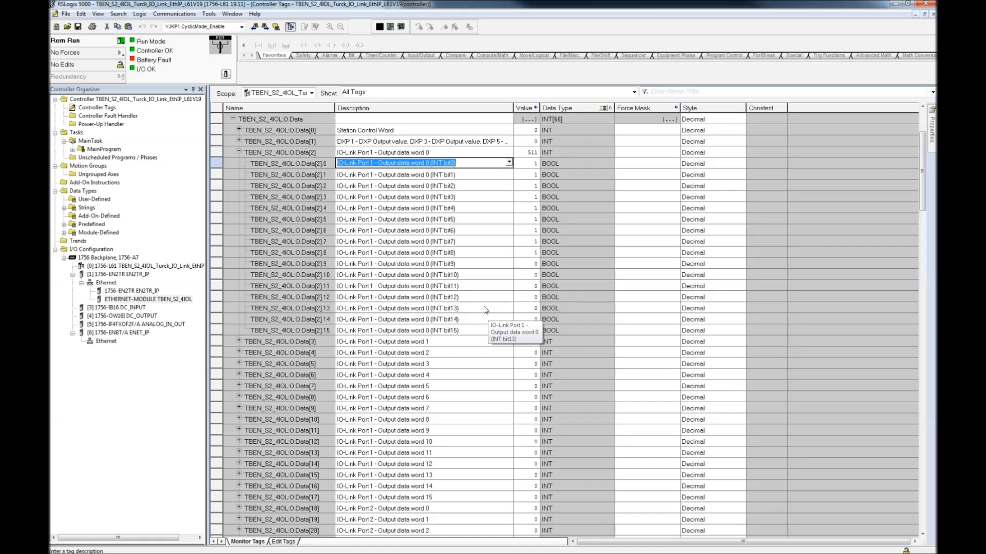
mouse_move(571, 246)
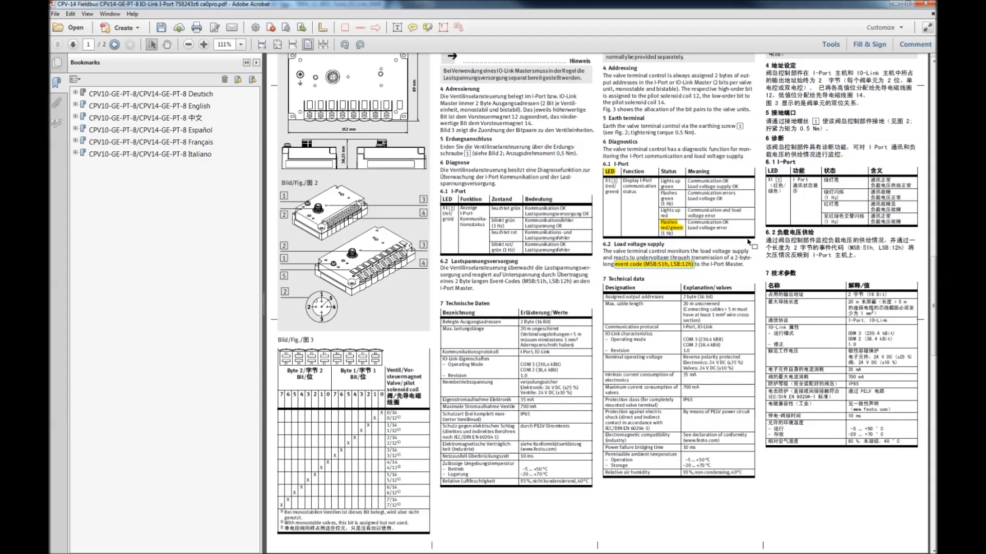
left_click(203, 44)
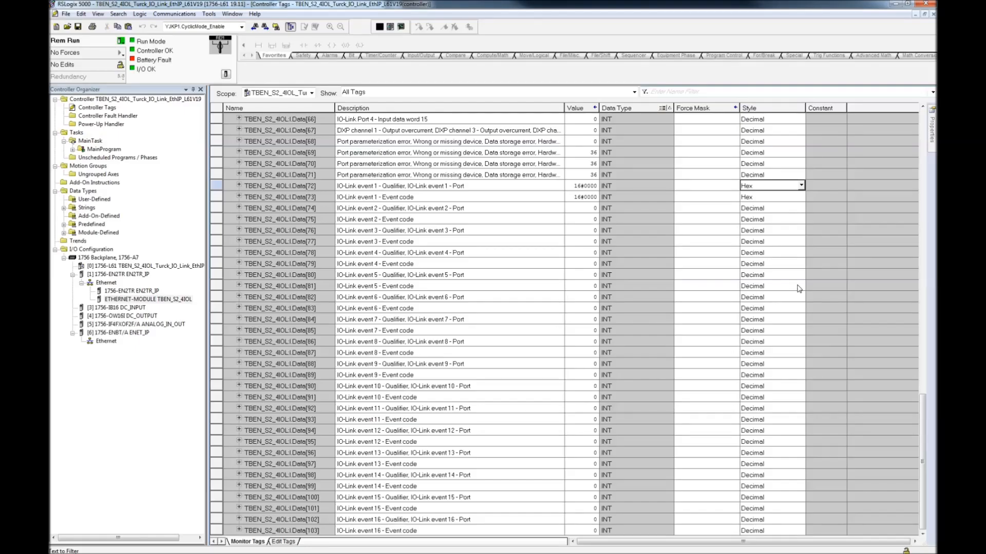
mouse_move(538, 193)
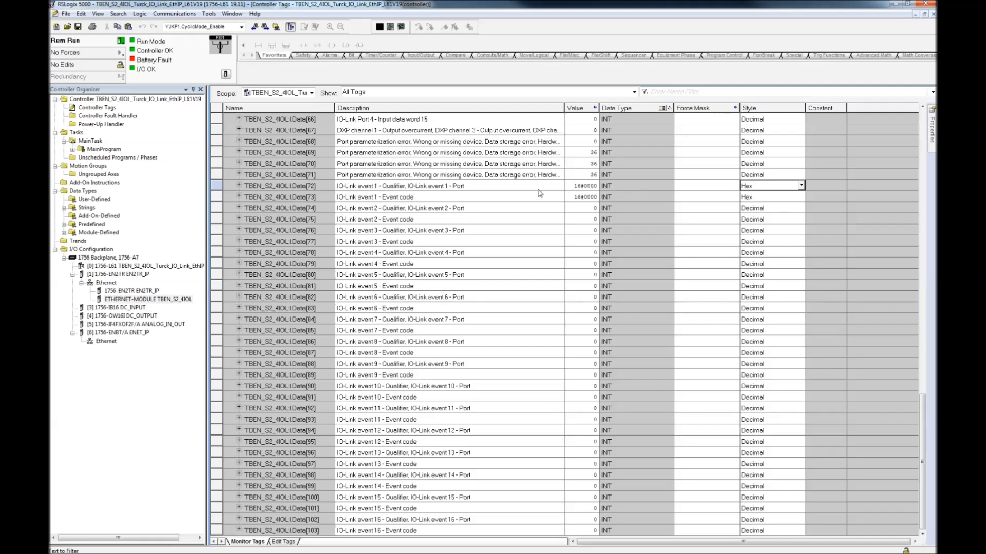
mouse_move(577, 181)
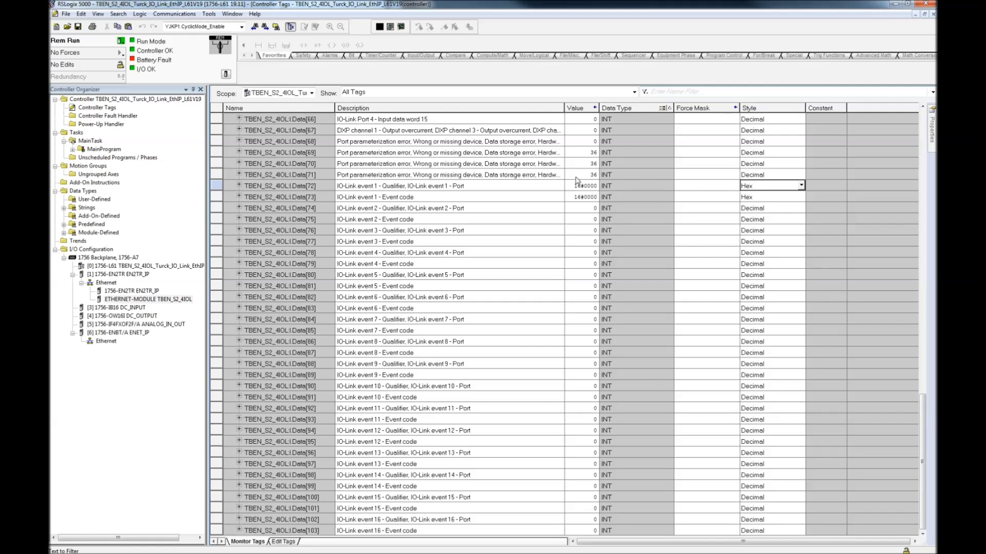
Step: Toggle event 1 tag Style to Decimal and back to Hex, then set I.Data[68] to Hex
left_click(800, 185)
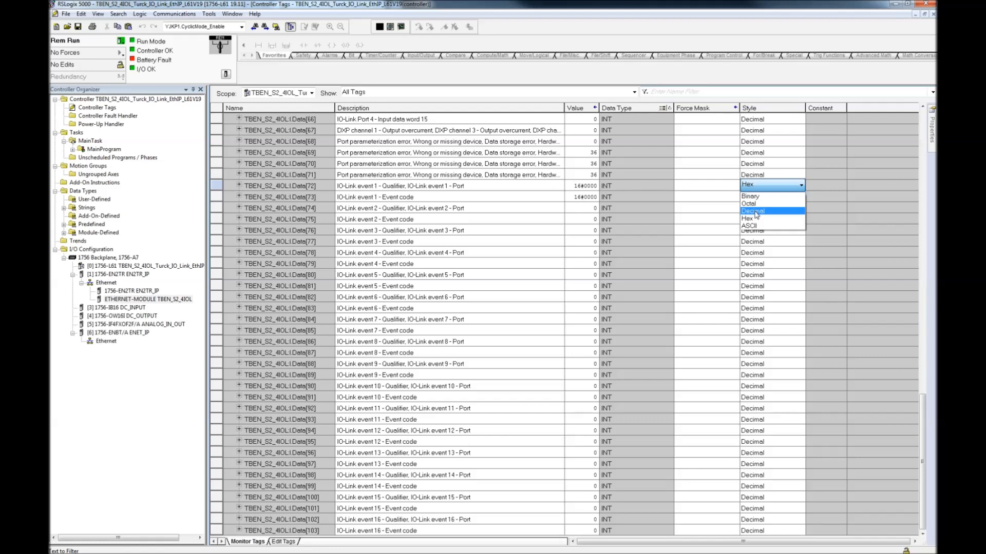
left_click(753, 210)
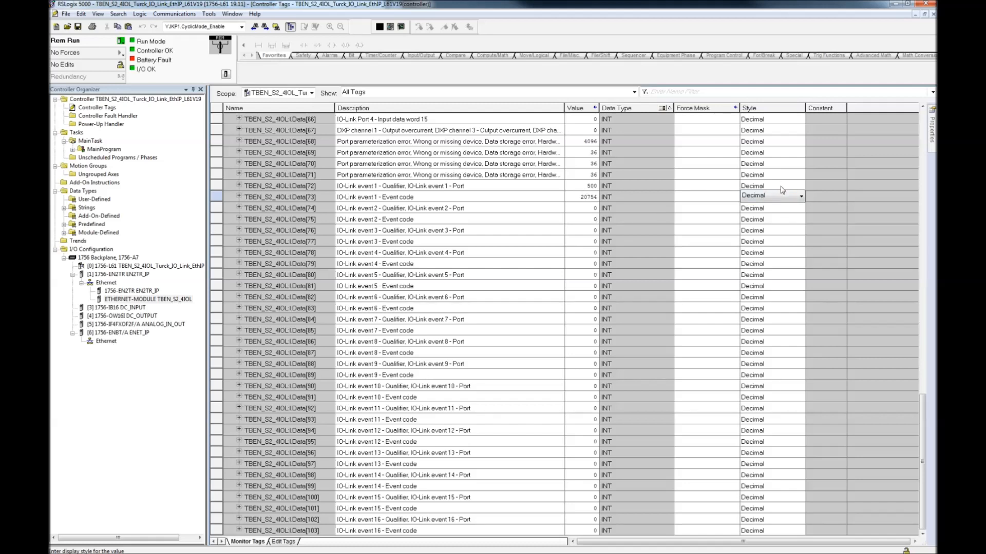
left_click(751, 186)
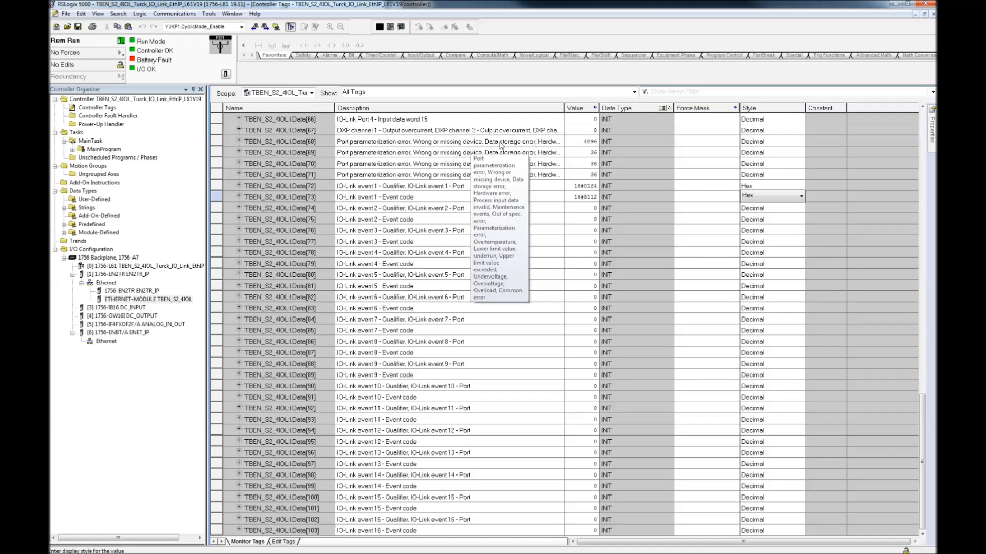
mouse_move(370, 143)
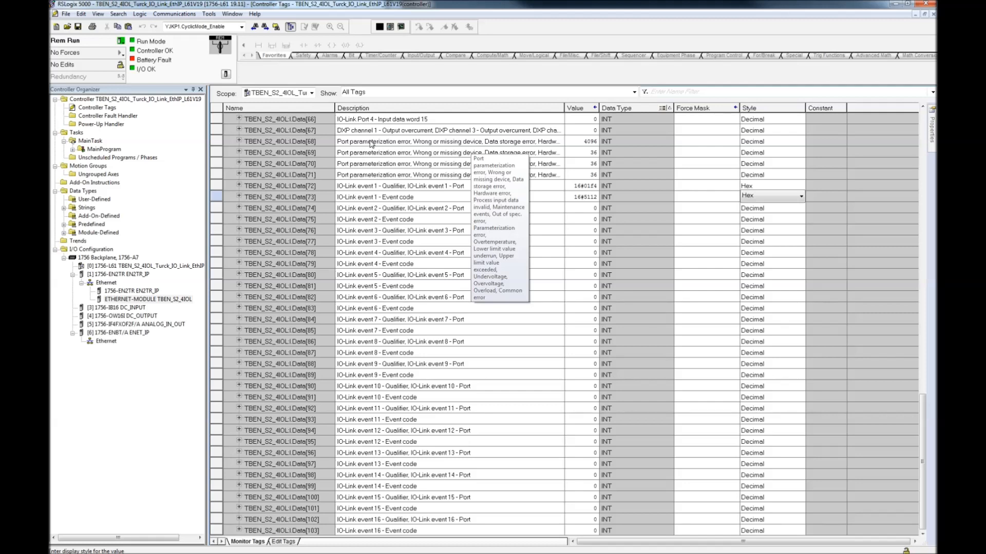
left_click(799, 139)
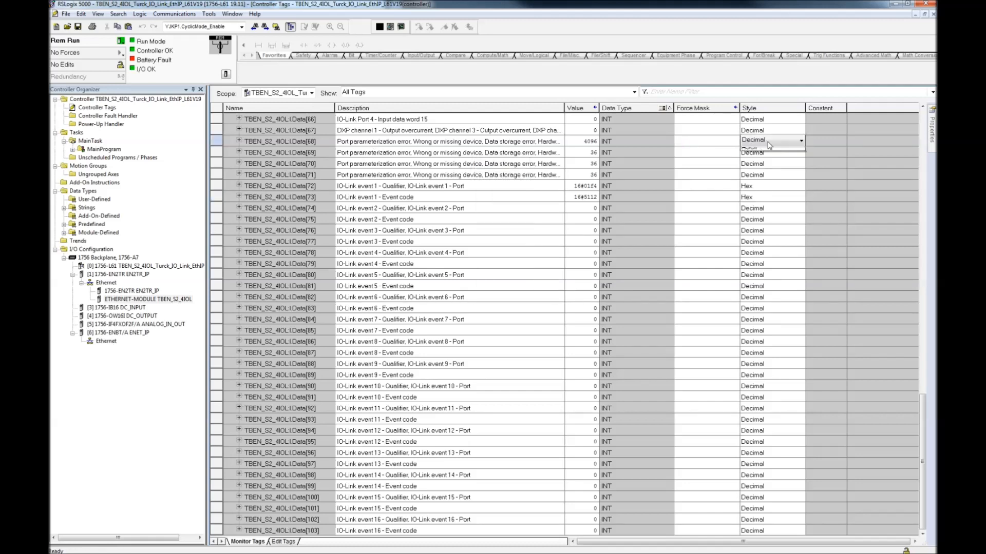
left_click(751, 147)
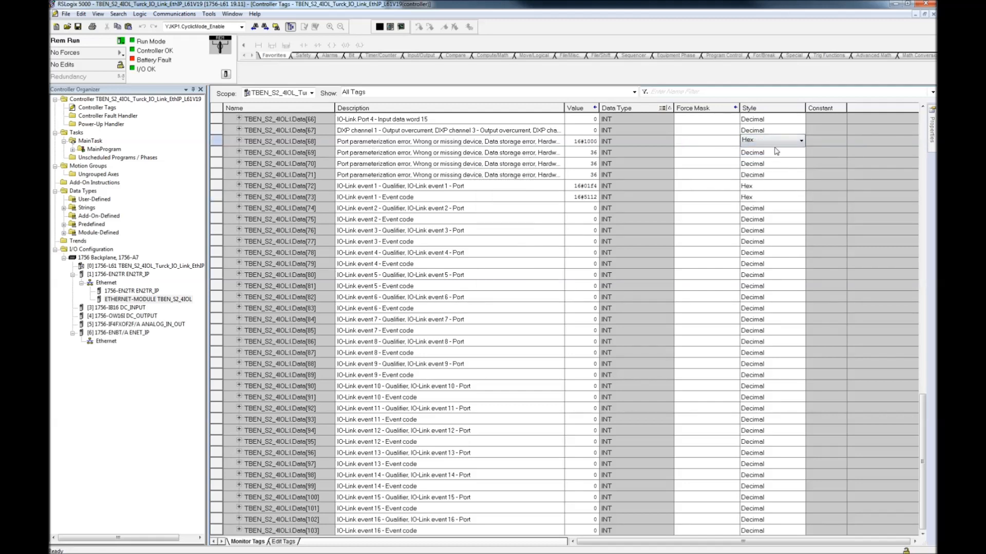
left_click(751, 139)
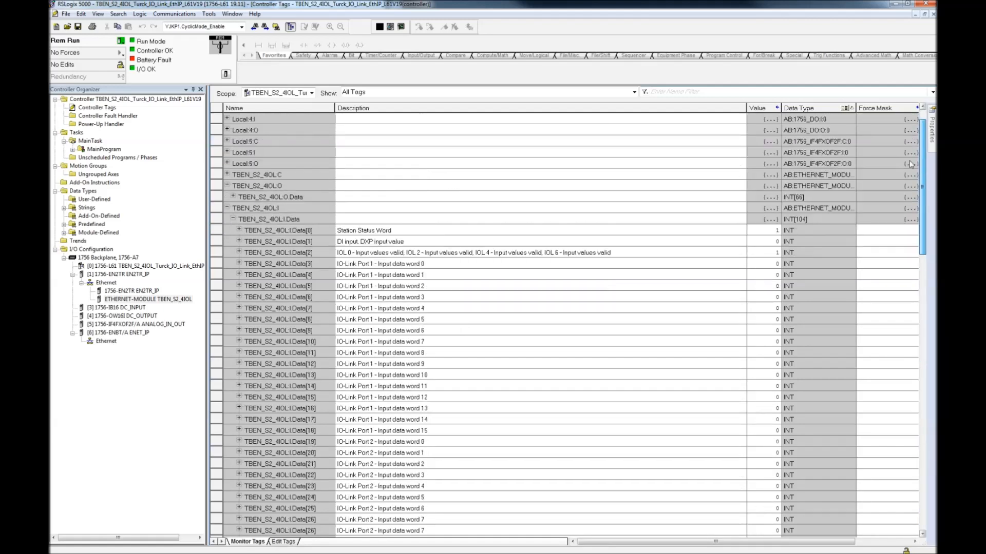
Step: Scroll the I.Data tags to check event 1 qualifier and code at 16#0000
scroll("down", 3)
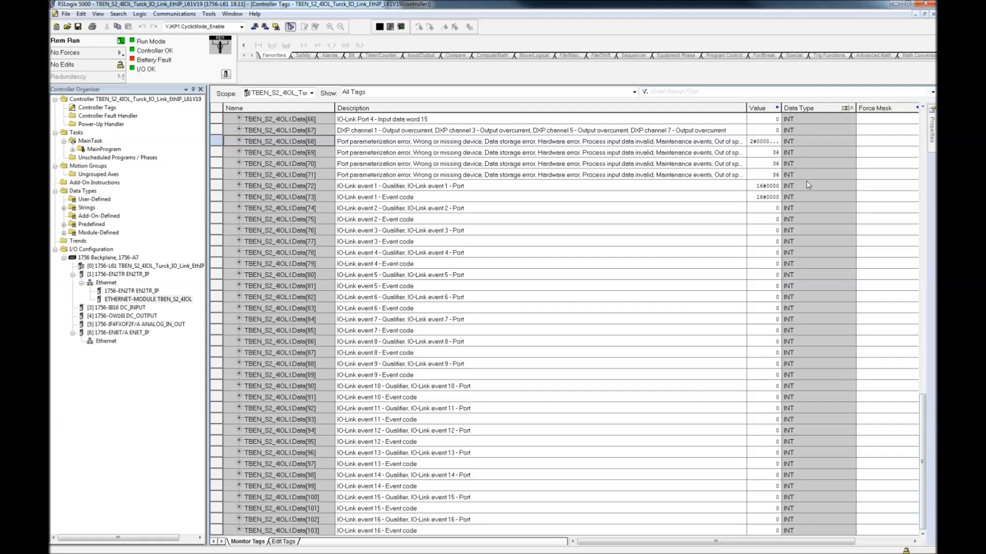
left_click(789, 185)
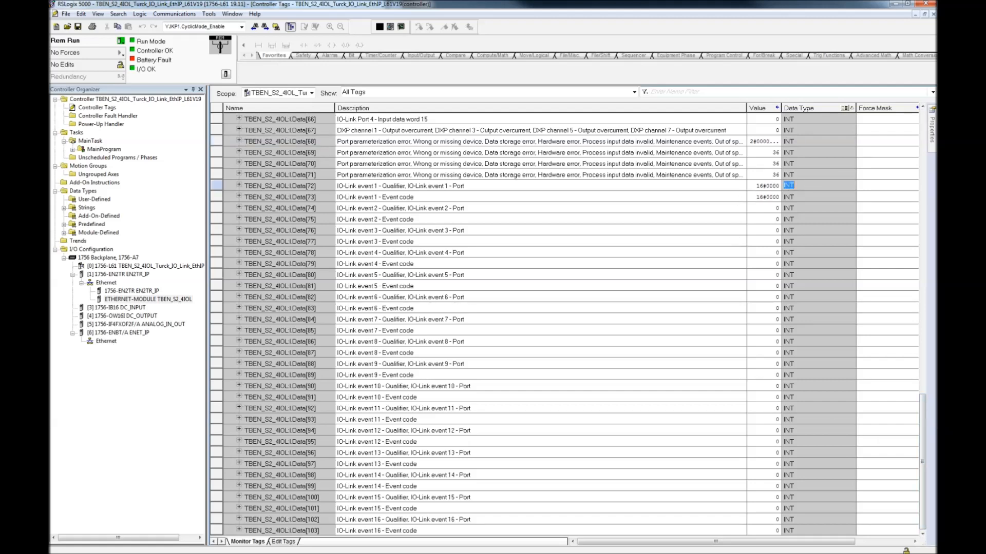